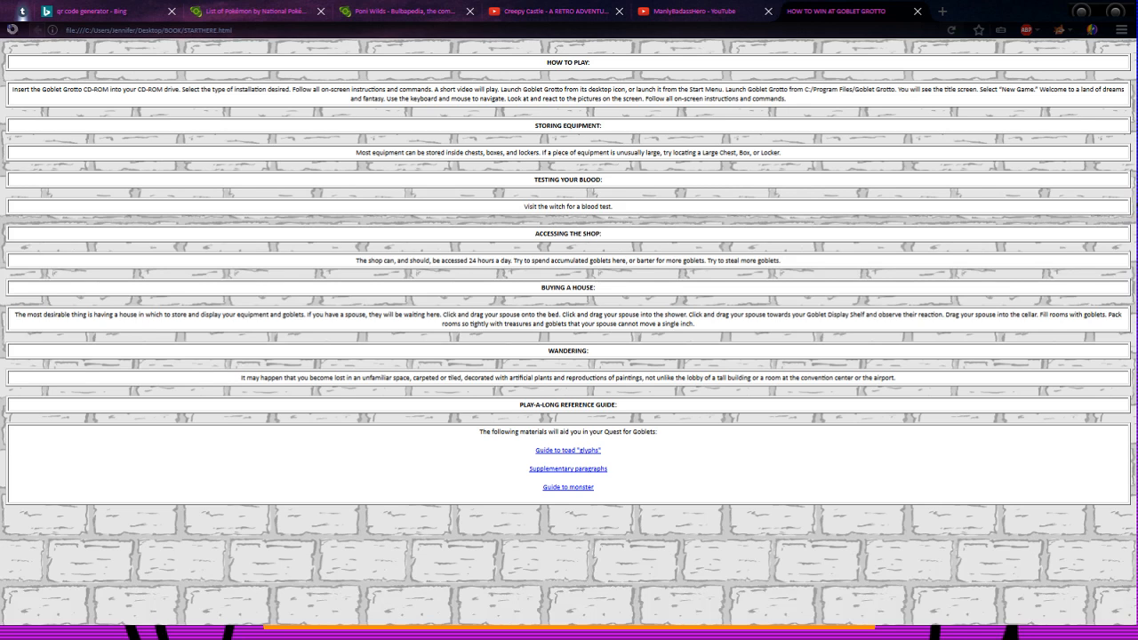
# Step: Follow the 'Guide to toad "glyphs"' link in STARTHERE's Play-a-long Reference Guide
pyautogui.click(567, 450)
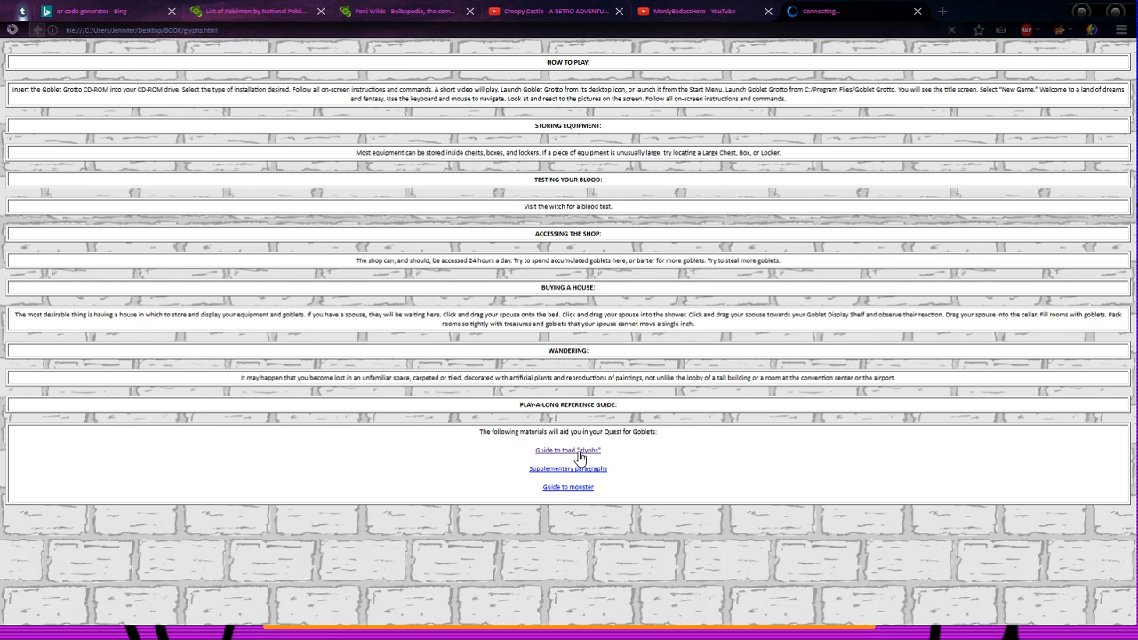
# Step: Let glyphs.html finish loading to show the basic glyph grid and translations
pyautogui.click(567, 450)
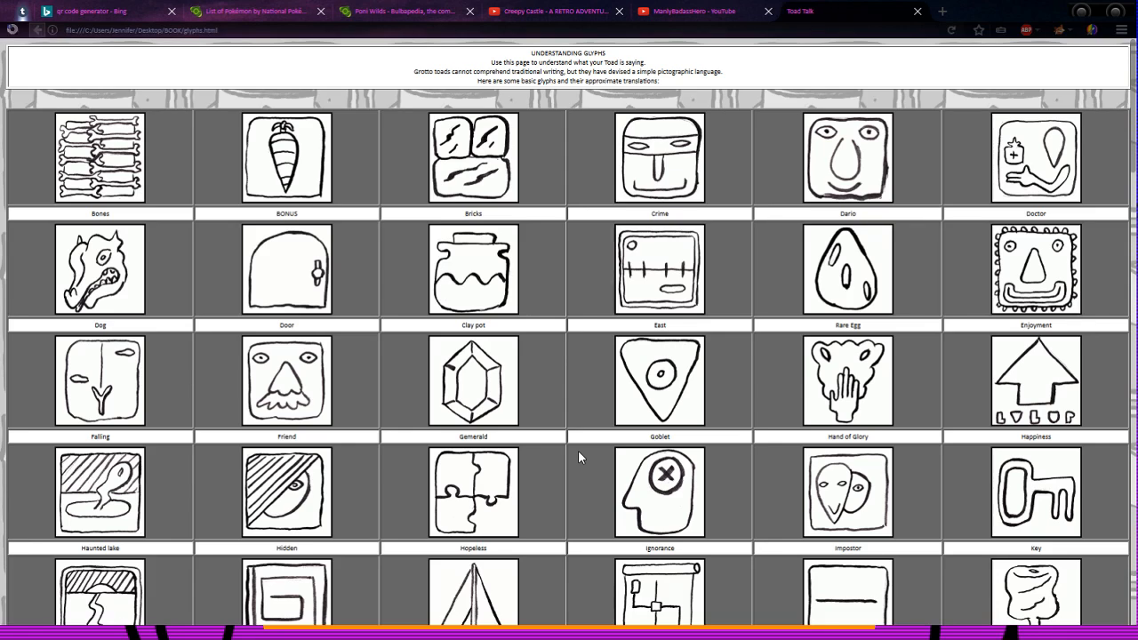
pyautogui.moveTo(556, 202)
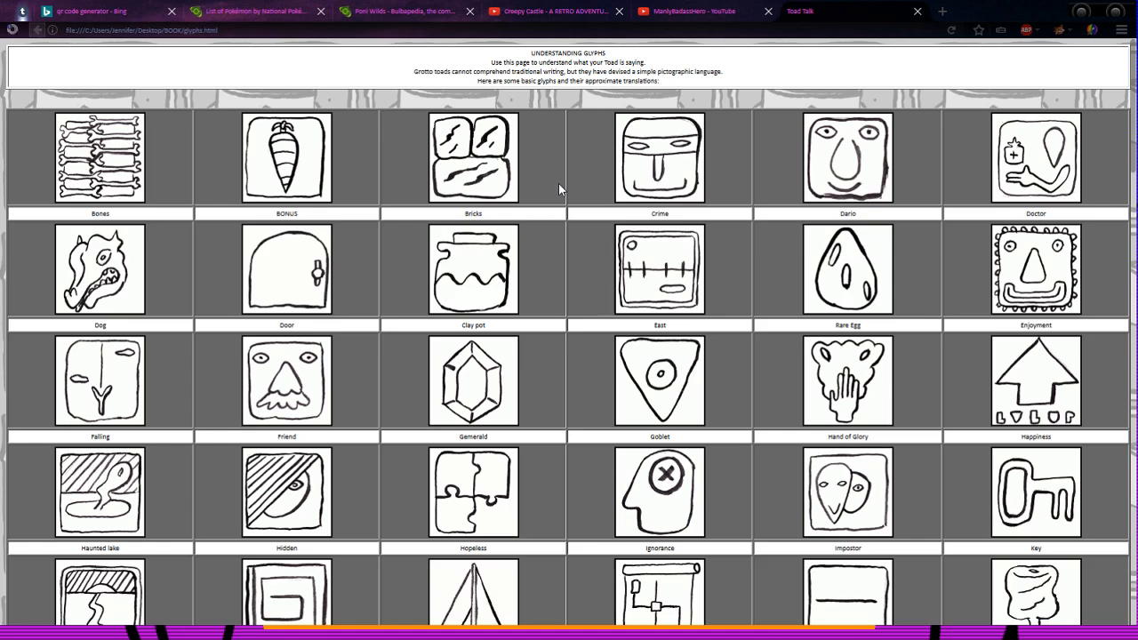
pyautogui.moveTo(363, 130)
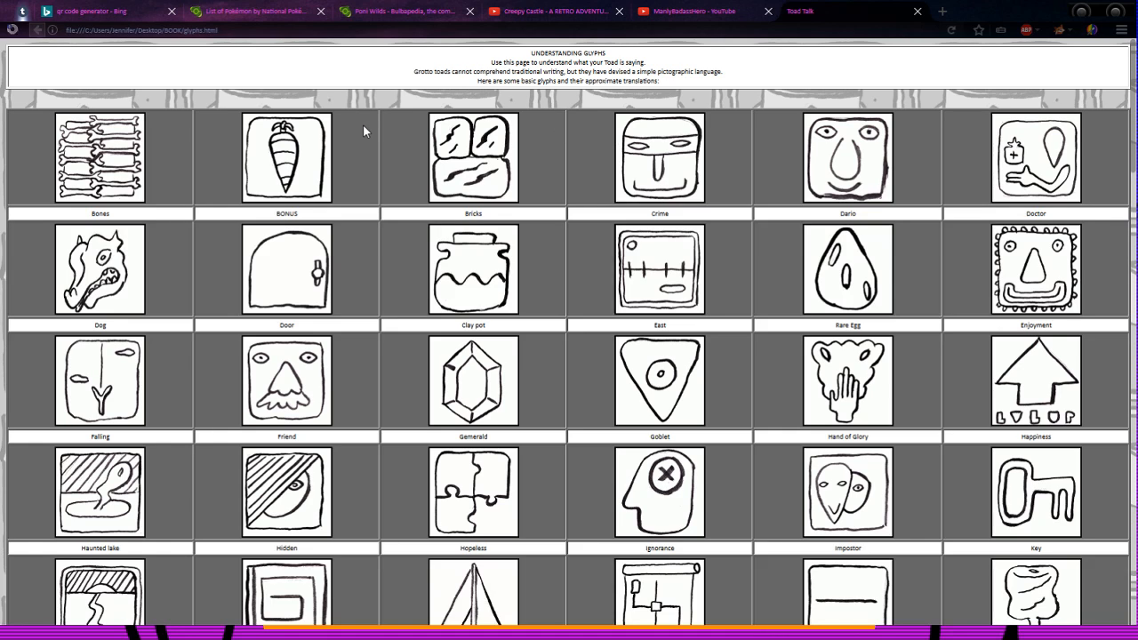
pyautogui.moveTo(578, 171)
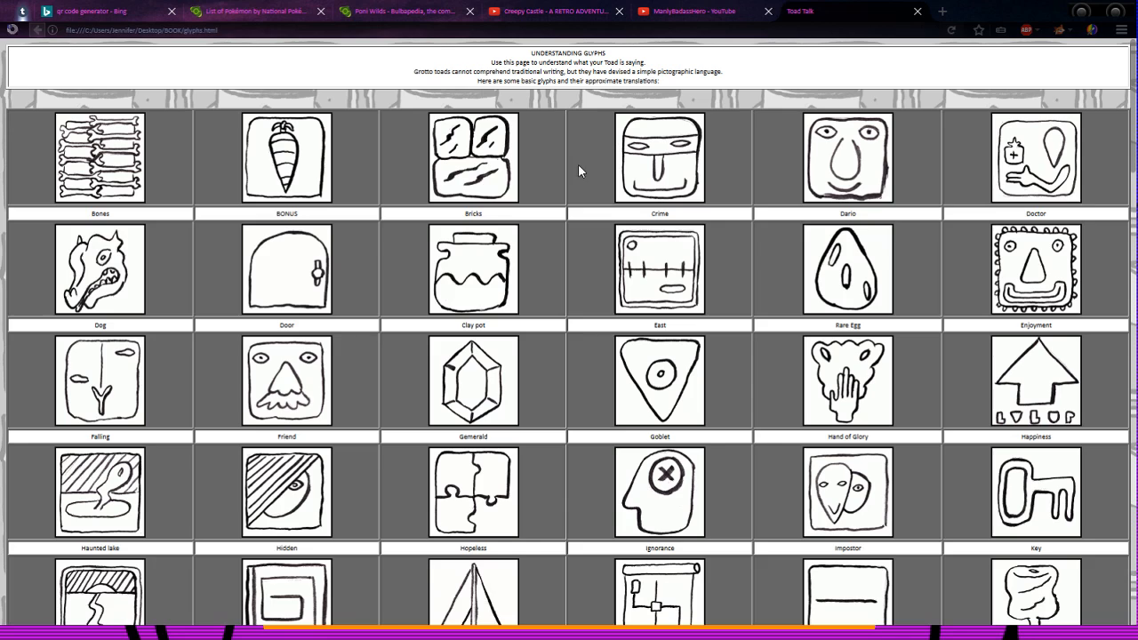
pyautogui.moveTo(936, 153)
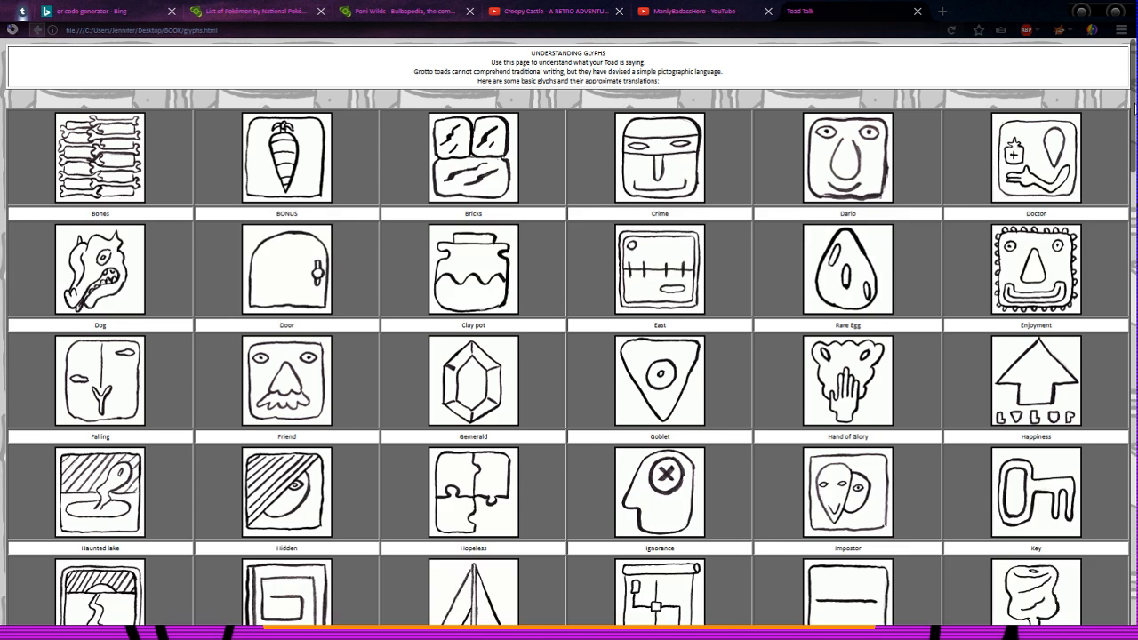
# Step: Scroll down the basic glyph table to its last entries, Agora and "Yes"
pyautogui.scroll(-3)
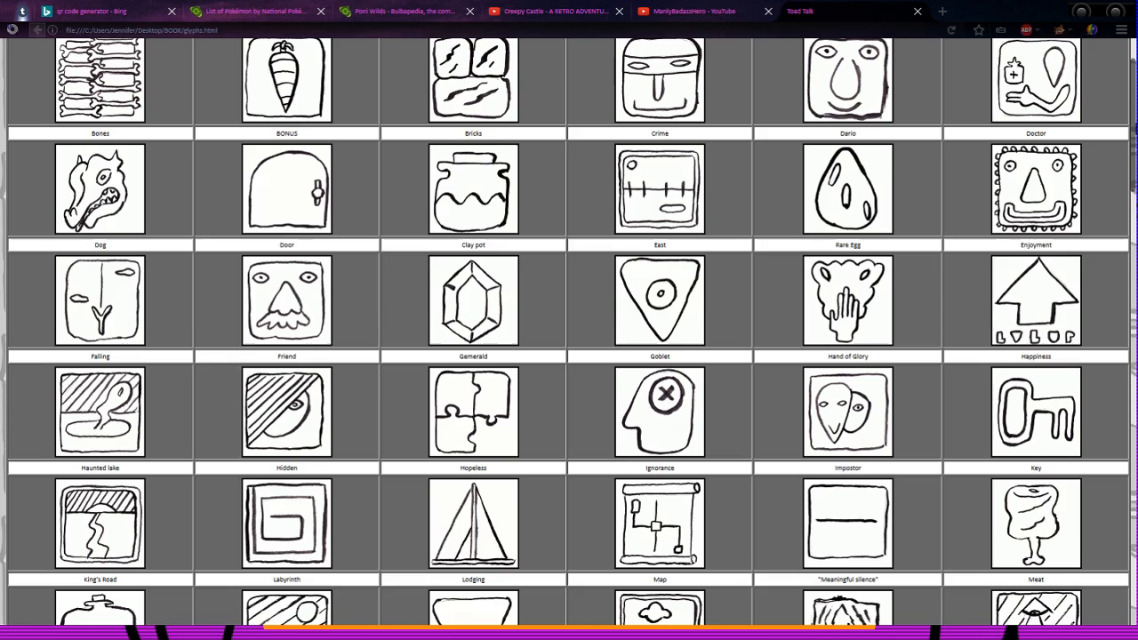
pyautogui.scroll(3)
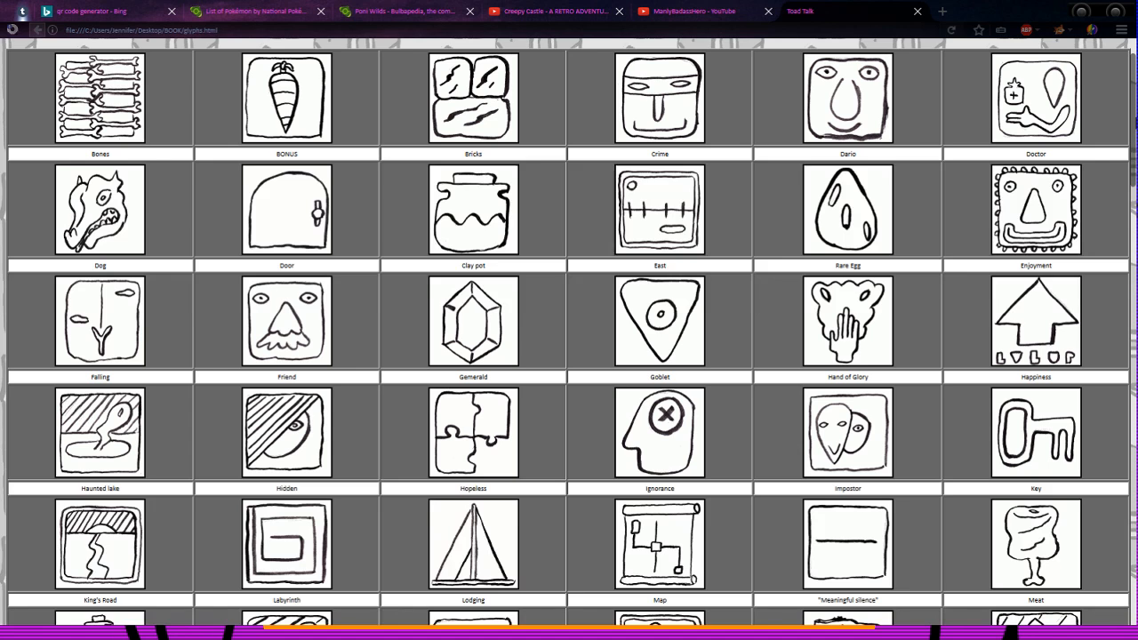
pyautogui.scroll(-3)
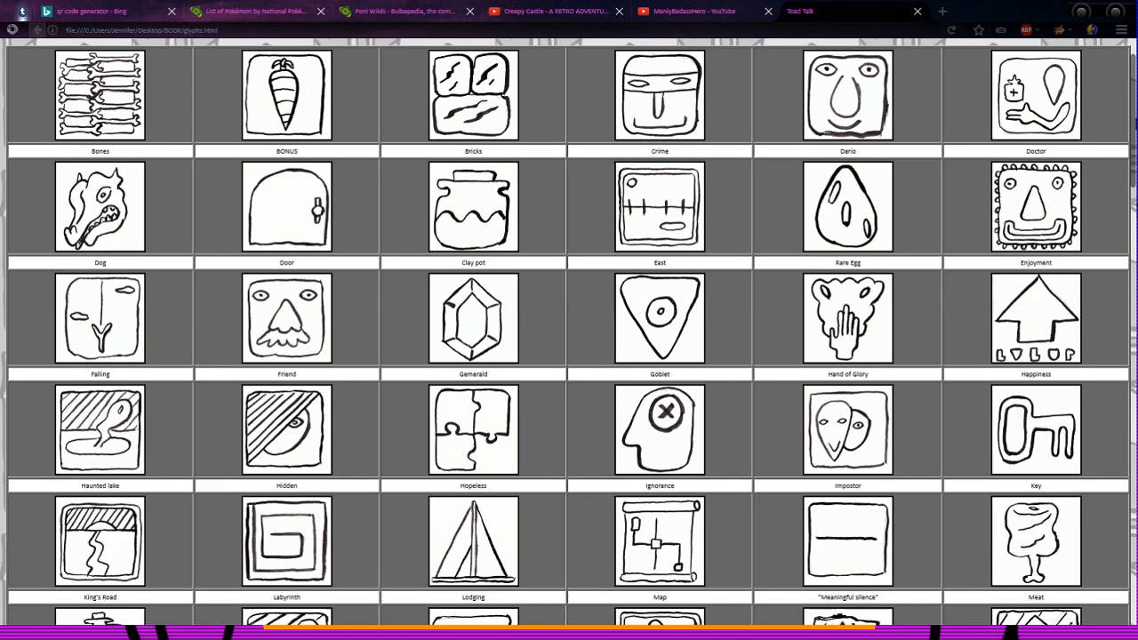
pyautogui.scroll(-3)
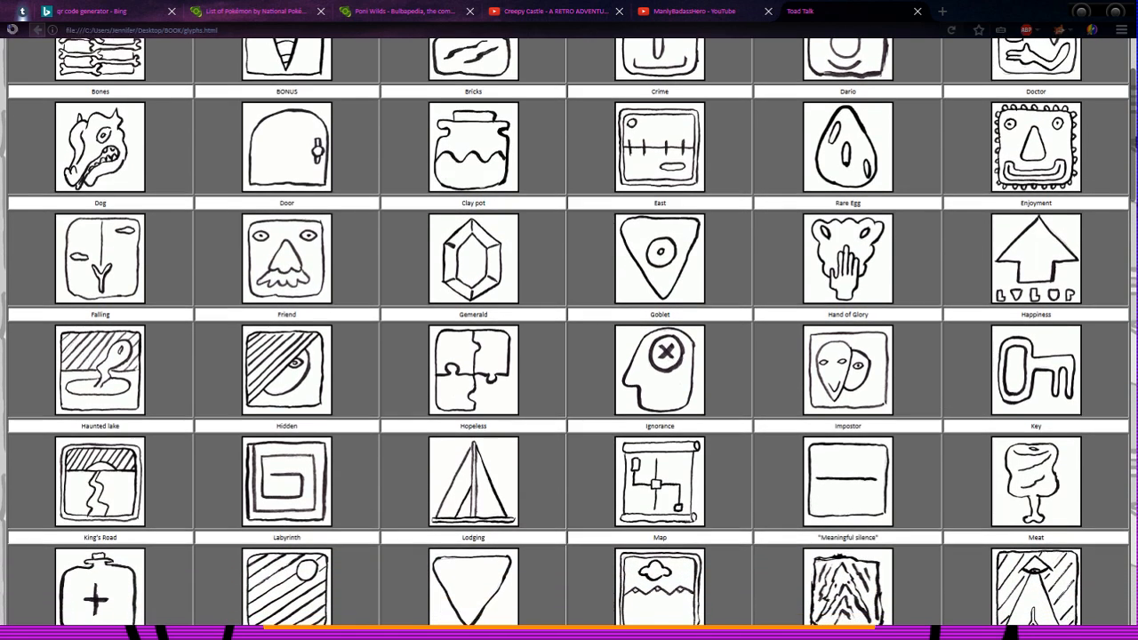
pyautogui.scroll(-3)
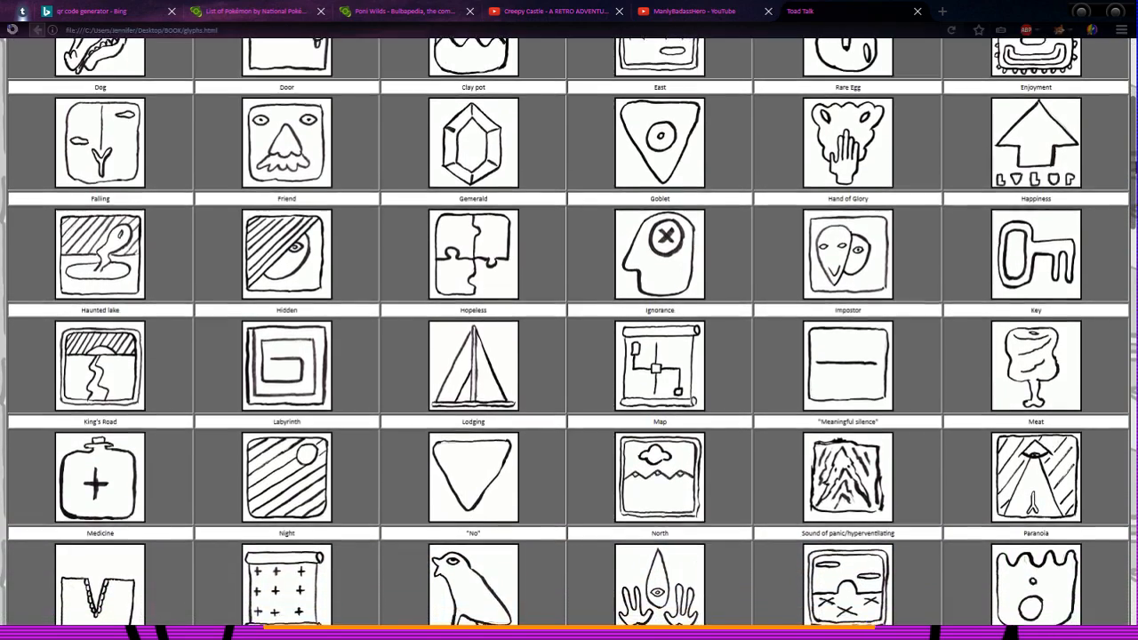
pyautogui.scroll(-3)
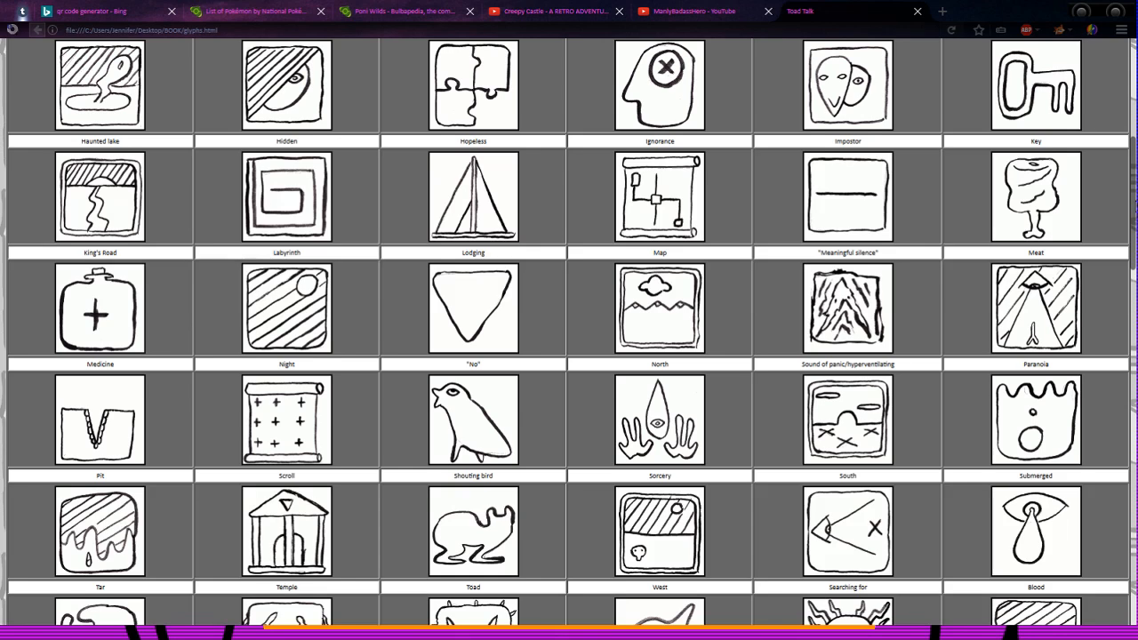
pyautogui.scroll(-3)
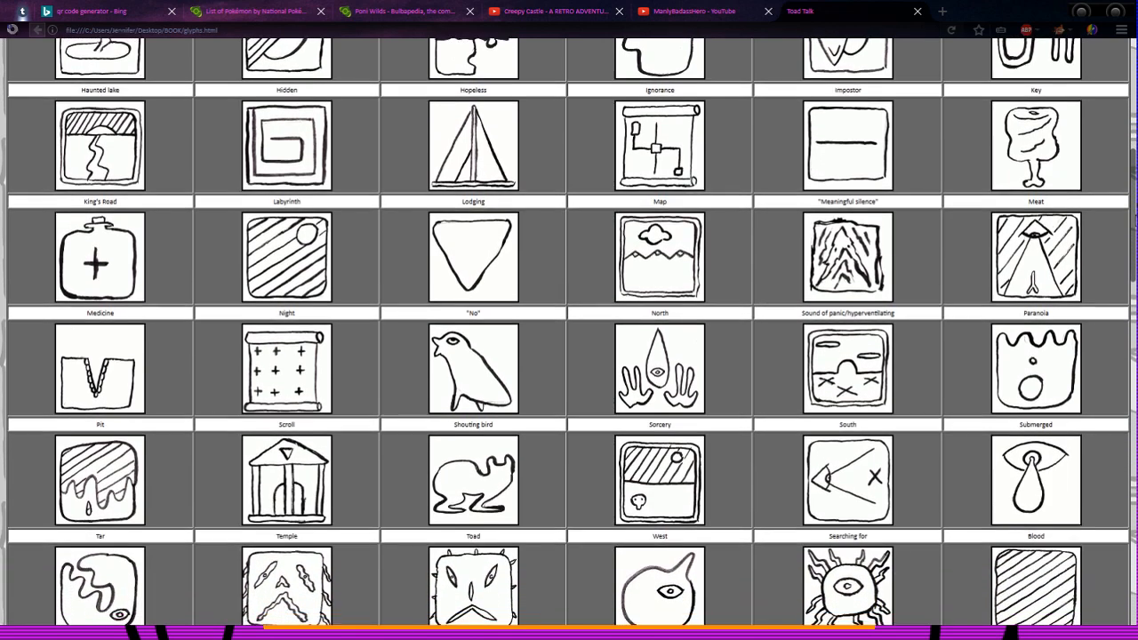
pyautogui.scroll(-3)
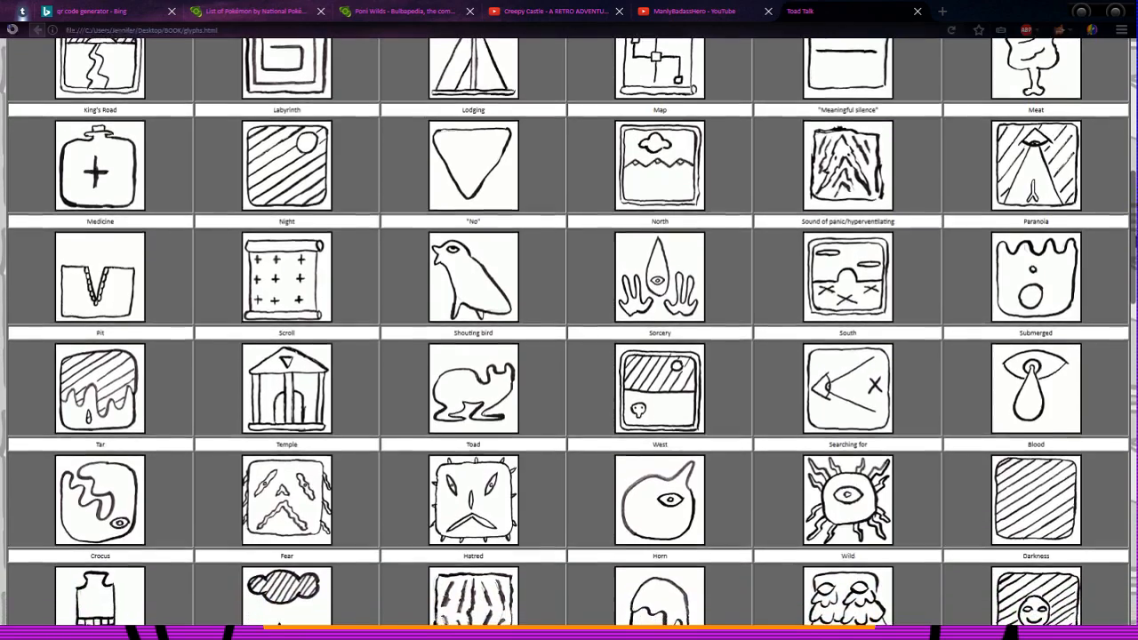
pyautogui.scroll(-3)
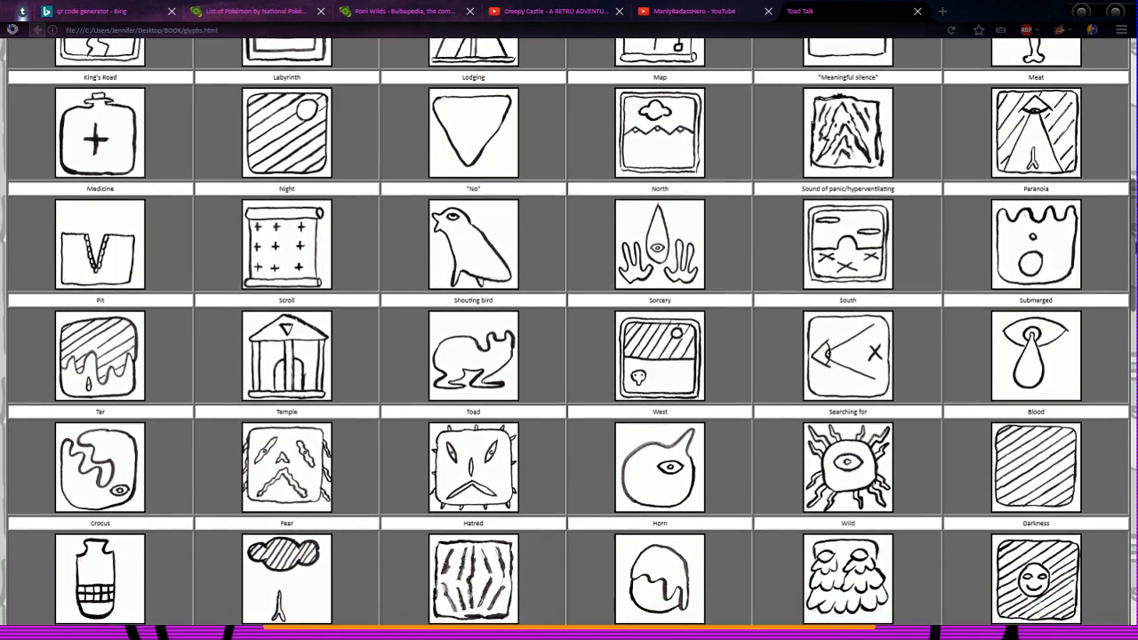
pyautogui.scroll(-3)
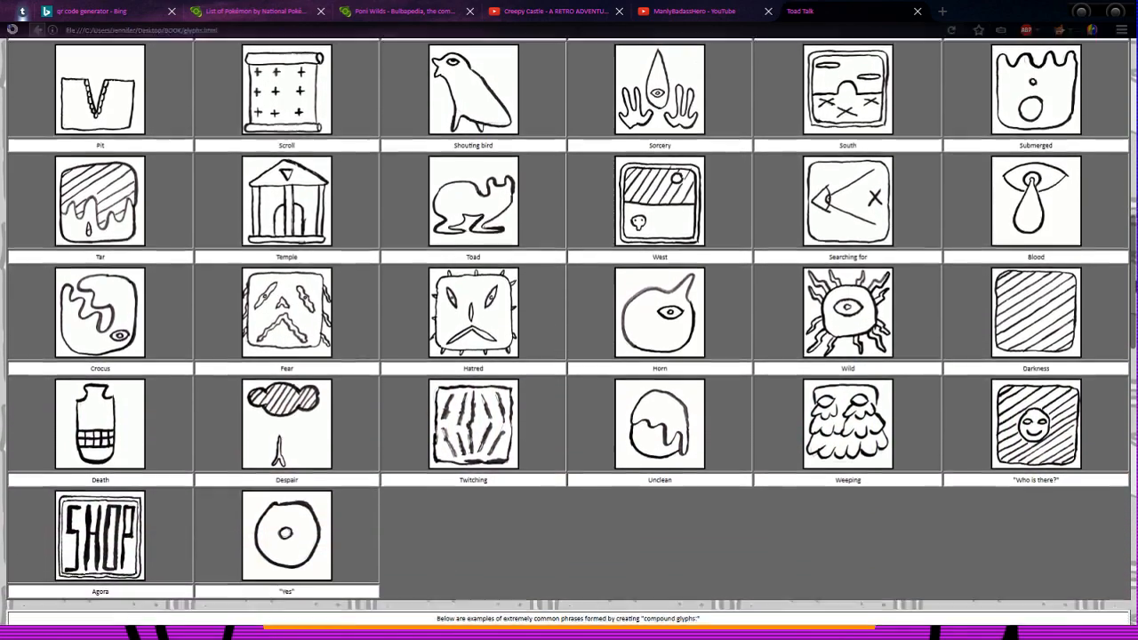
# Step: Scroll to compound glyph phrases like "I am afraid of crime" and "Blood blood blood blood"
pyautogui.scroll(-3)
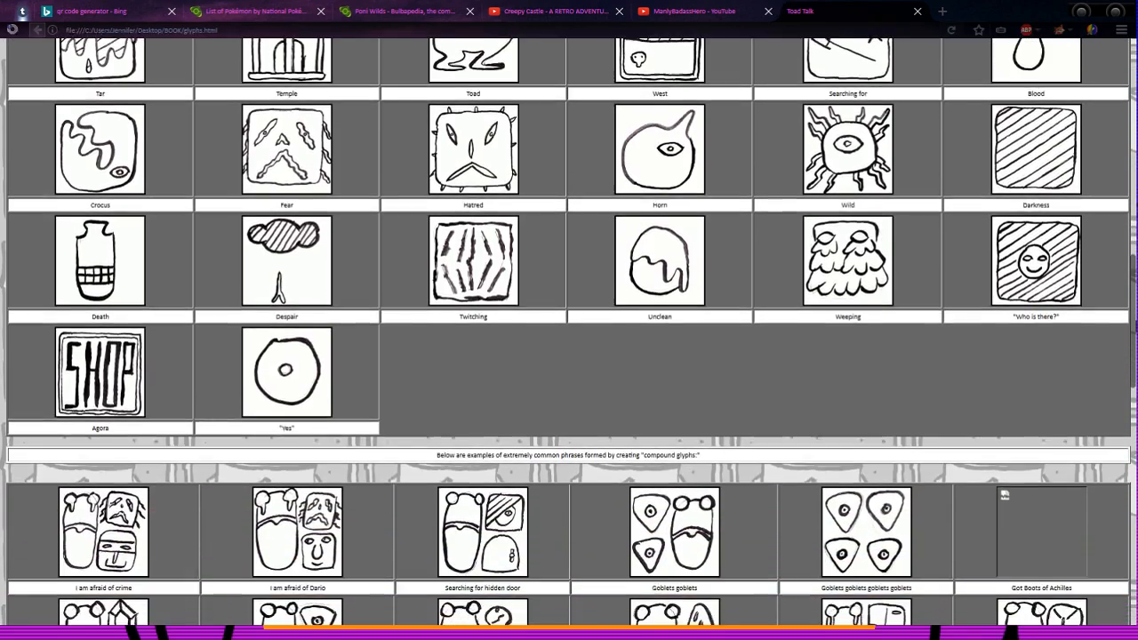
pyautogui.scroll(-3)
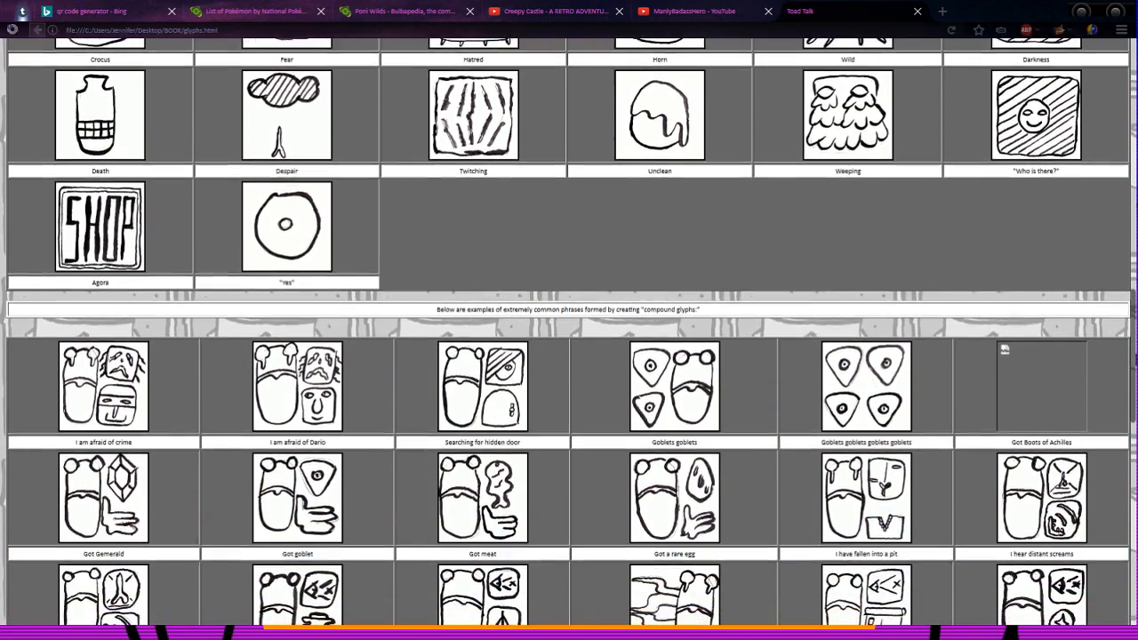
pyautogui.scroll(-3)
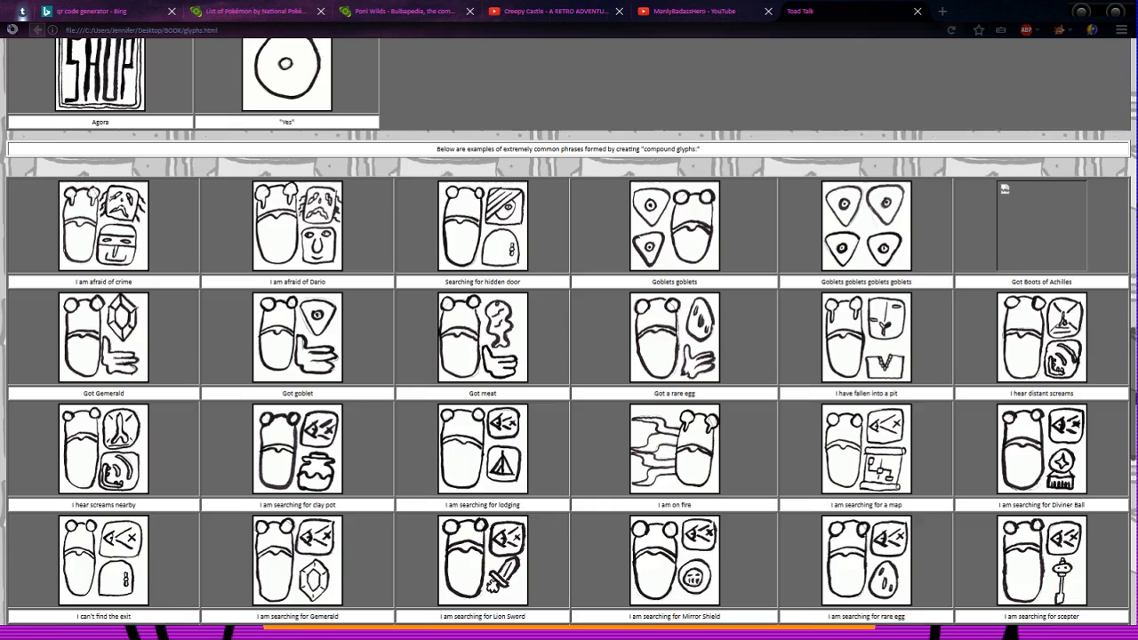
pyautogui.scroll(-3)
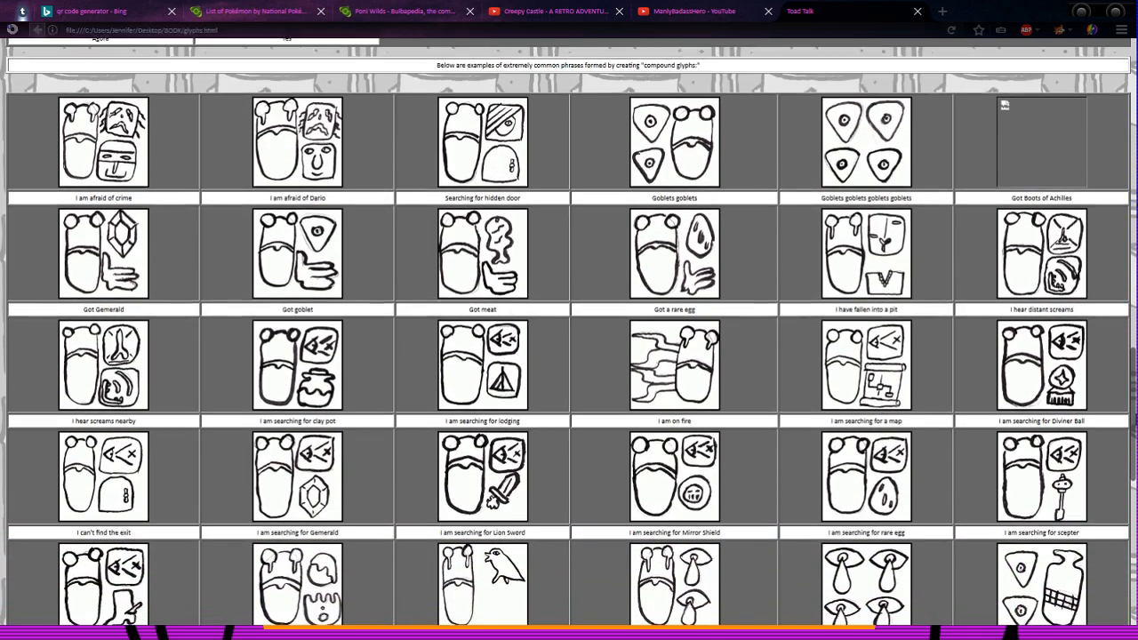
pyautogui.scroll(3)
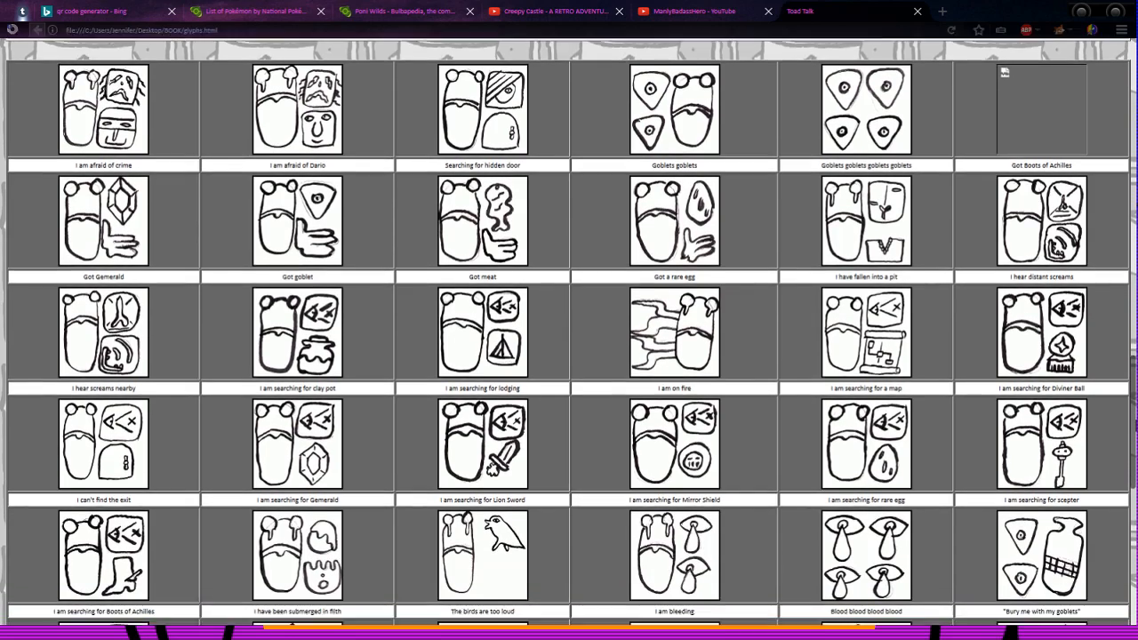
pyautogui.scroll(3)
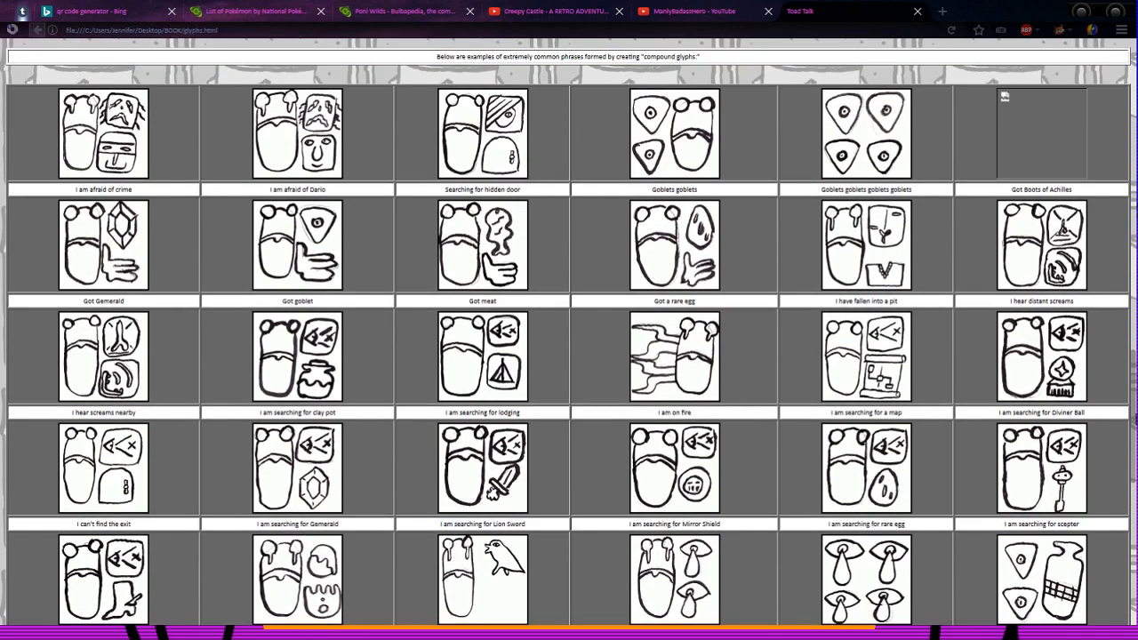
pyautogui.moveTo(1032, 119)
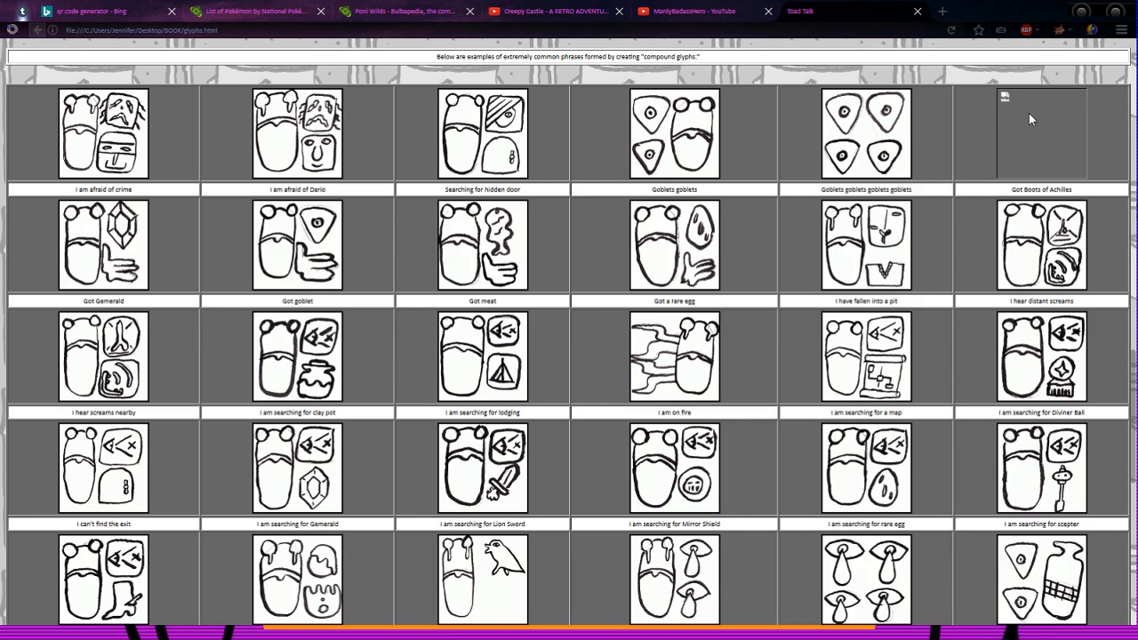
pyautogui.moveTo(1036, 127)
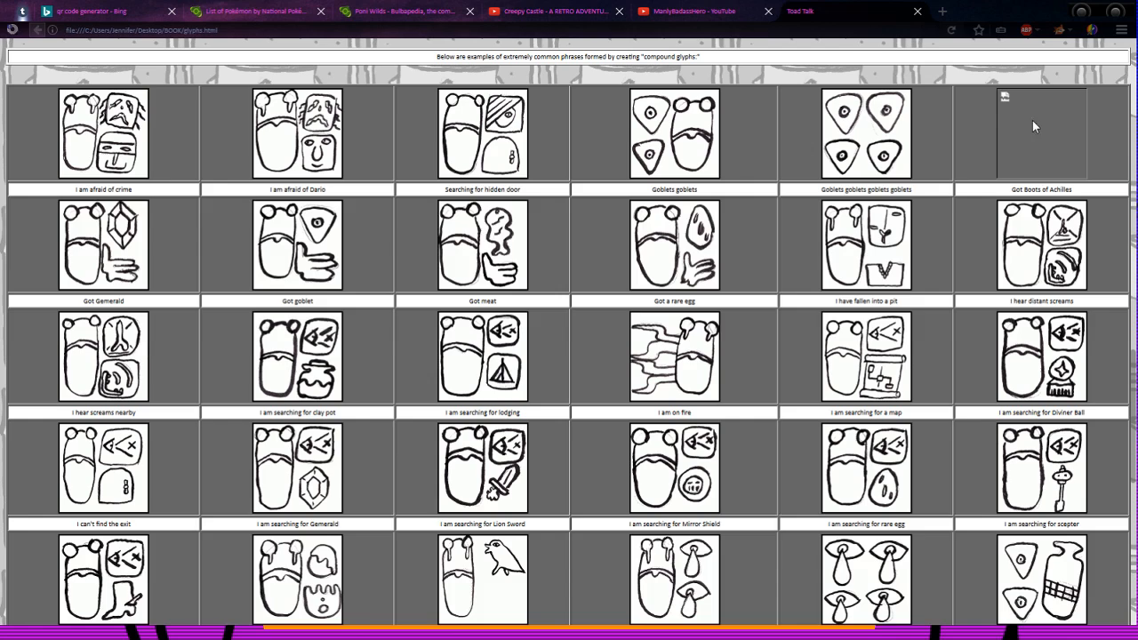
pyautogui.moveTo(1054, 158)
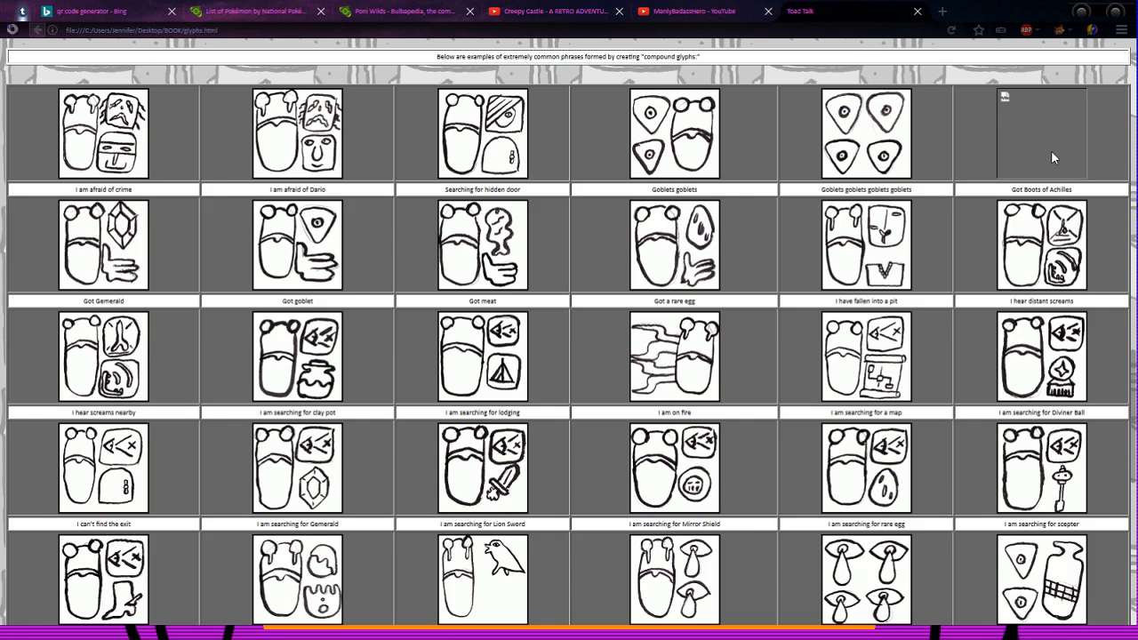
pyautogui.moveTo(1099, 105)
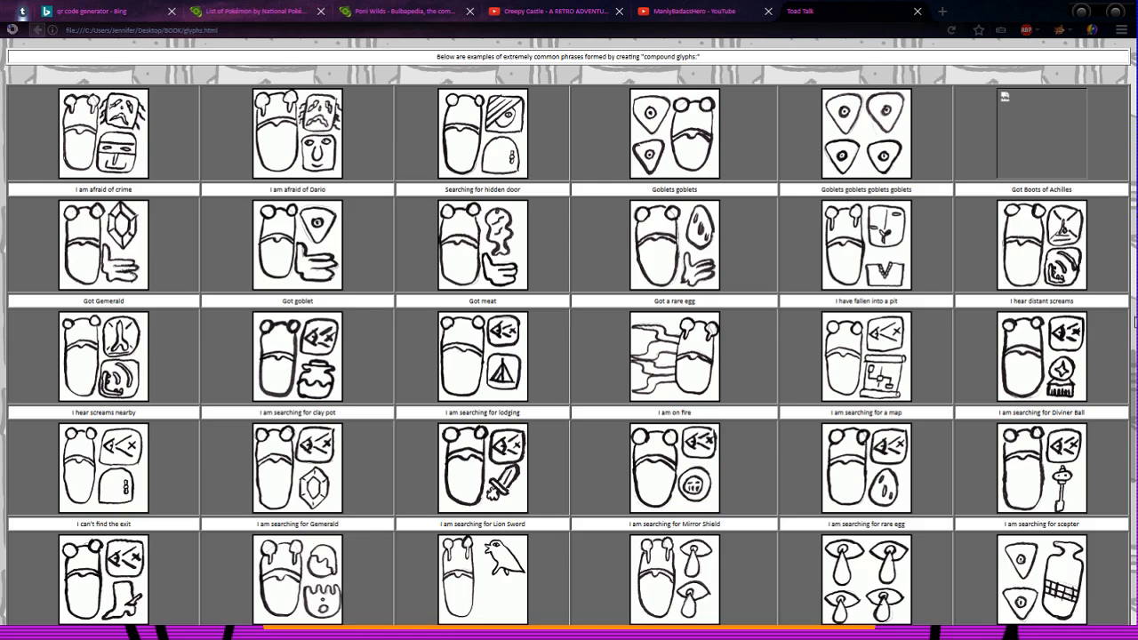
pyautogui.moveTo(1130, 440)
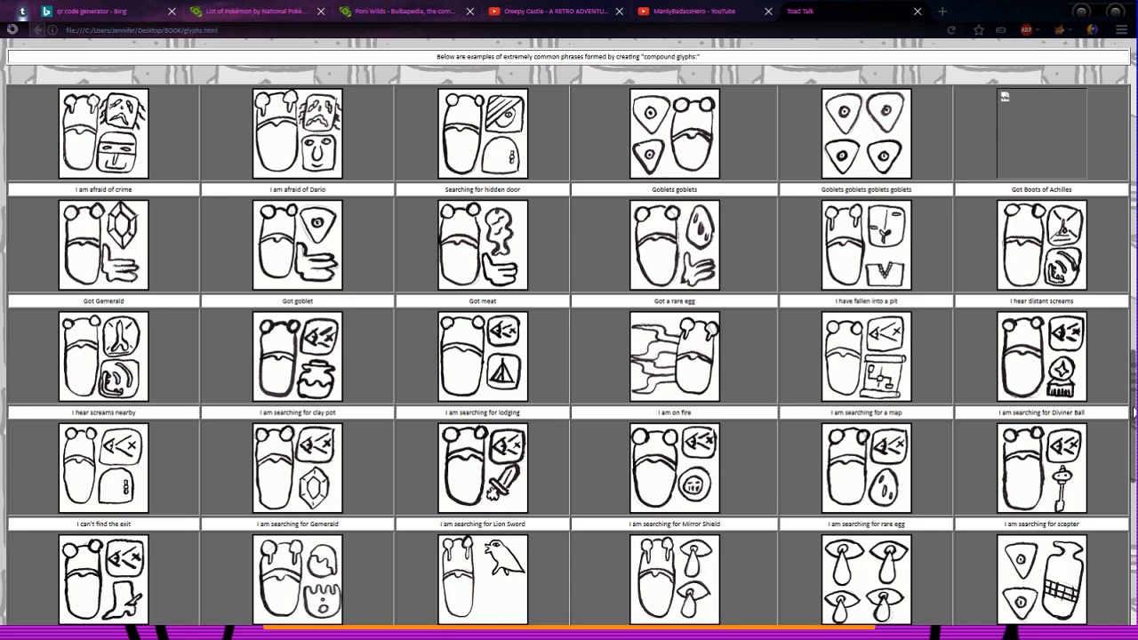
# Step: Scroll to the last compound glyphs: "I'm hungry", "I'm starving", "I have starved to death"
pyautogui.scroll(-3)
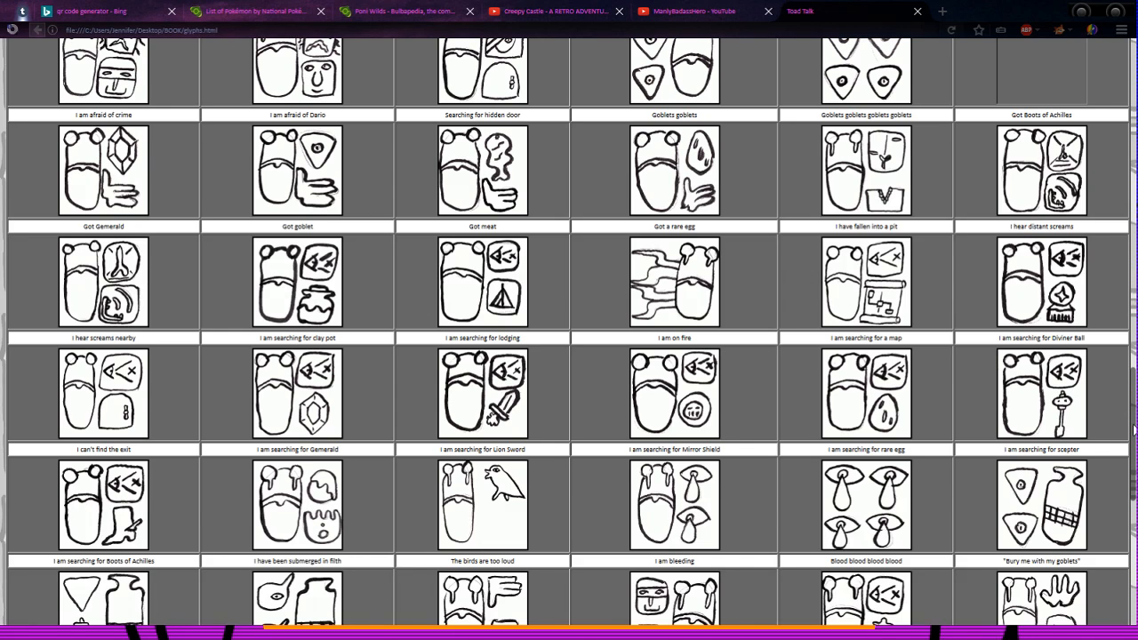
pyautogui.scroll(-3)
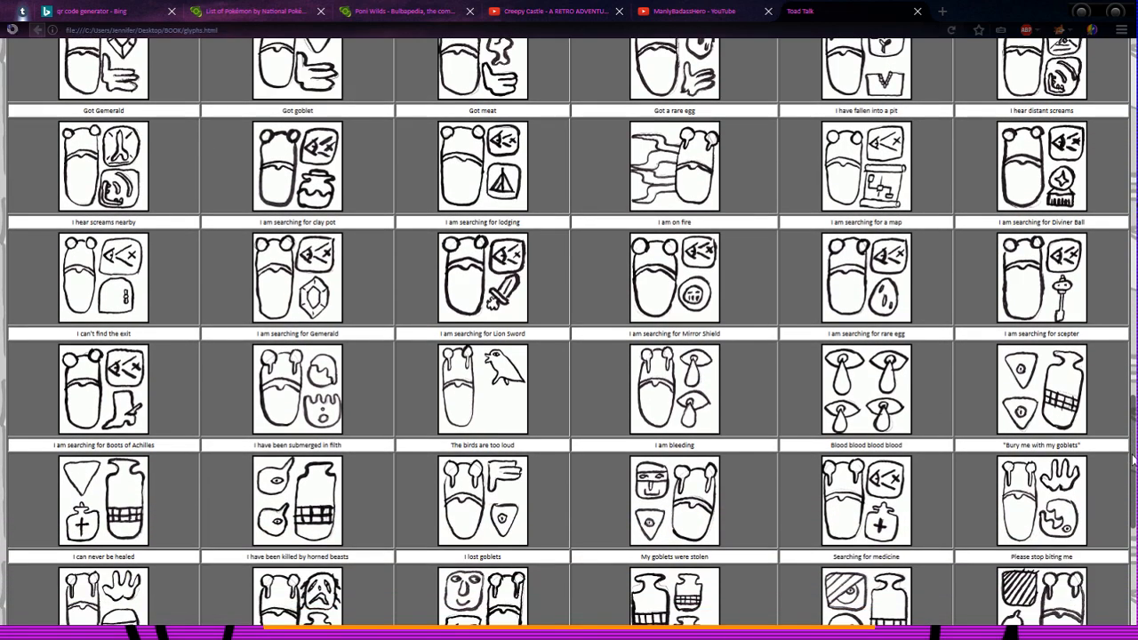
pyautogui.scroll(-3)
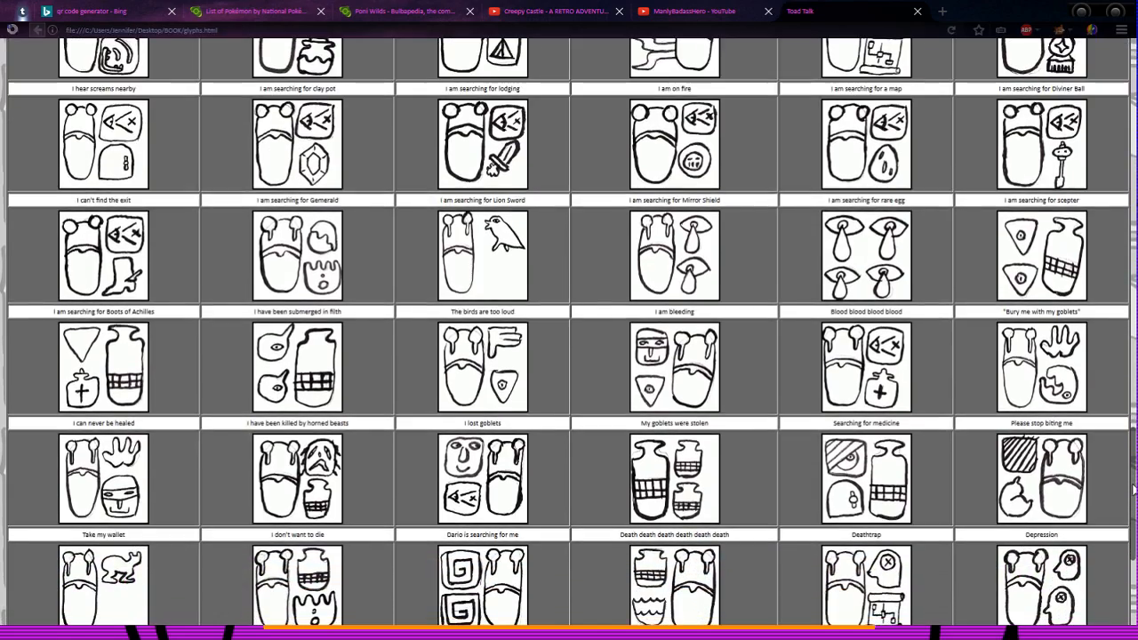
pyautogui.scroll(-3)
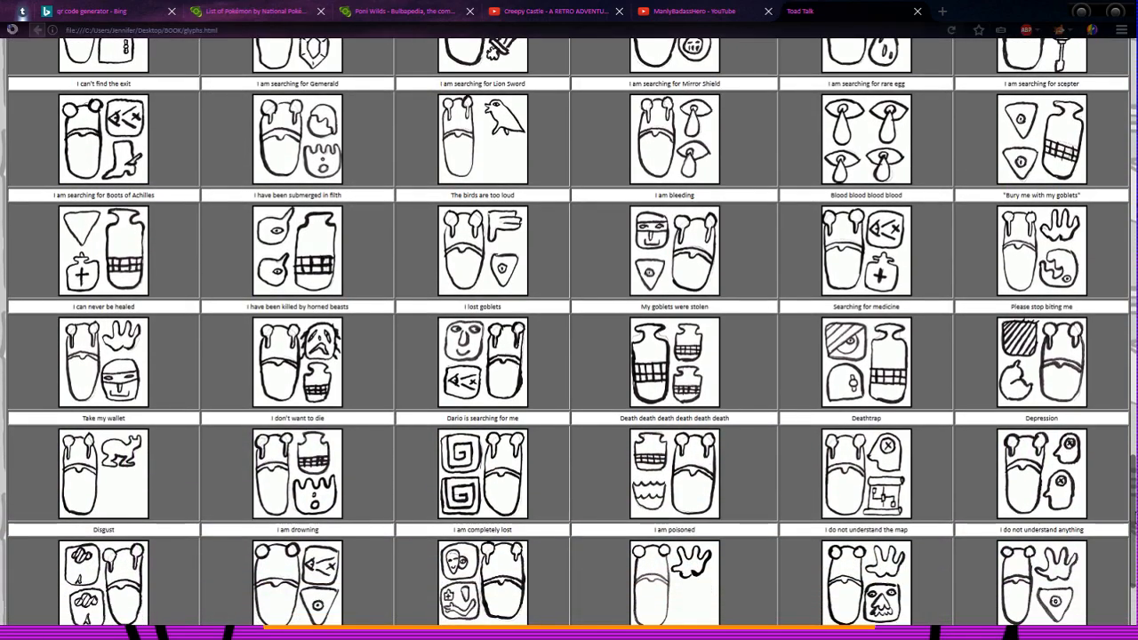
pyautogui.scroll(-3)
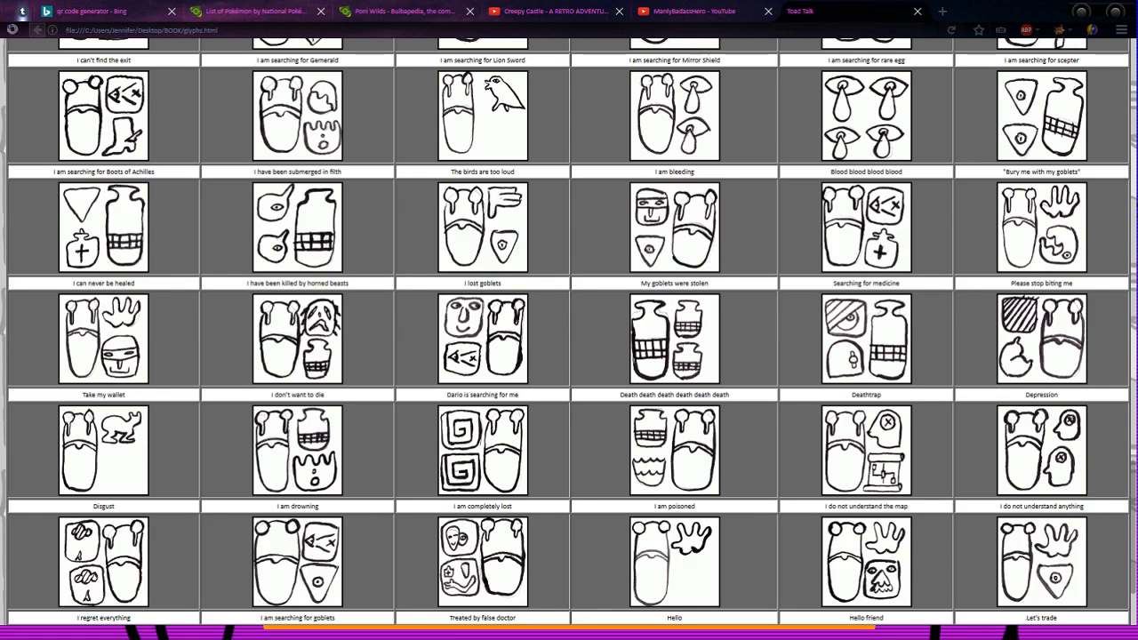
pyautogui.moveTo(659, 573)
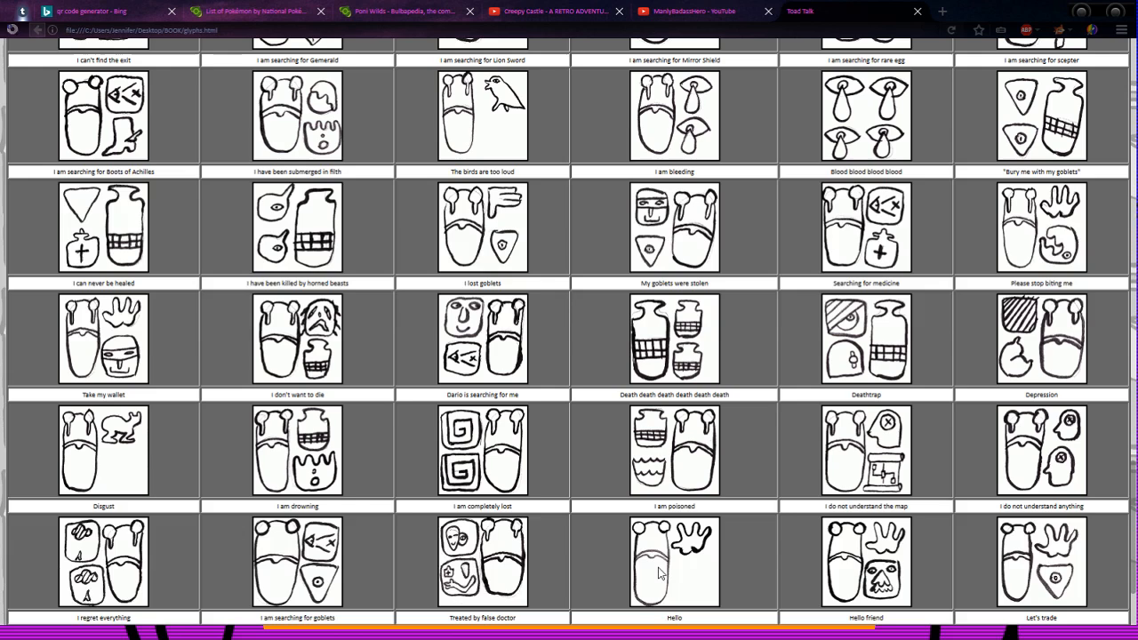
pyautogui.moveTo(911, 606)
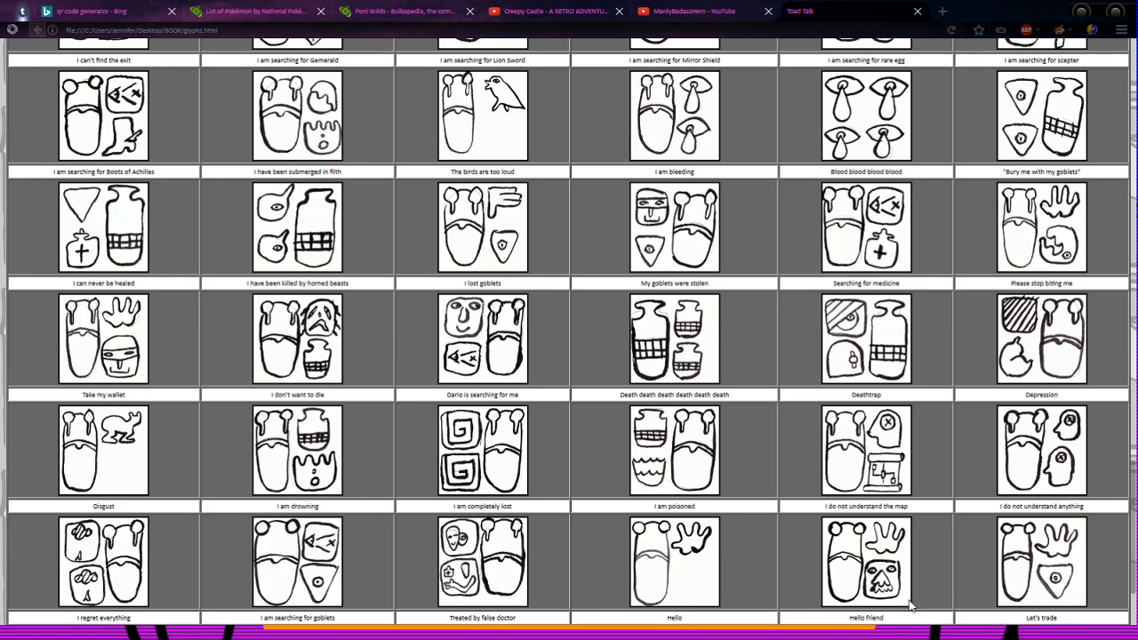
pyautogui.moveTo(1100, 559)
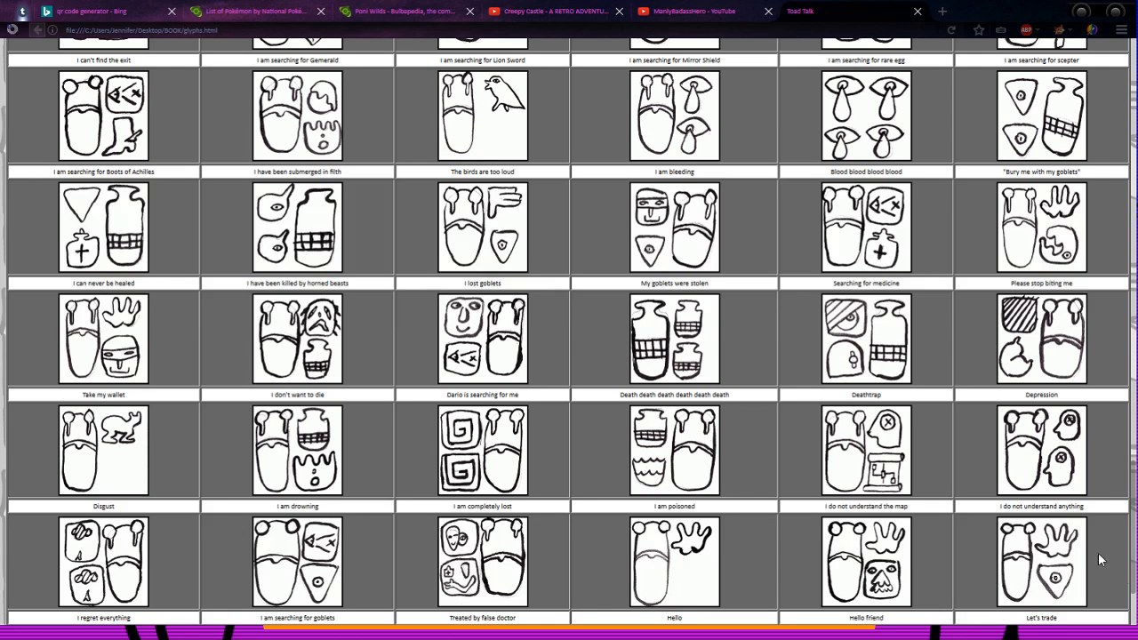
pyautogui.scroll(-3)
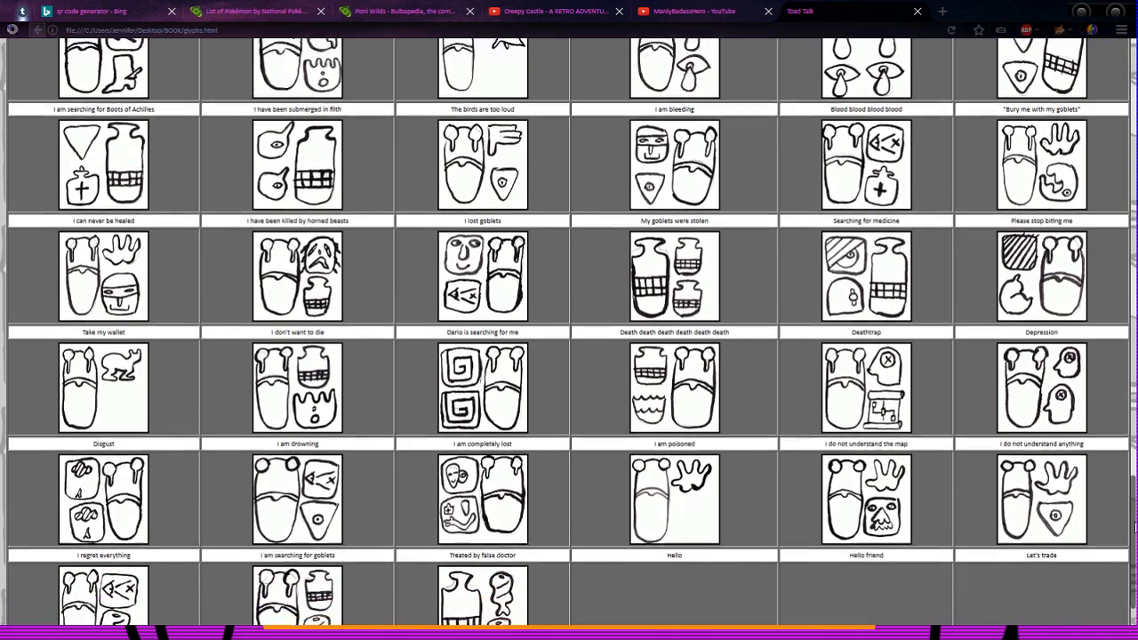
pyautogui.scroll(-3)
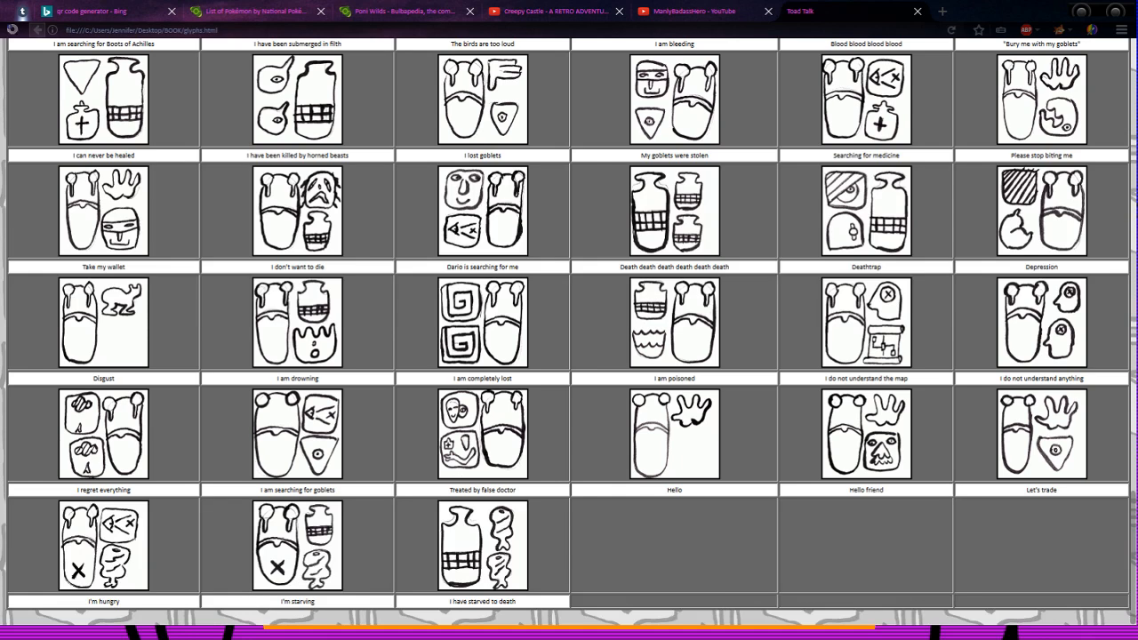
pyautogui.moveTo(871, 618)
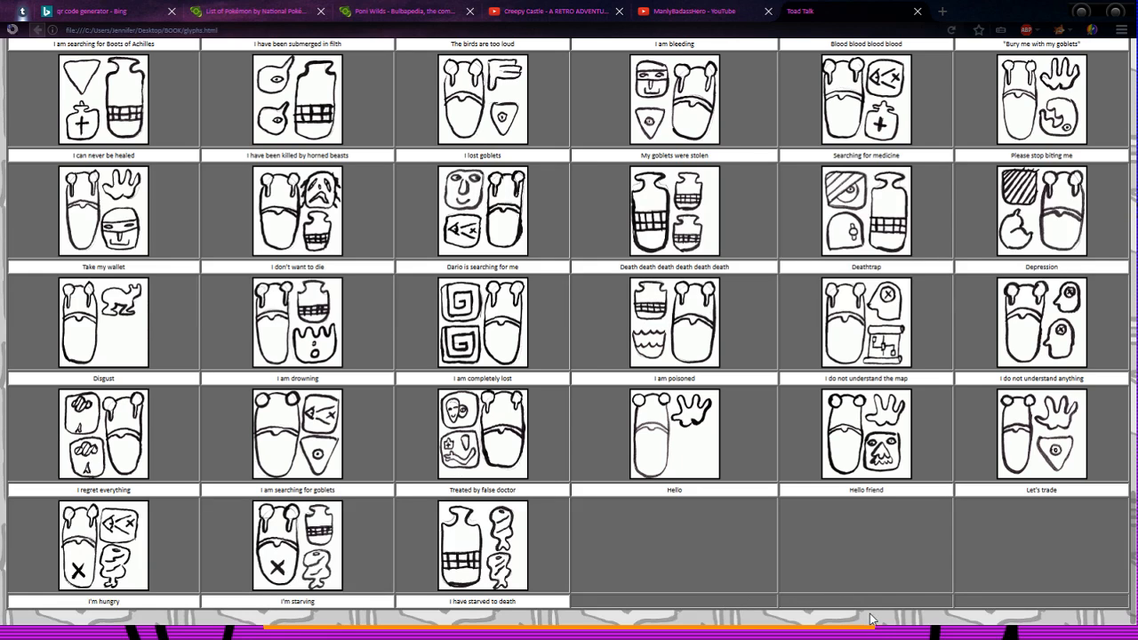
pyautogui.moveTo(405, 490)
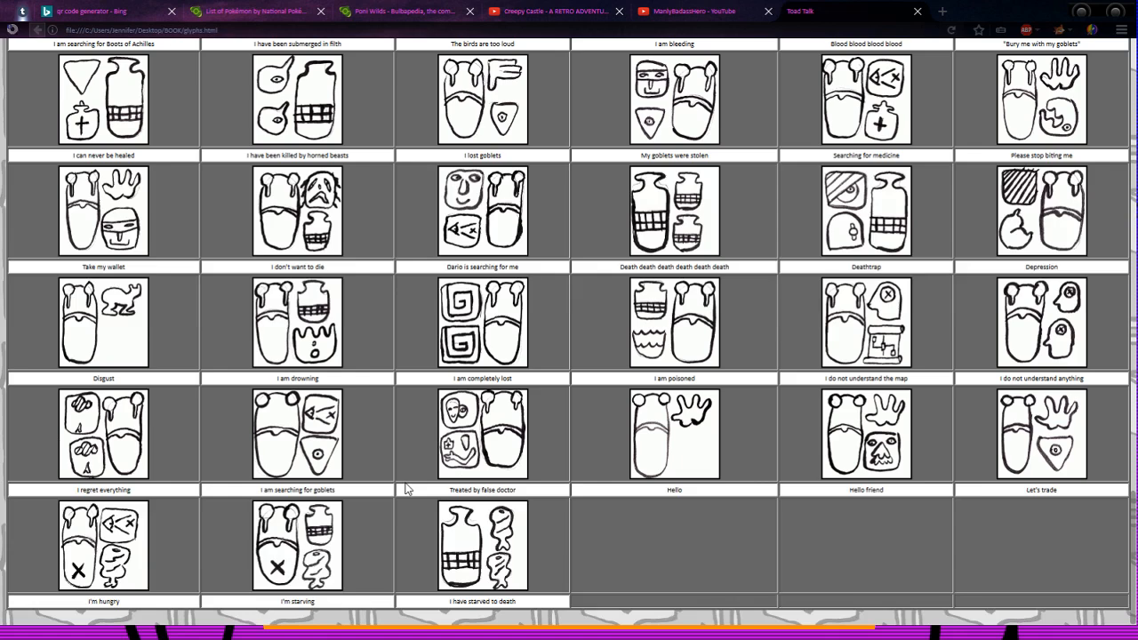
pyautogui.moveTo(1079, 584)
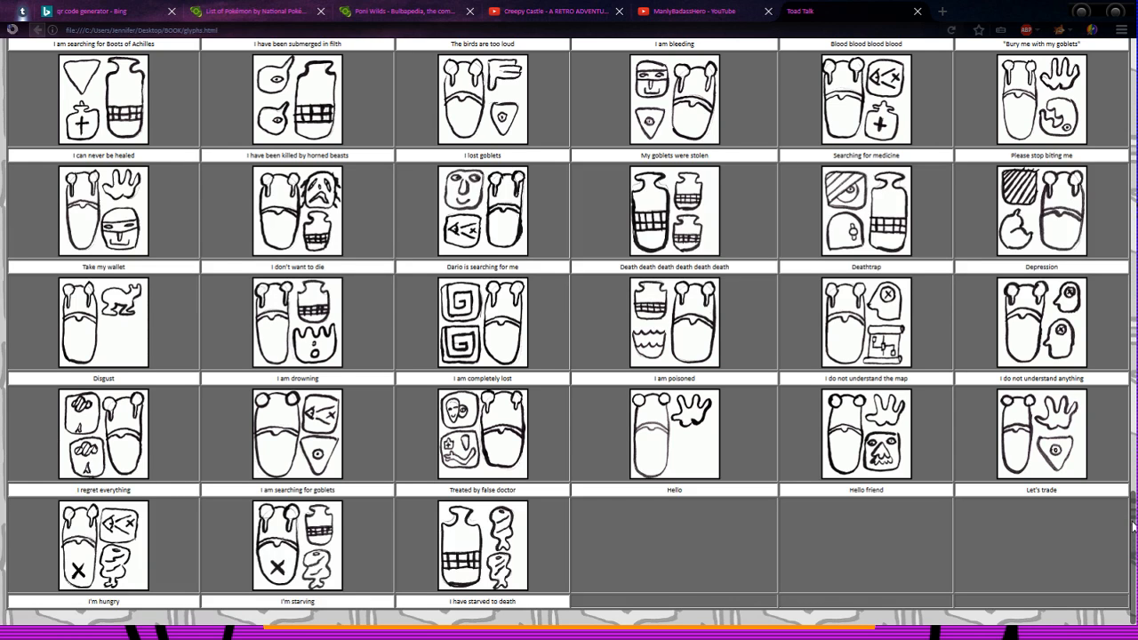
# Step: Go back to the How to Win guide and open the Guide to Monster page
pyautogui.scroll(-3)
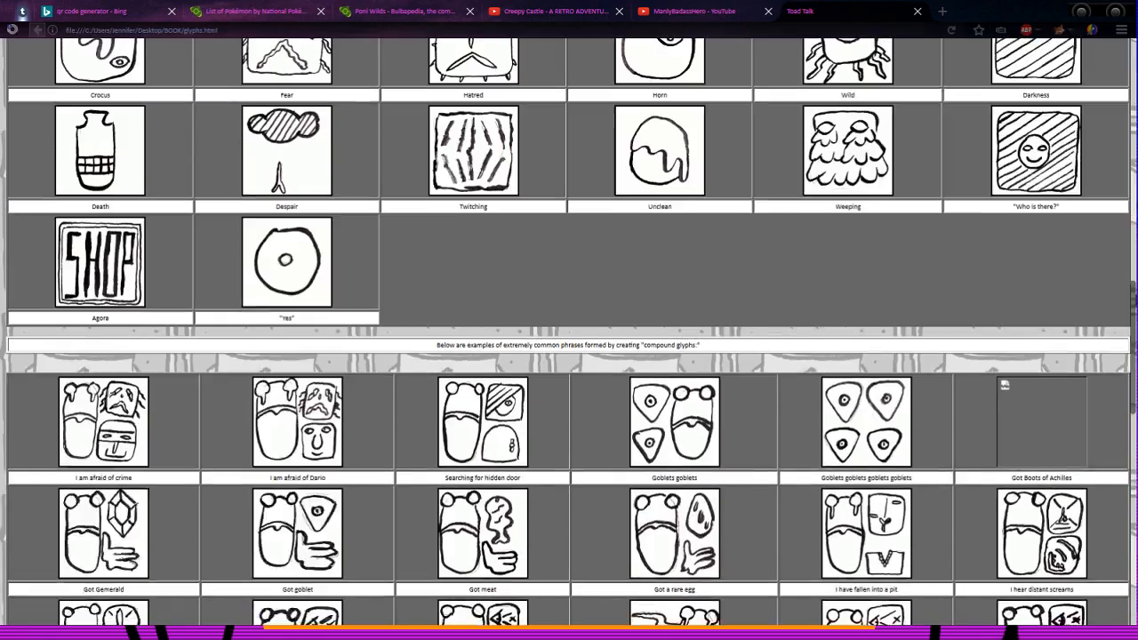
pyautogui.scroll(3)
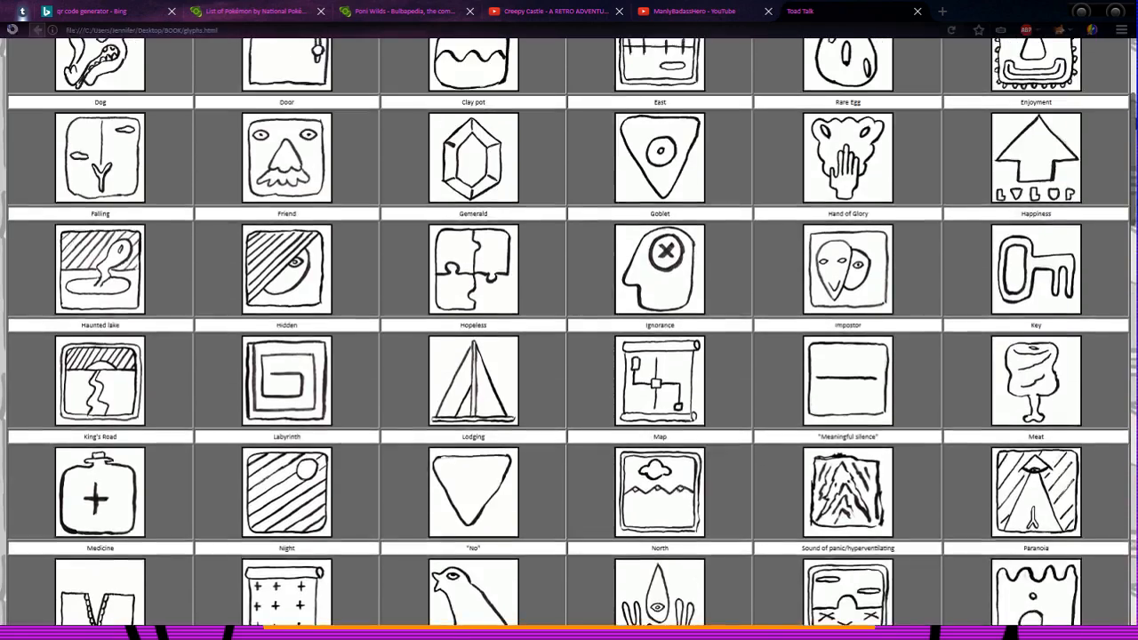
pyautogui.scroll(3)
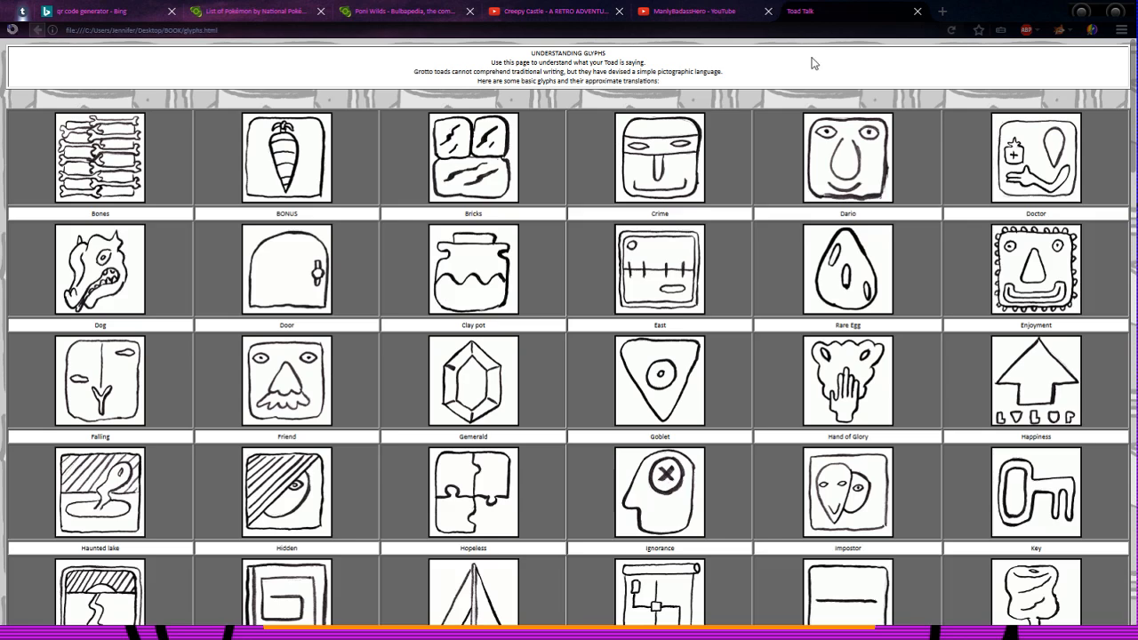
pyautogui.moveTo(769, 93)
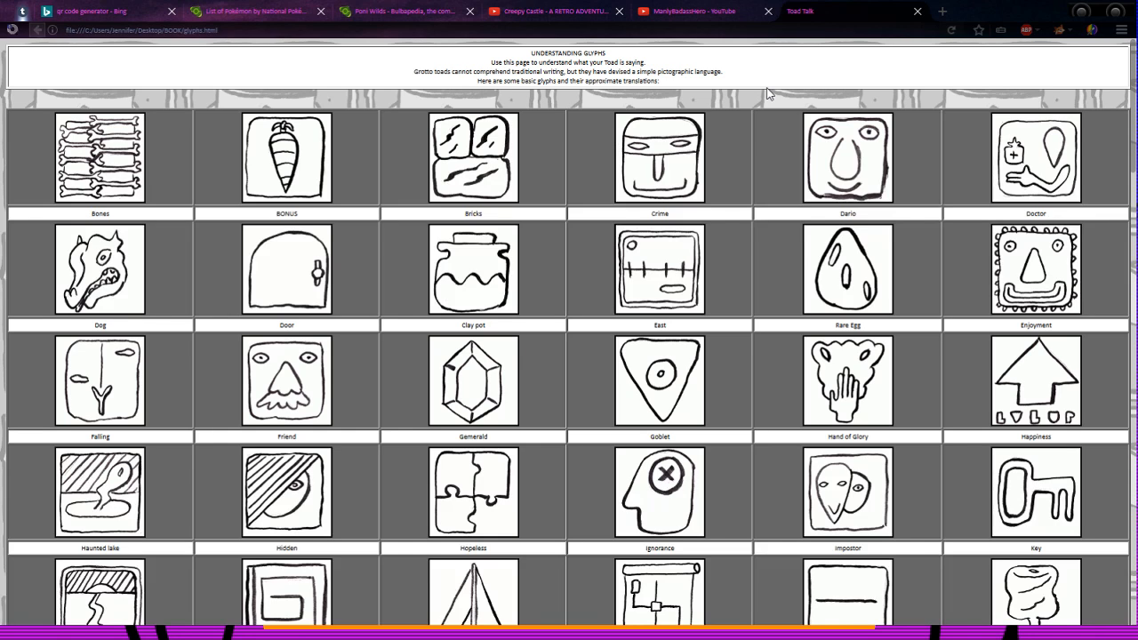
pyautogui.moveTo(753, 79)
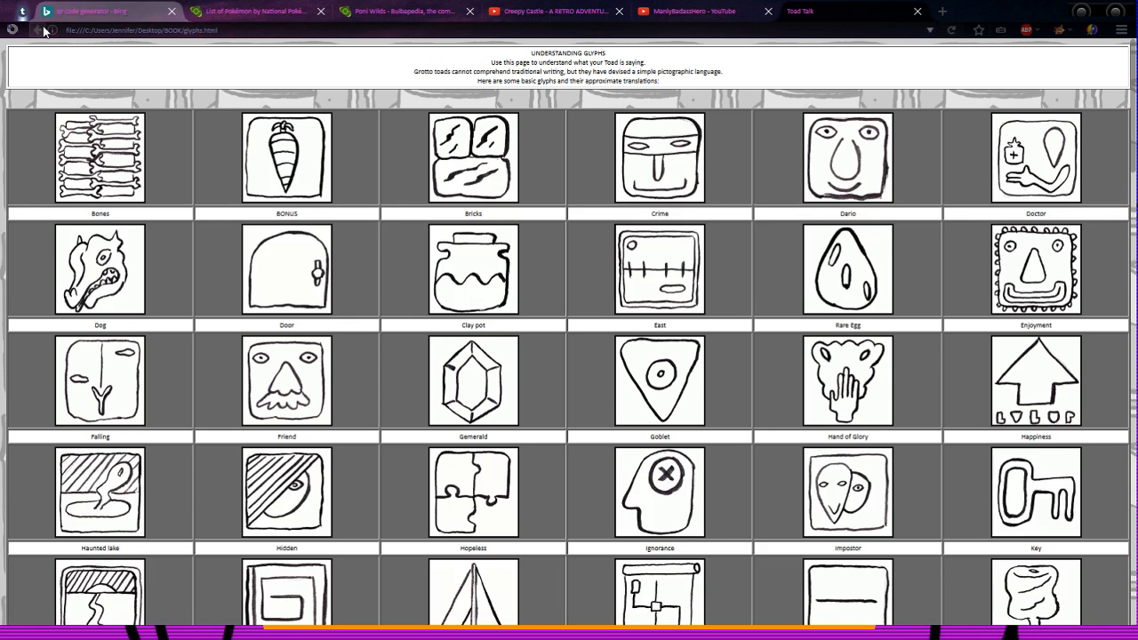
pyautogui.click(14, 29)
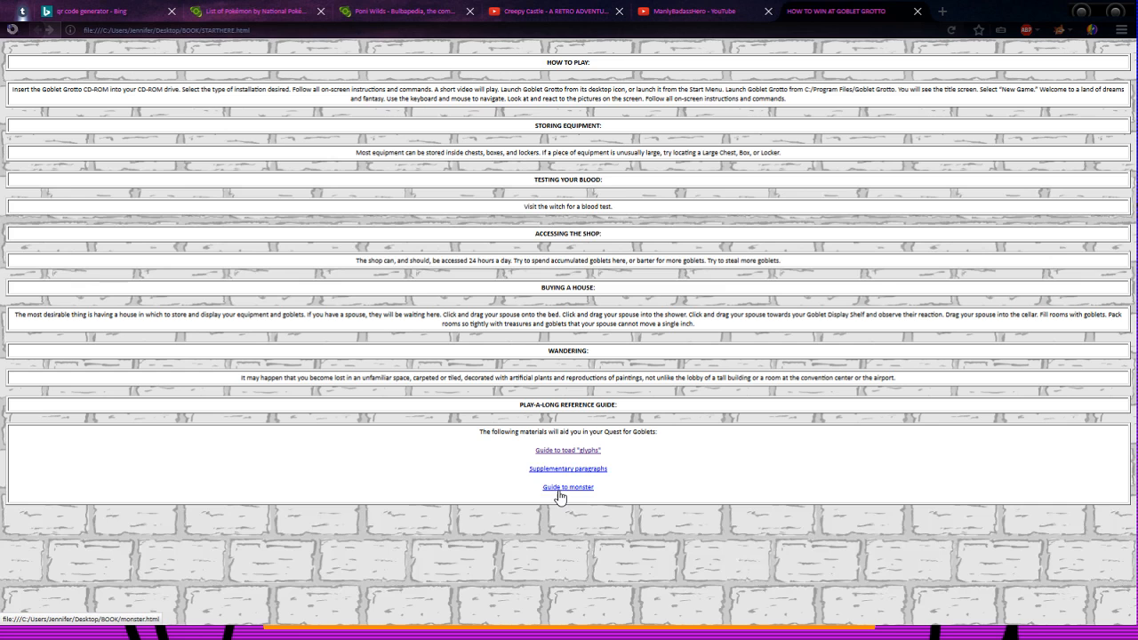
pyautogui.click(568, 488)
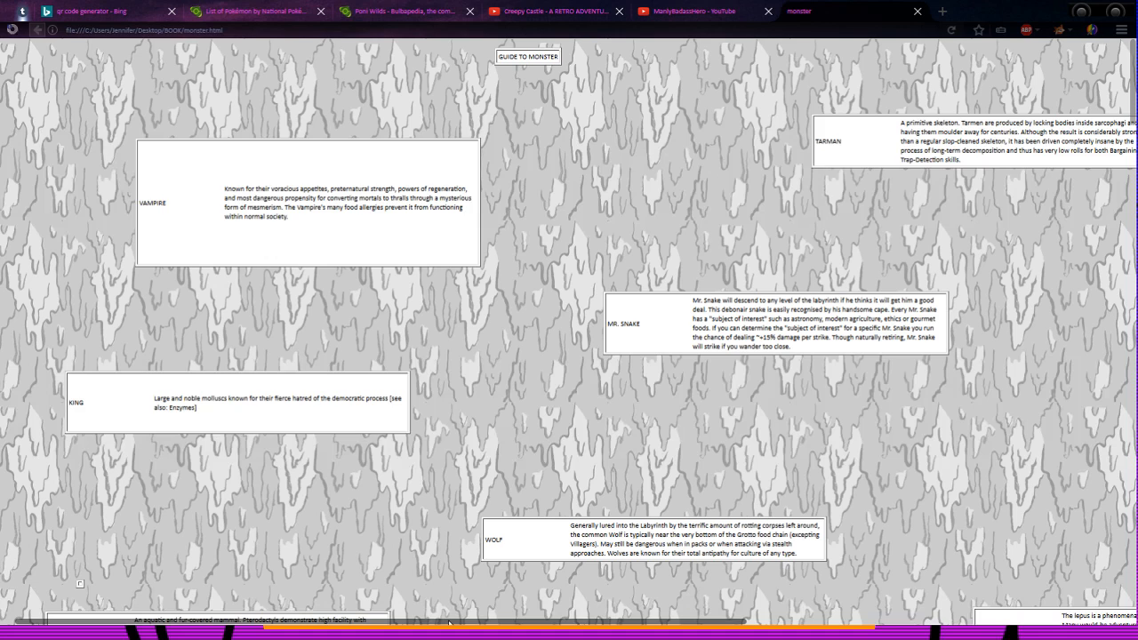
pyautogui.moveTo(1073, 342)
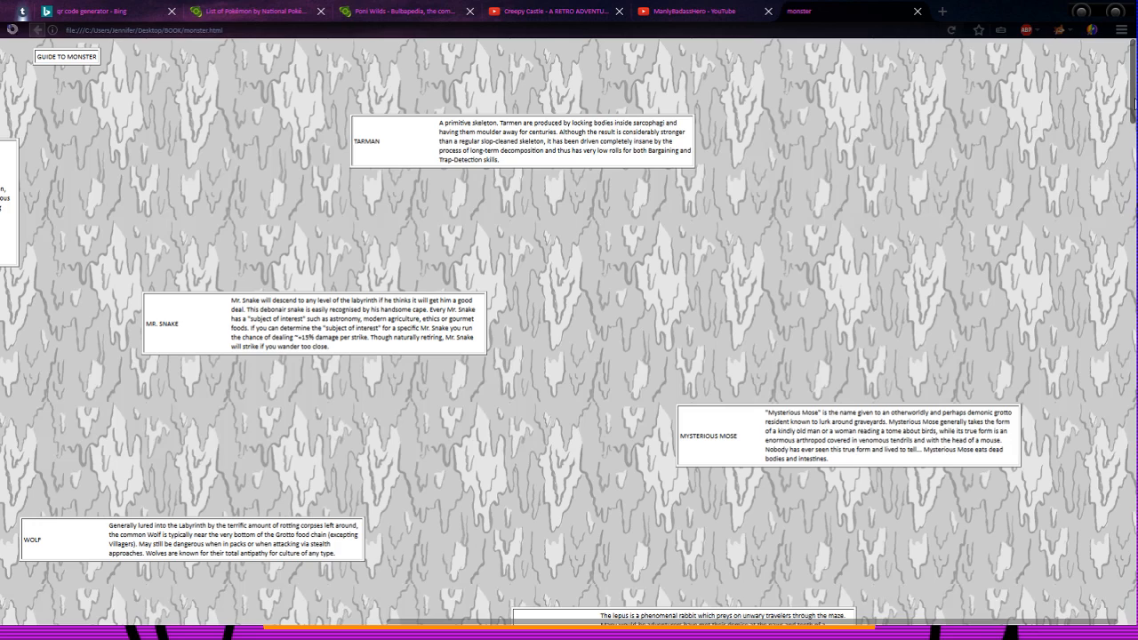
# Step: Scroll the monster guide through Robber Bear, Mummy, Skeleton, Phone Mouse and Tarman
pyautogui.scroll(-3)
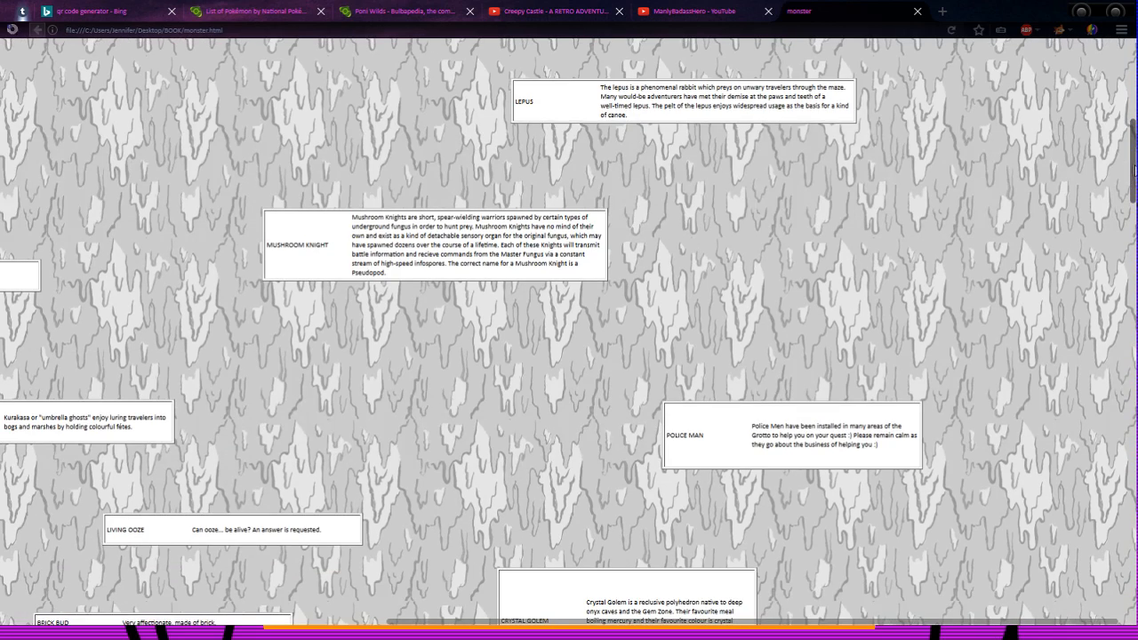
pyautogui.scroll(-3)
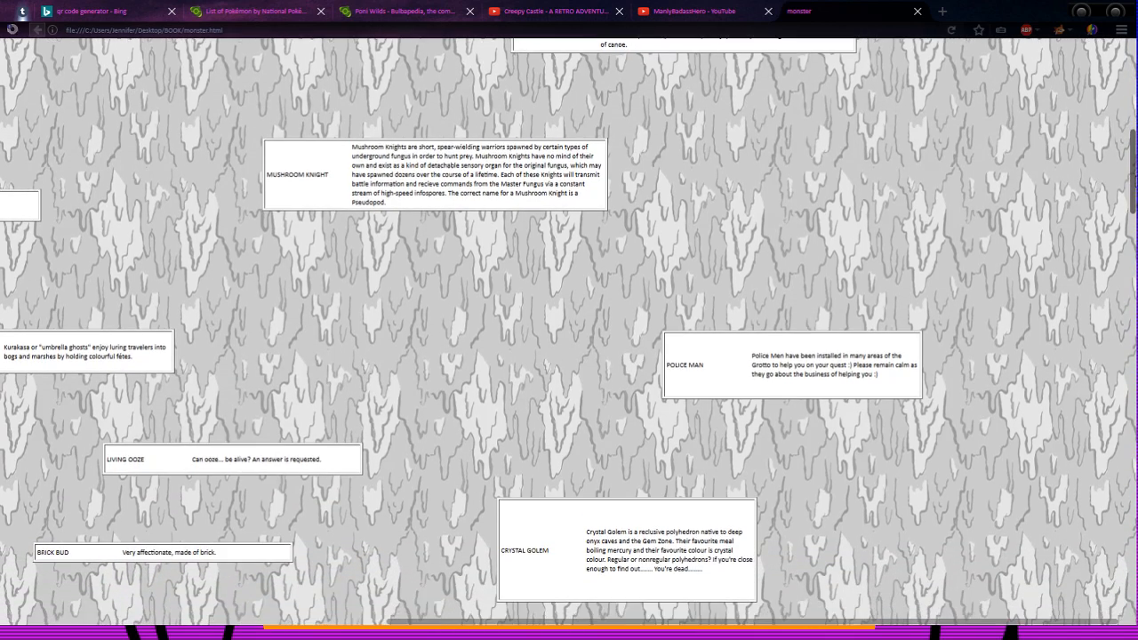
pyautogui.scroll(-3)
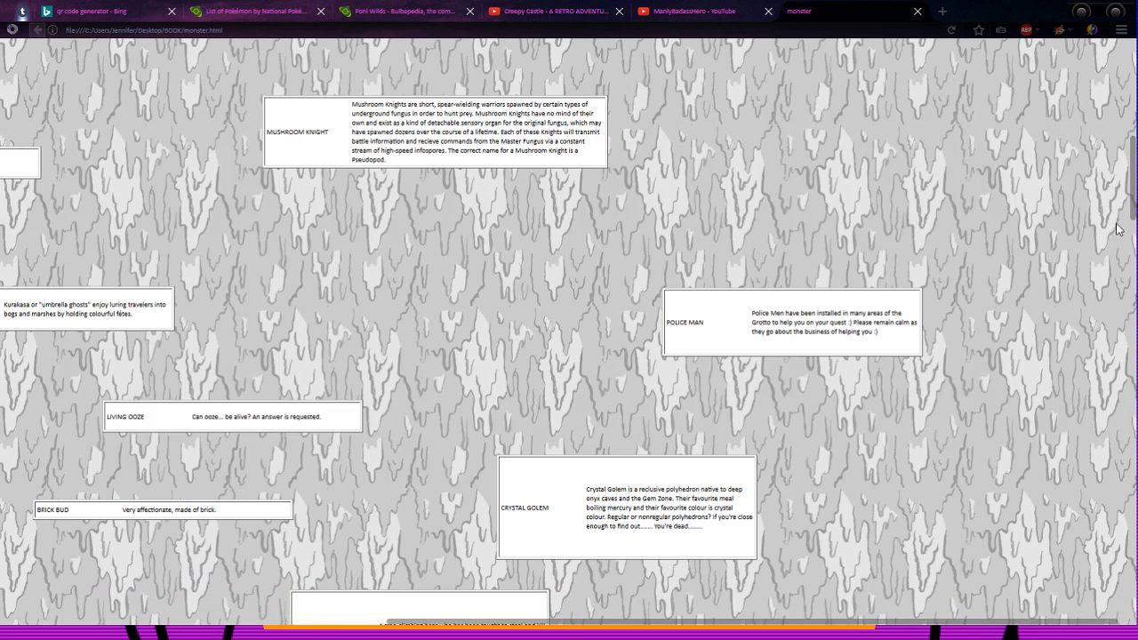
pyautogui.scroll(-3)
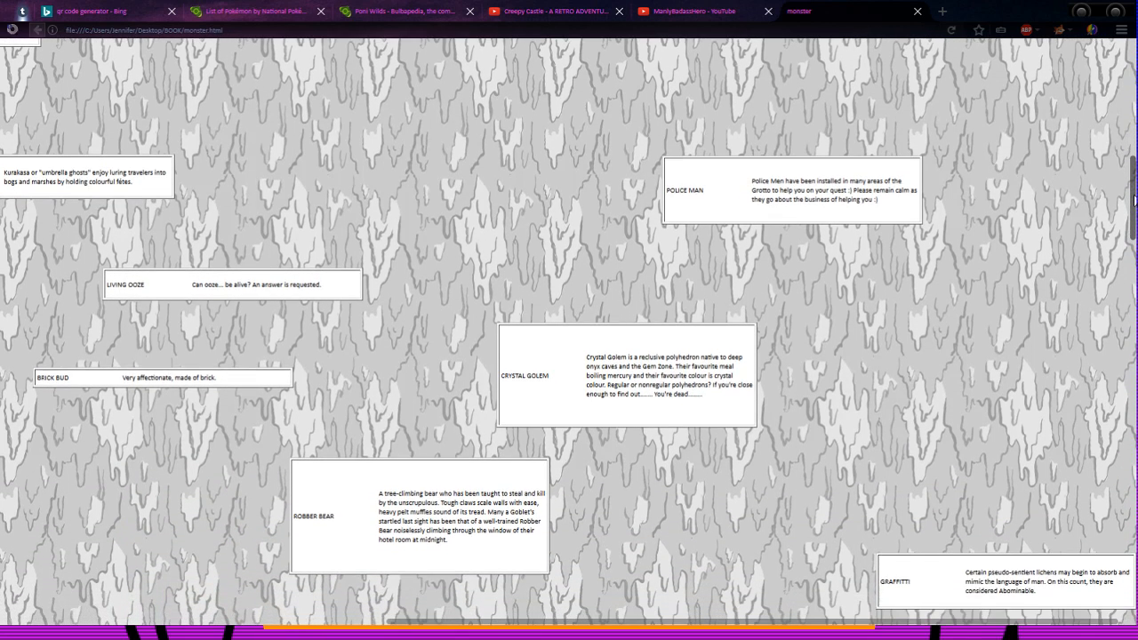
pyautogui.scroll(-3)
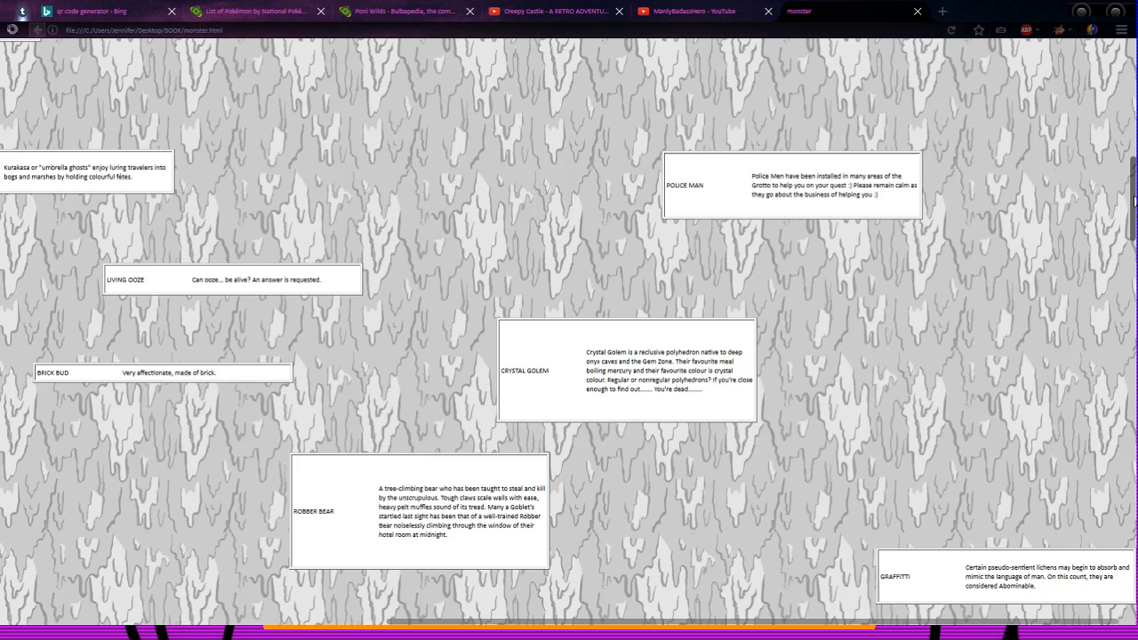
pyautogui.scroll(-3)
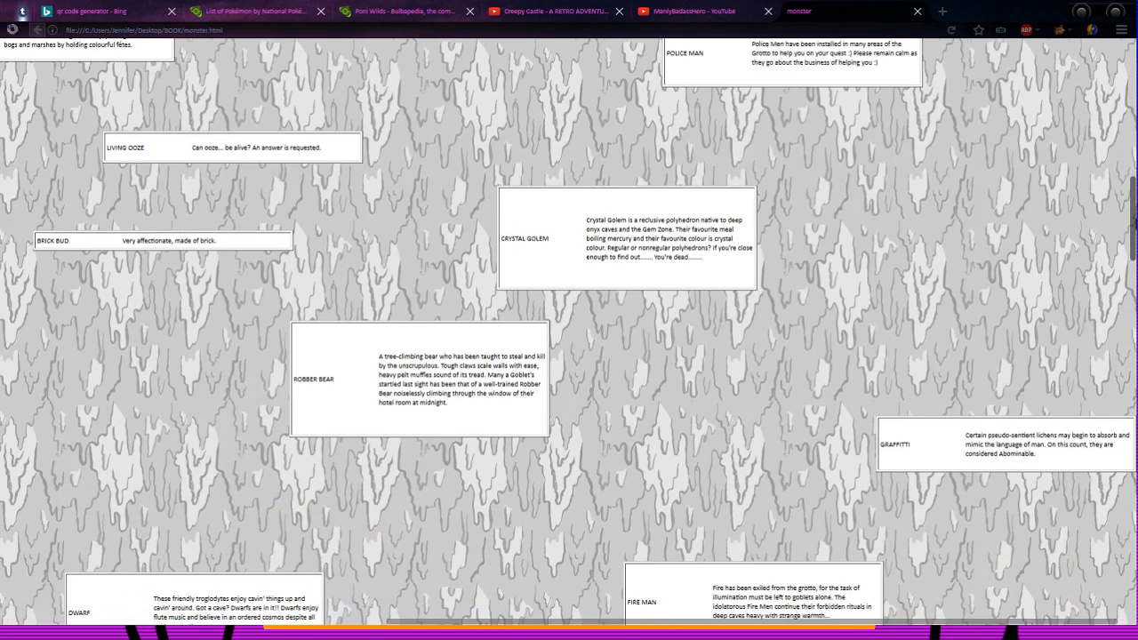
pyautogui.scroll(-3)
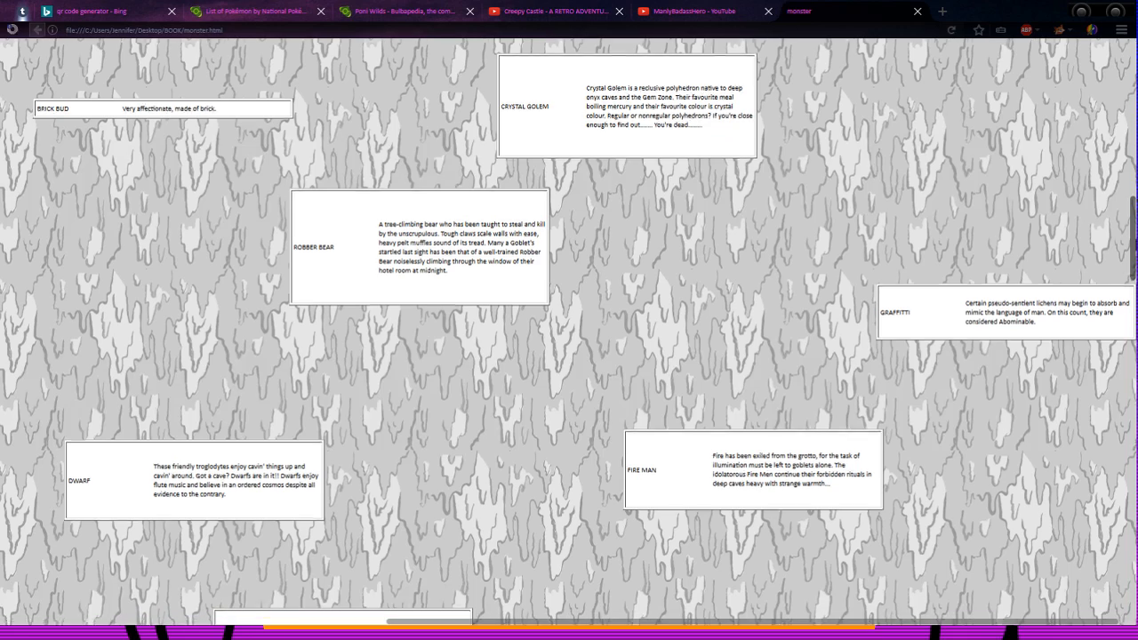
pyautogui.scroll(-3)
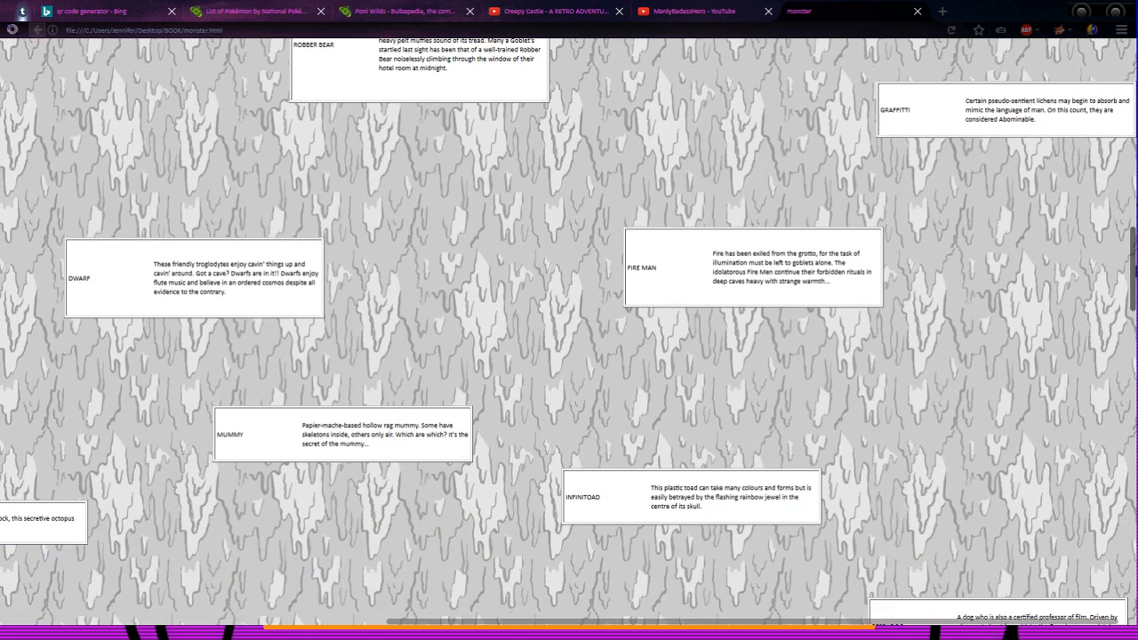
pyautogui.scroll(-3)
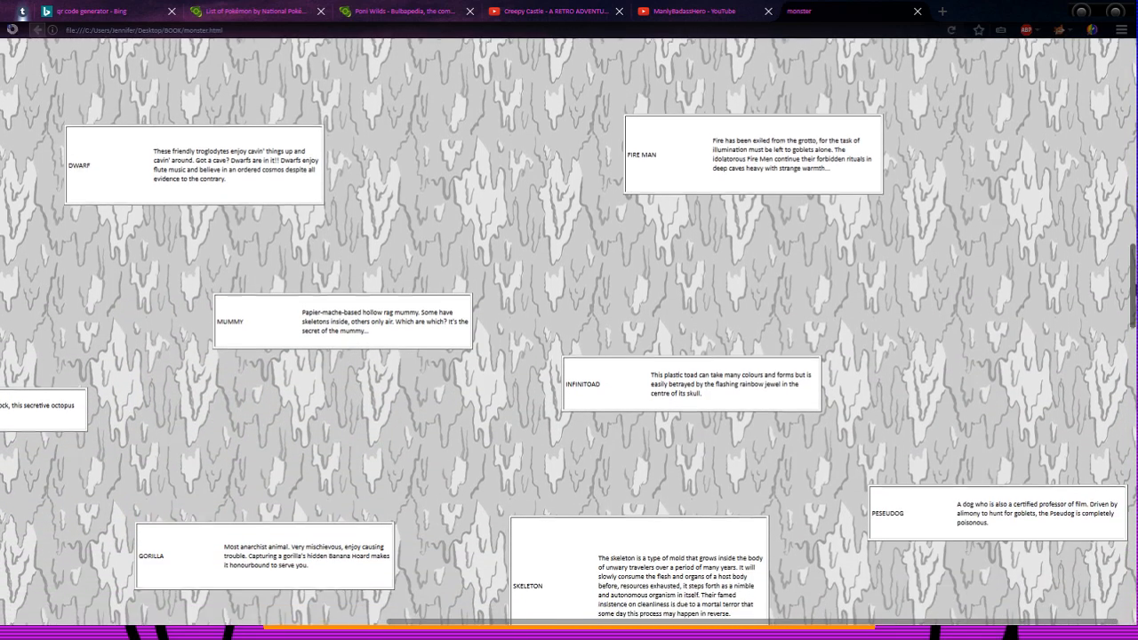
pyautogui.scroll(3)
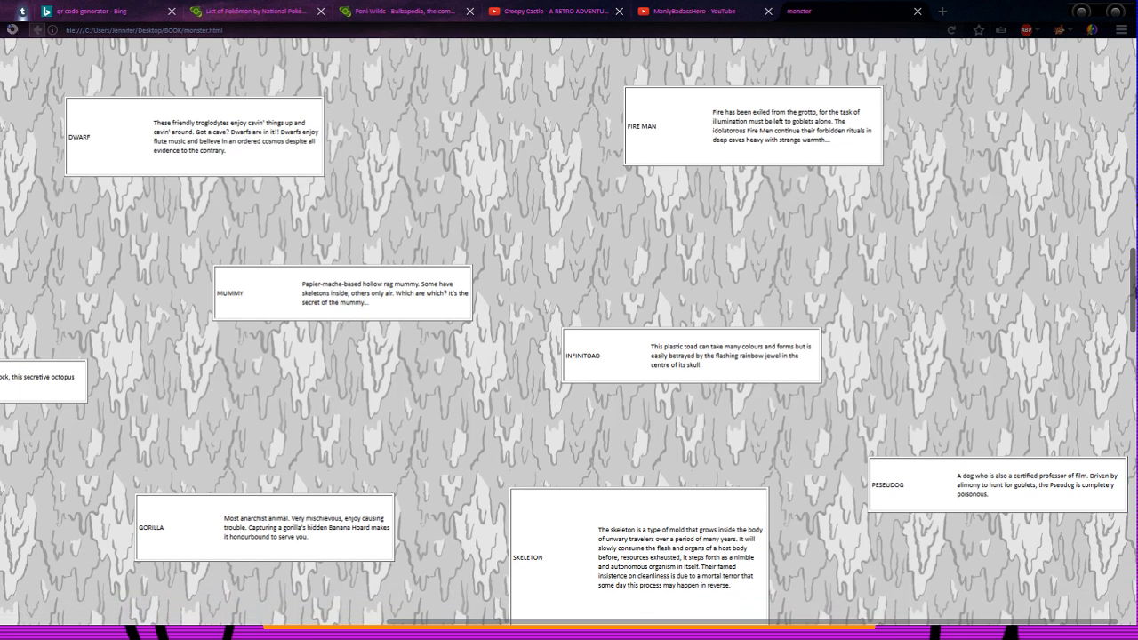
pyautogui.scroll(-3)
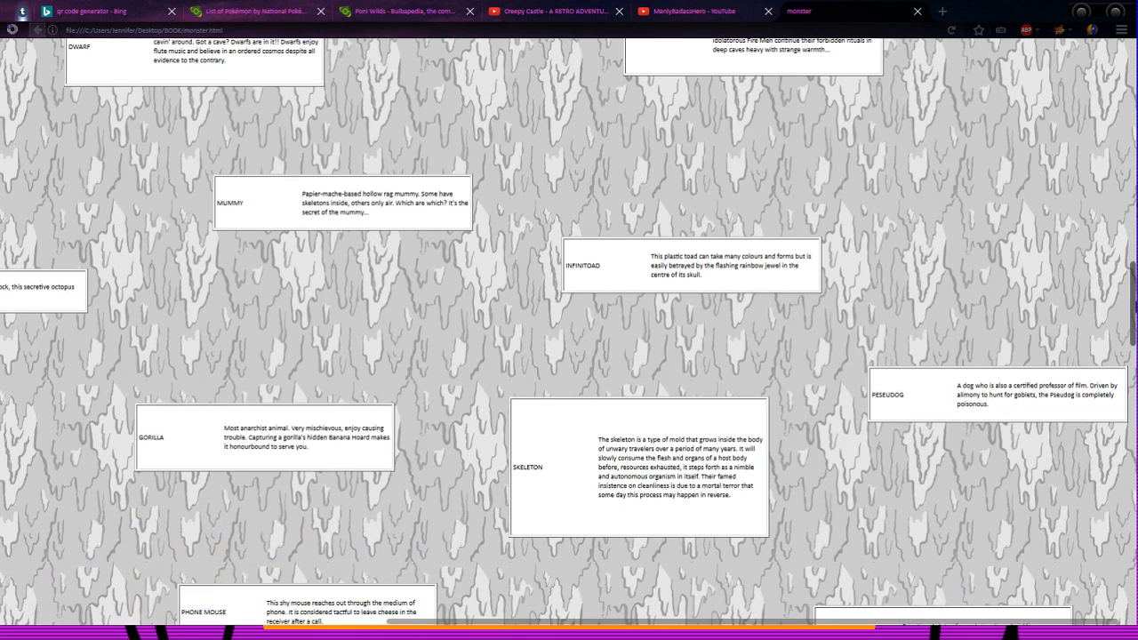
pyautogui.scroll(-3)
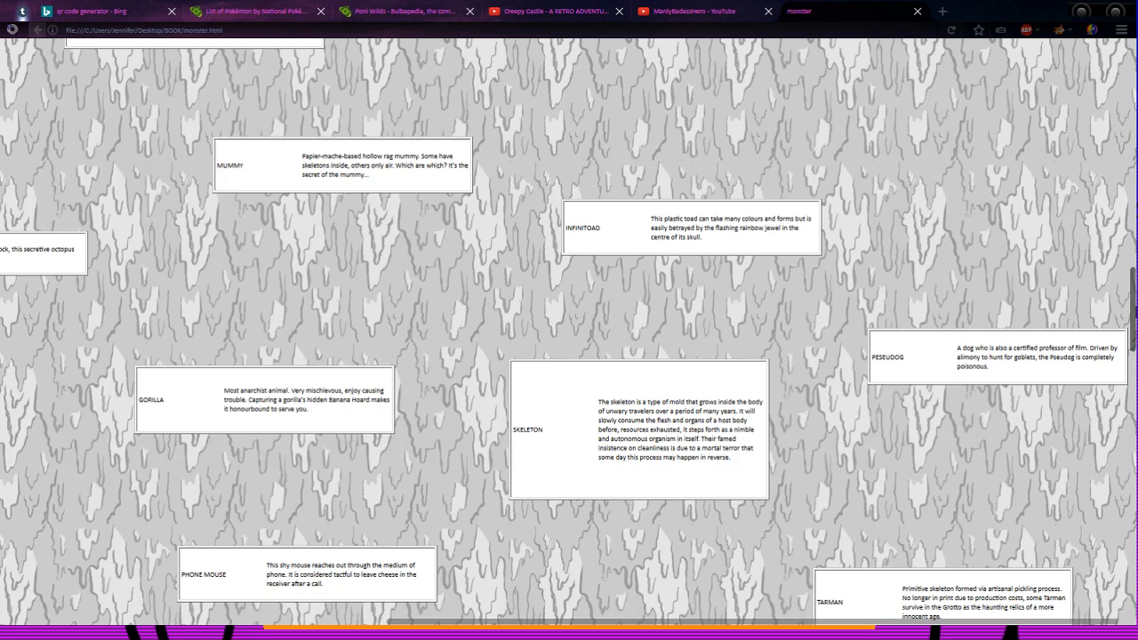
pyautogui.moveTo(1000, 333)
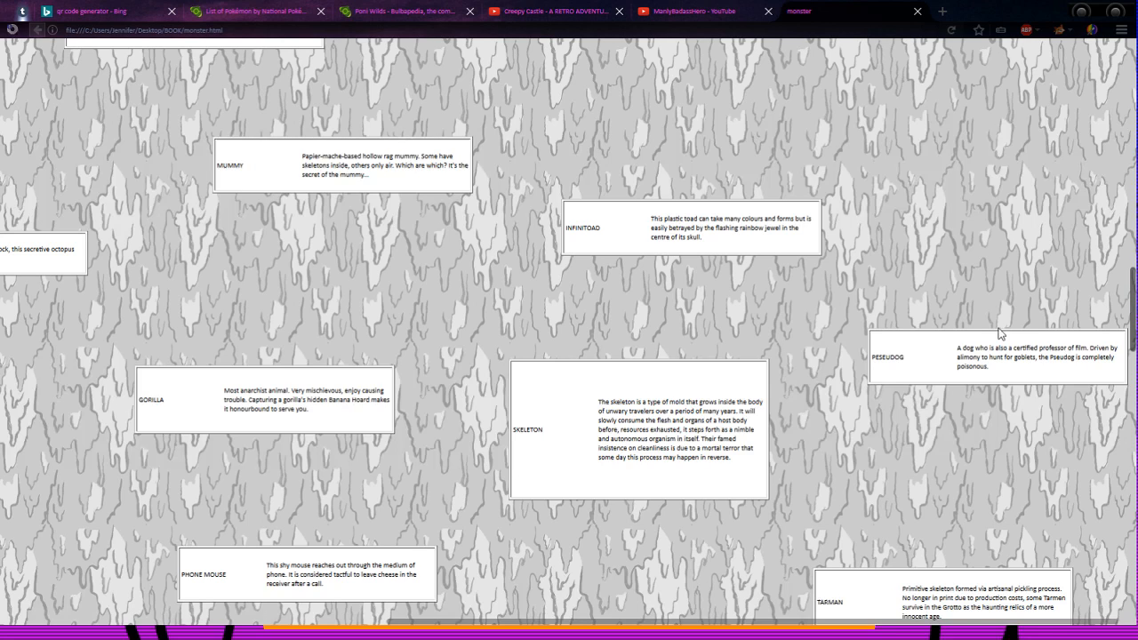
pyautogui.moveTo(891, 369)
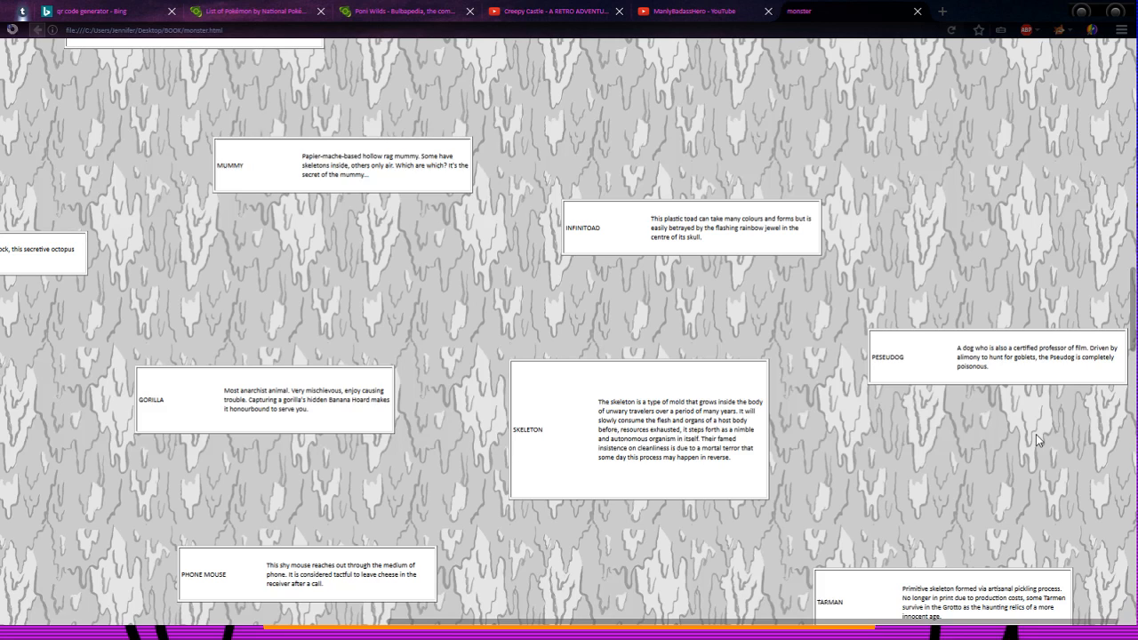
pyautogui.moveTo(1053, 406)
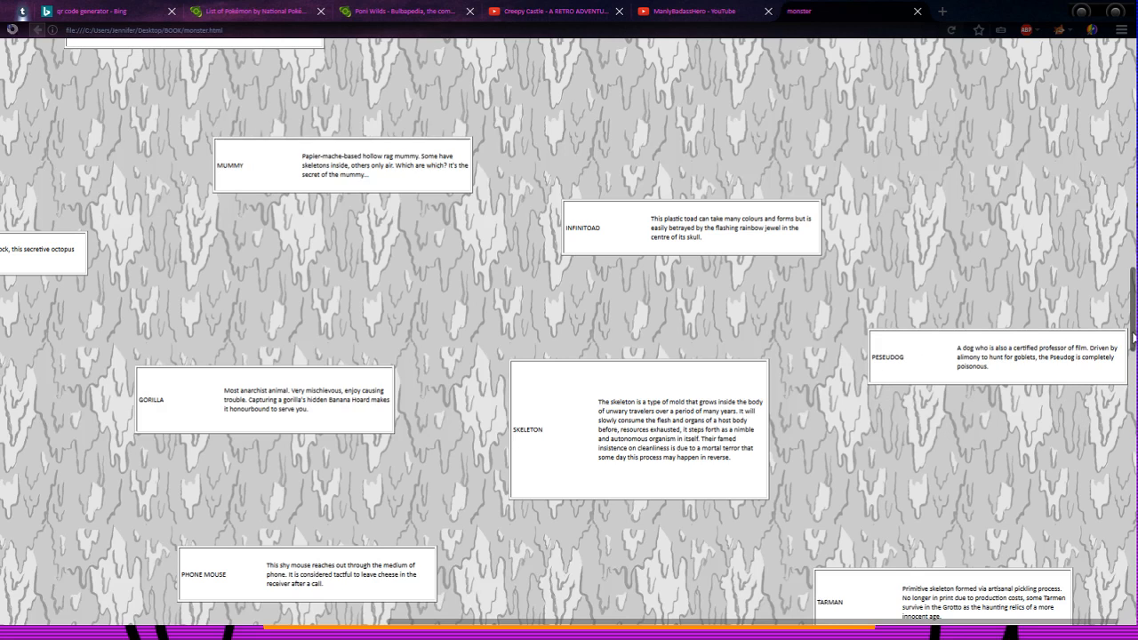
pyautogui.scroll(-3)
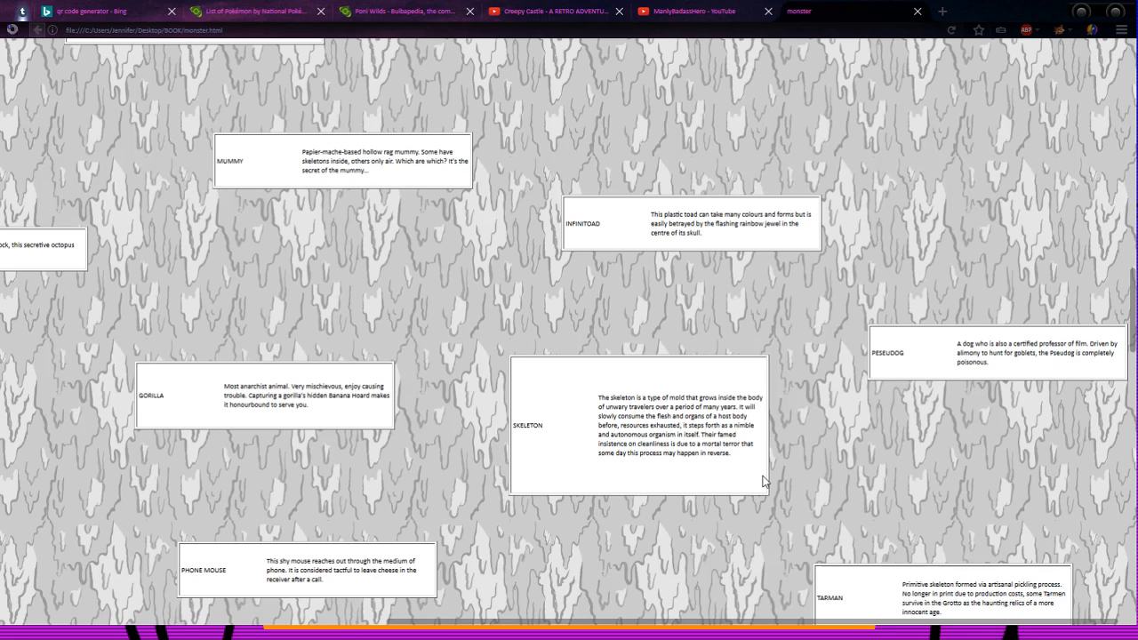
pyautogui.moveTo(851, 486)
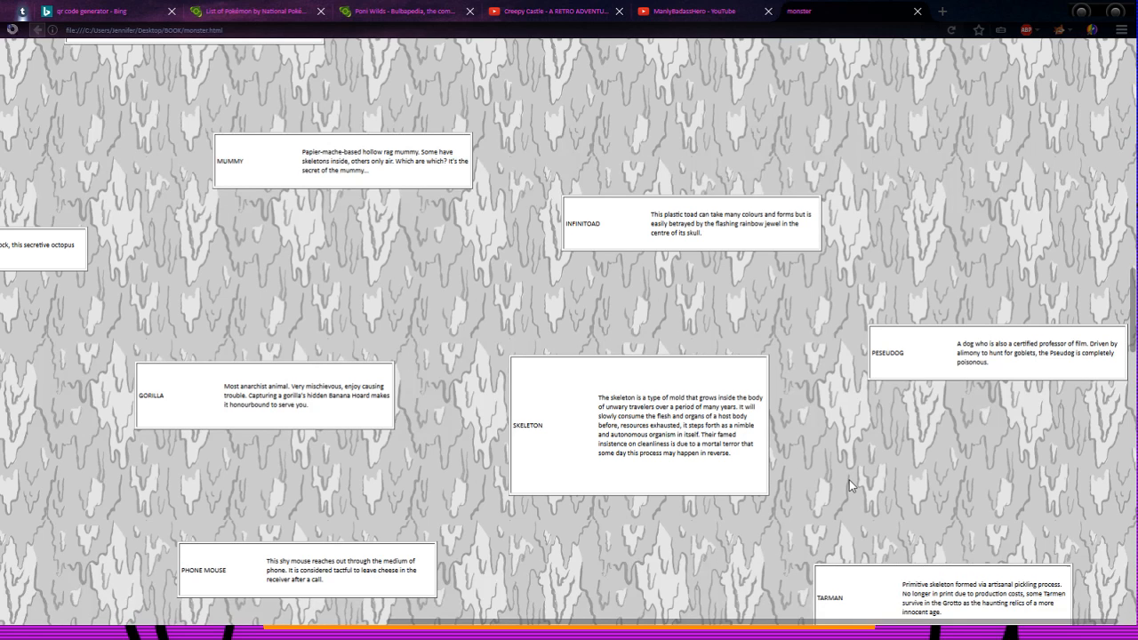
pyautogui.moveTo(798, 466)
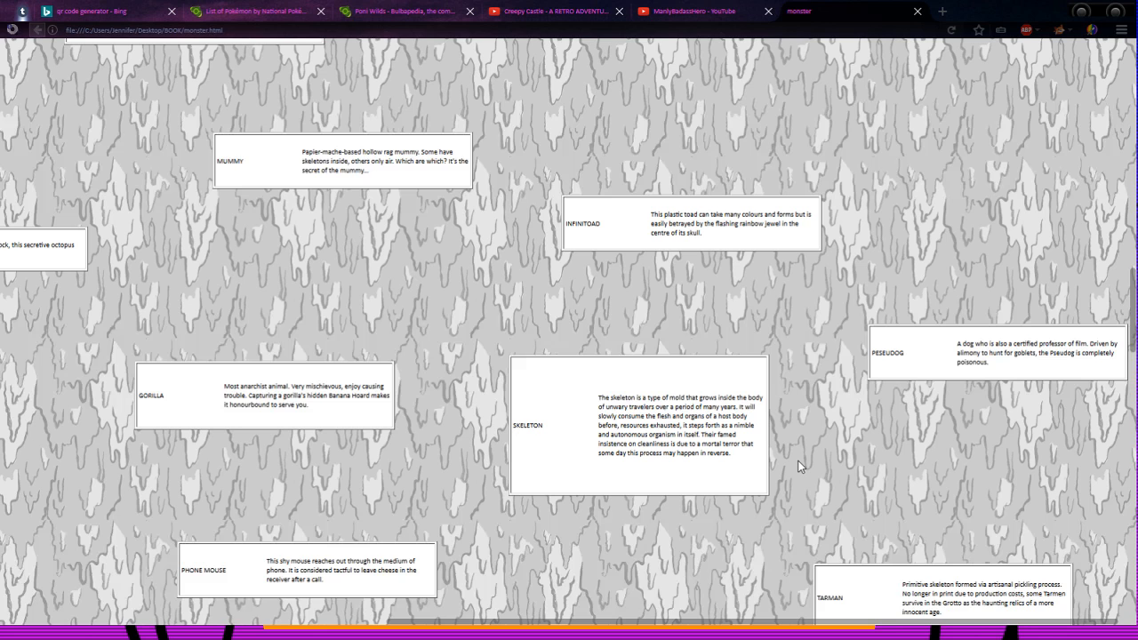
pyautogui.scroll(3)
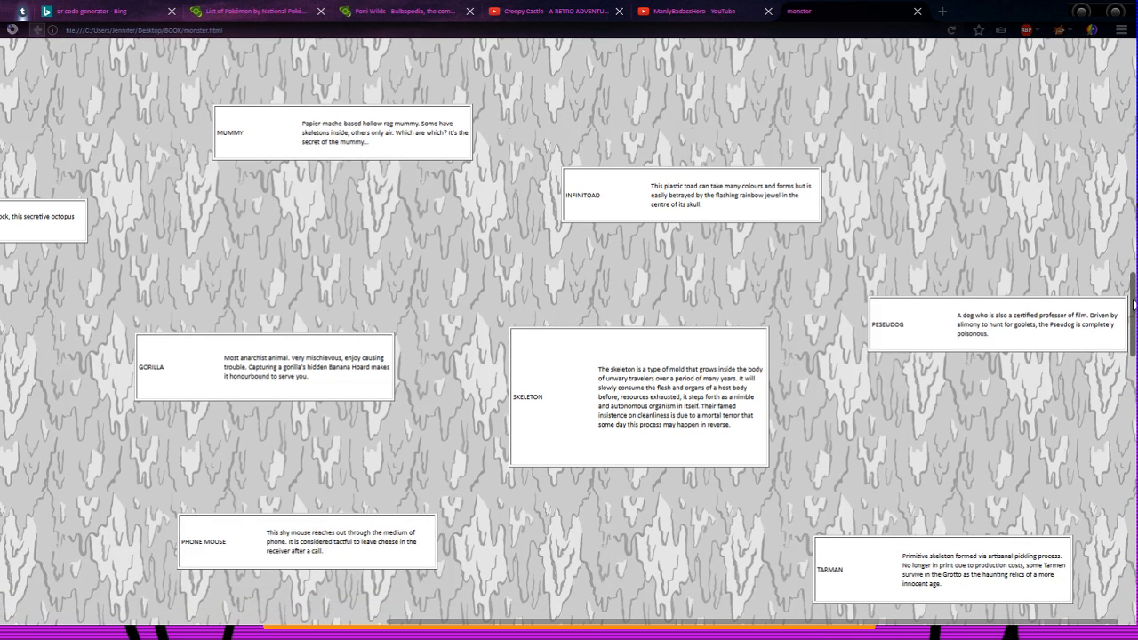
# Step: Scroll to the monster guide's final entries: Maggot, Goblet Max and Hopping Ghost
pyautogui.scroll(-3)
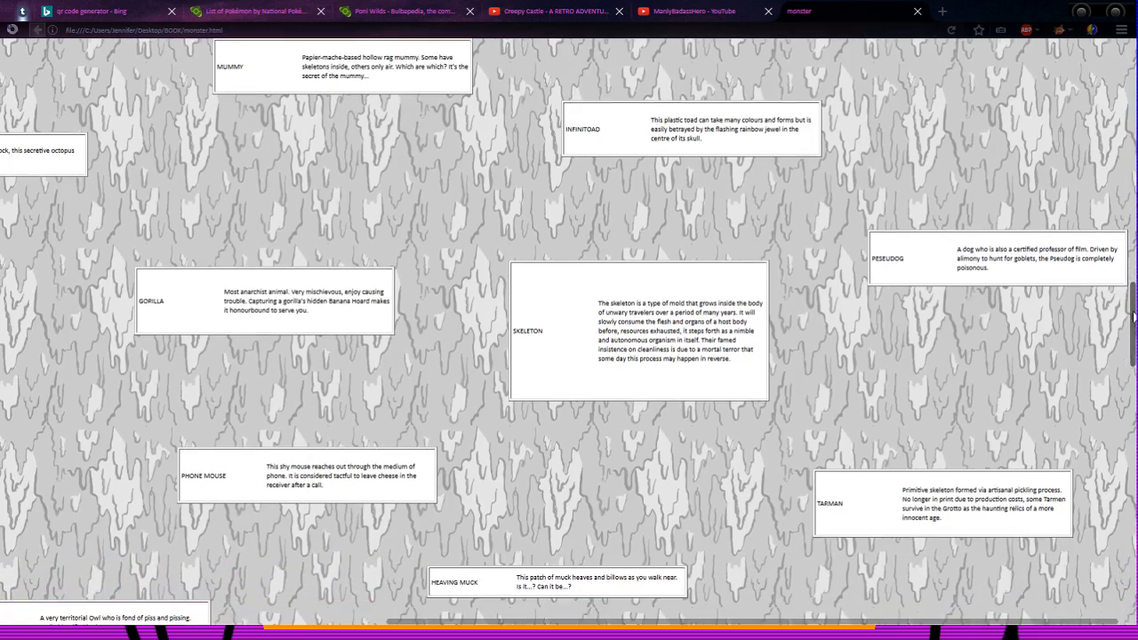
pyautogui.scroll(-3)
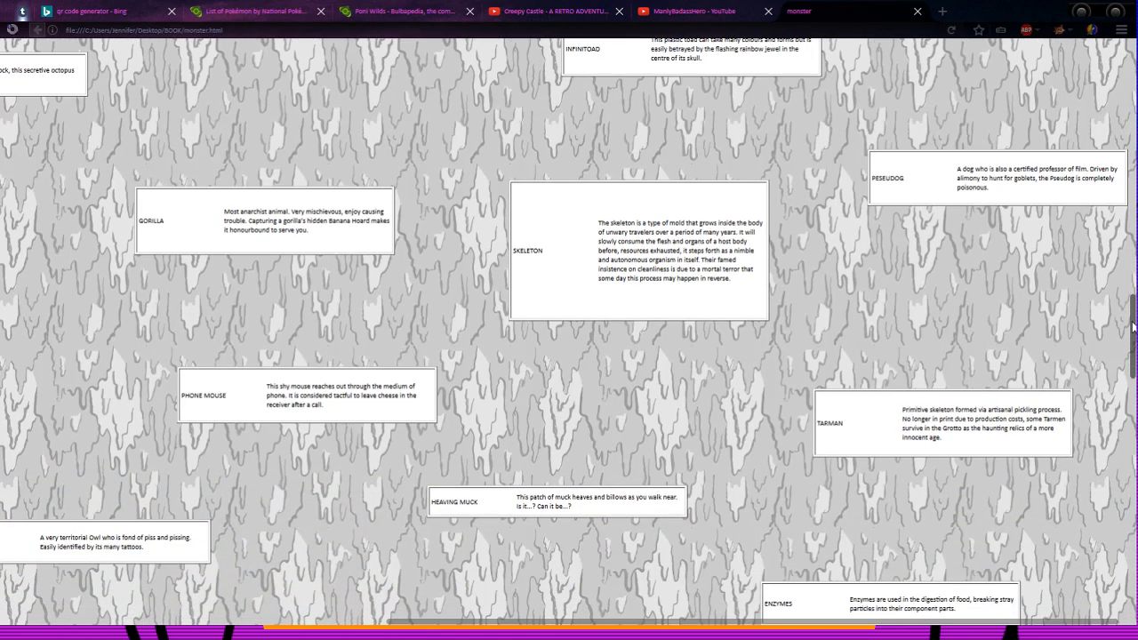
pyautogui.scroll(-3)
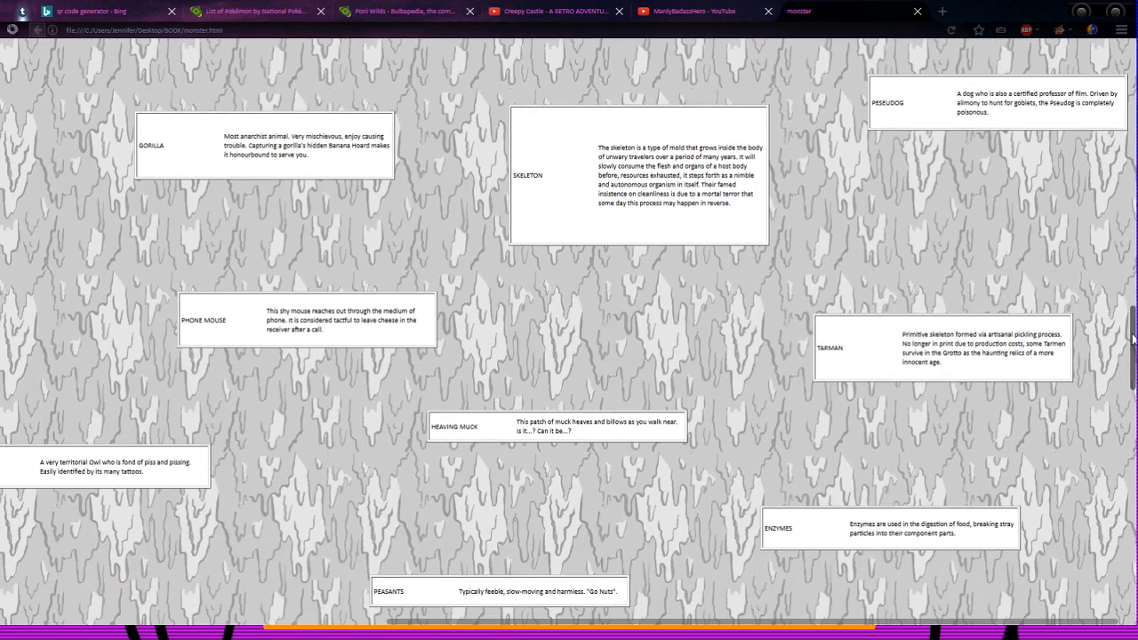
pyautogui.scroll(-3)
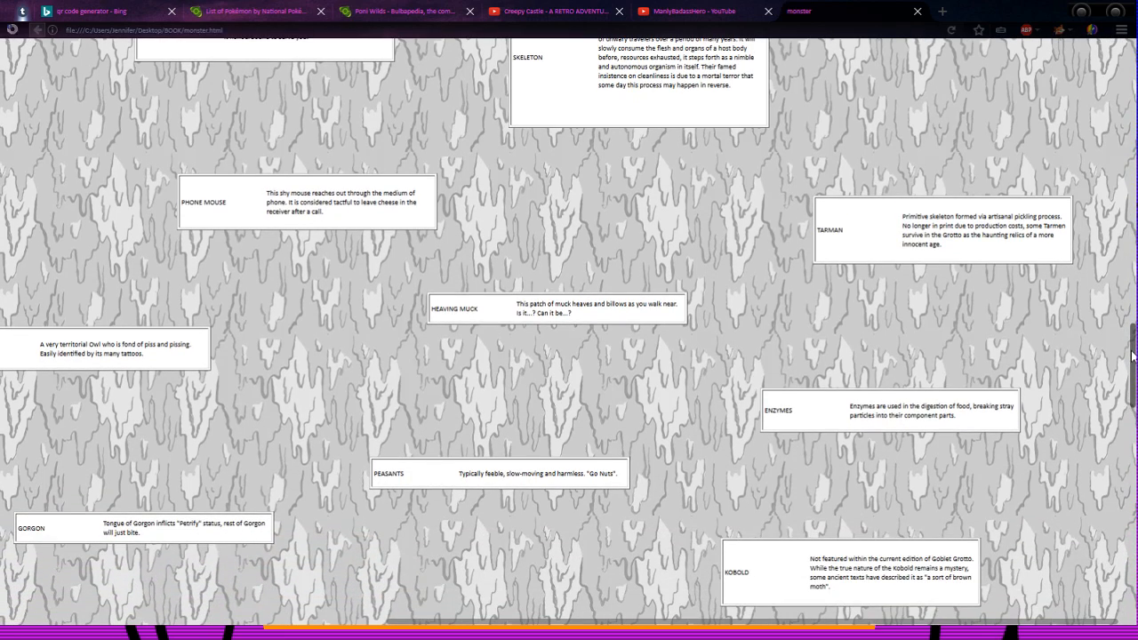
pyautogui.scroll(-3)
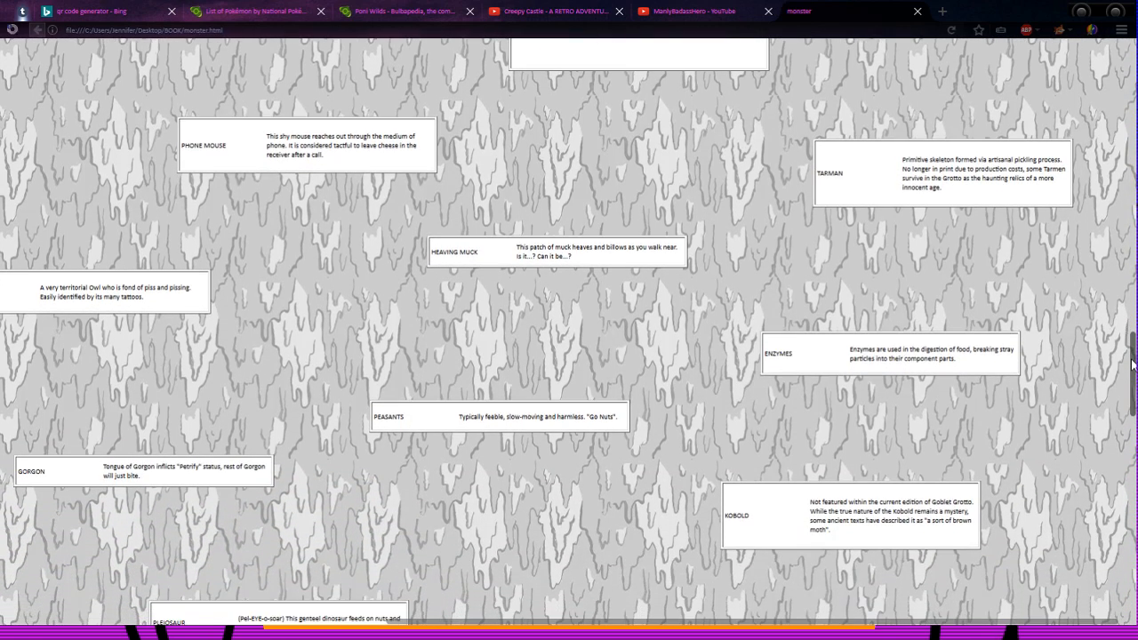
pyautogui.scroll(-3)
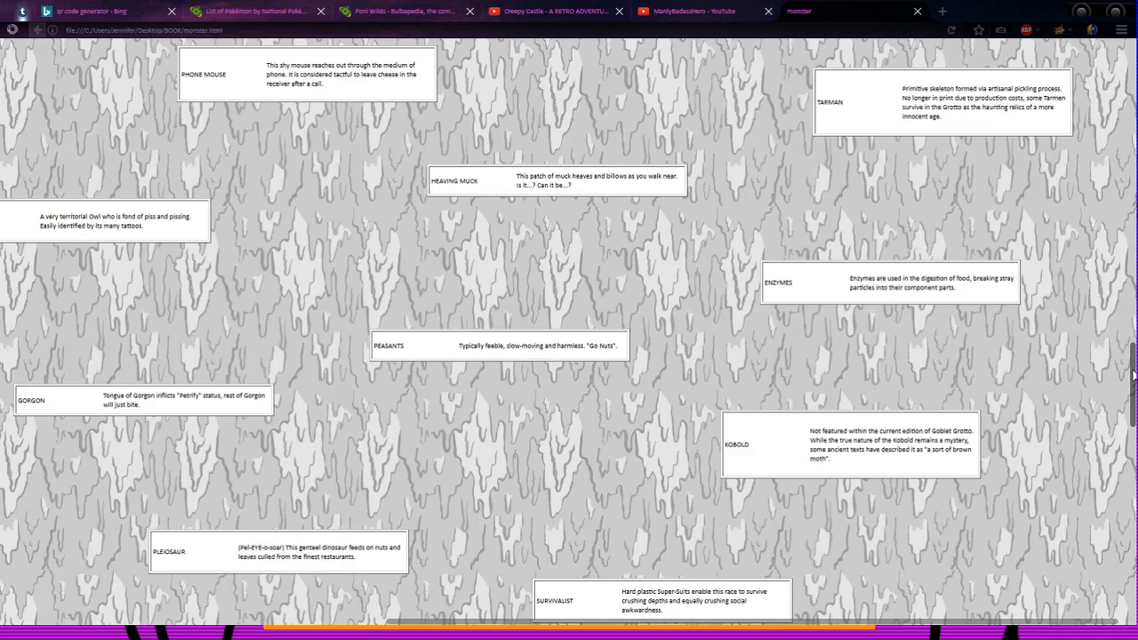
pyautogui.scroll(-3)
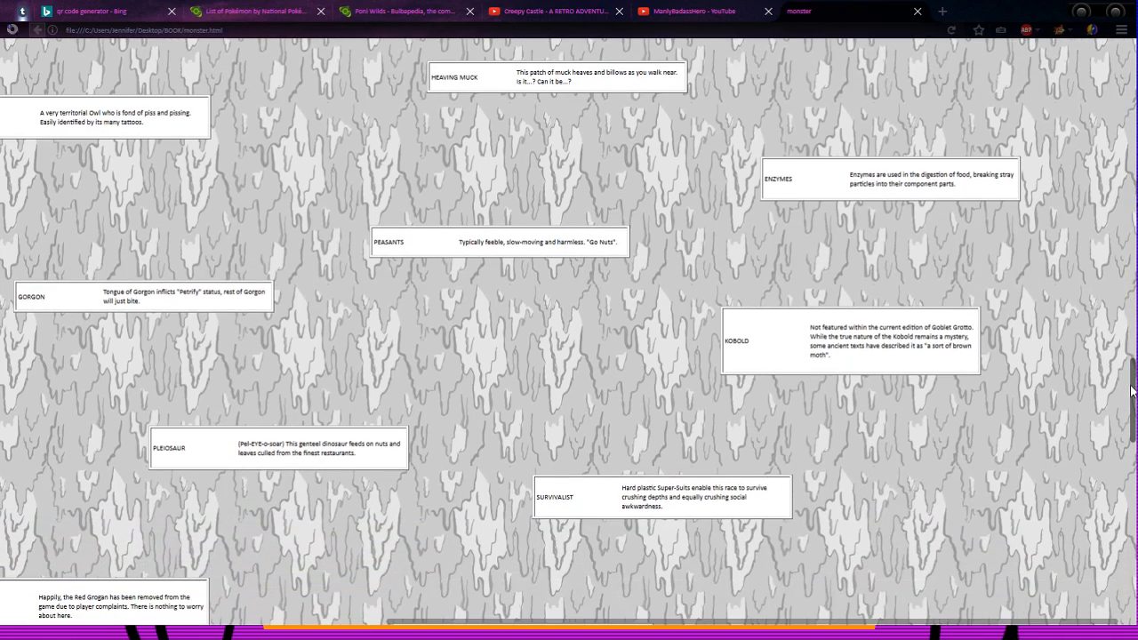
pyautogui.scroll(-3)
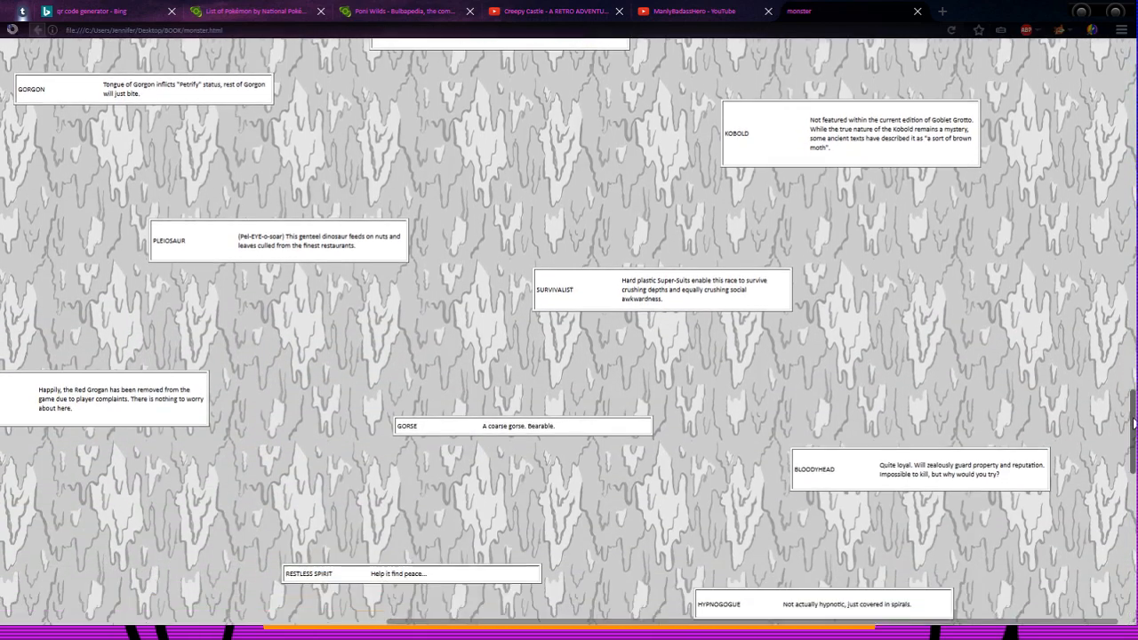
pyautogui.scroll(-3)
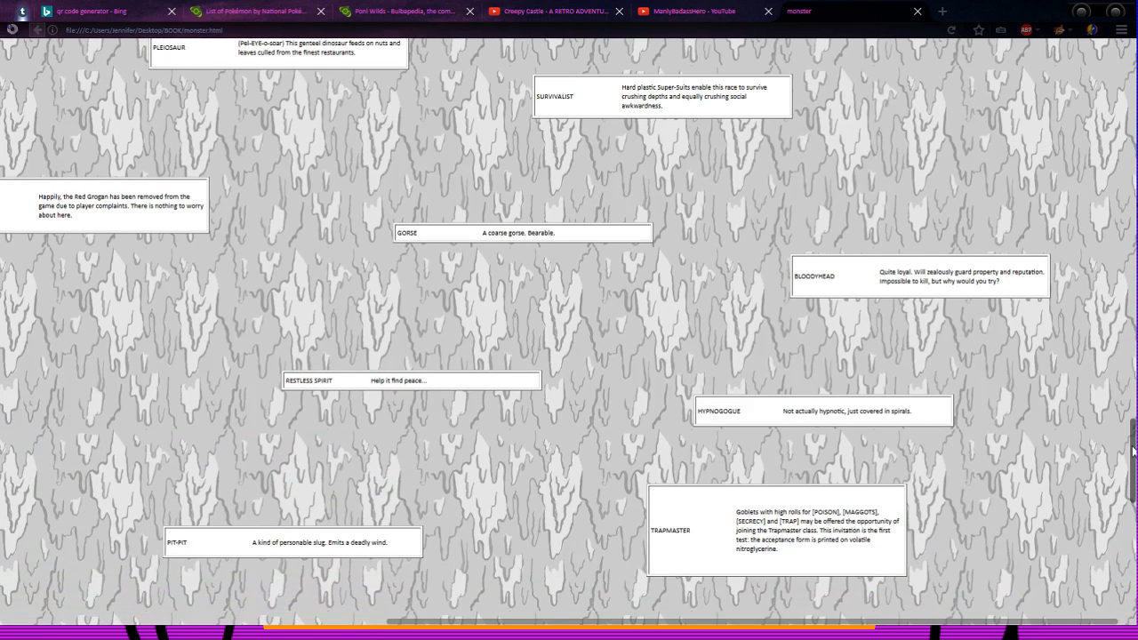
pyautogui.scroll(-3)
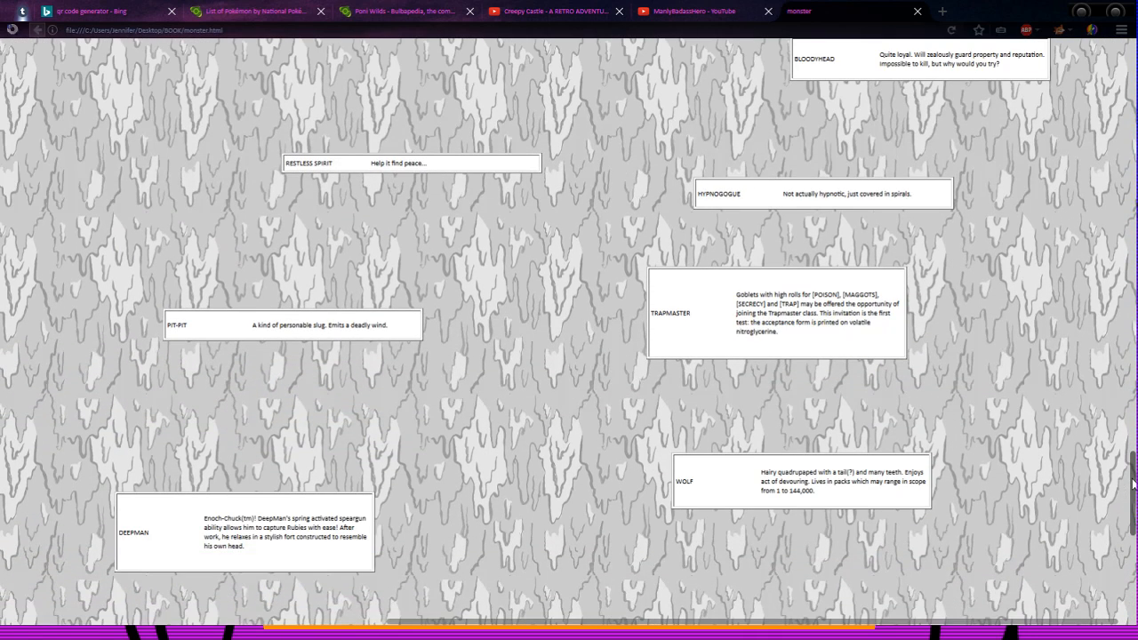
pyautogui.scroll(3)
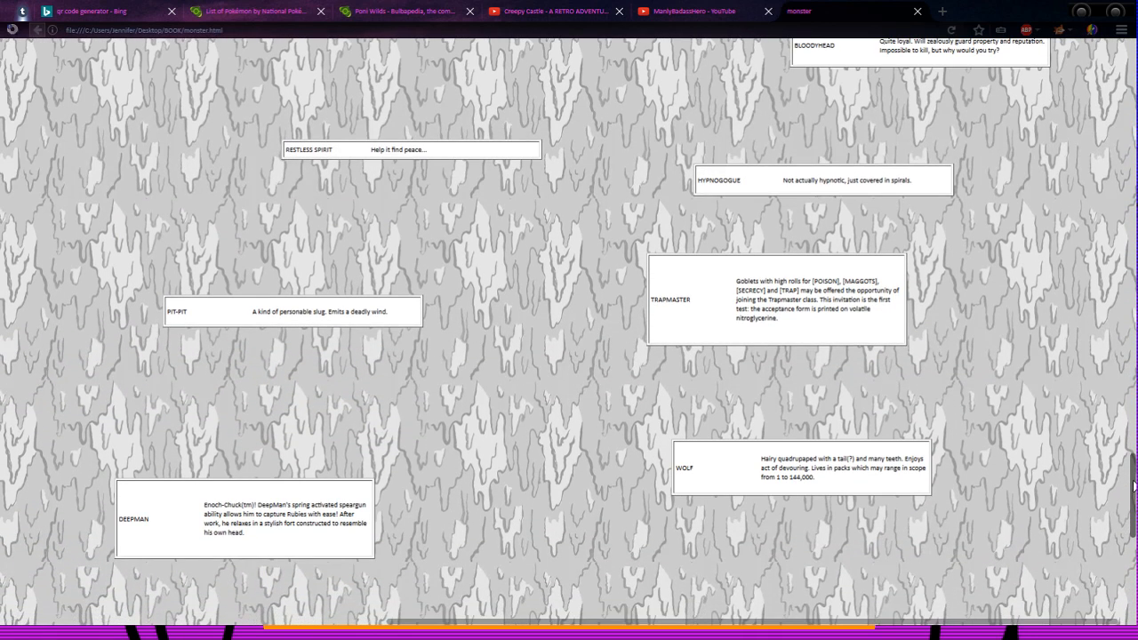
pyautogui.scroll(-3)
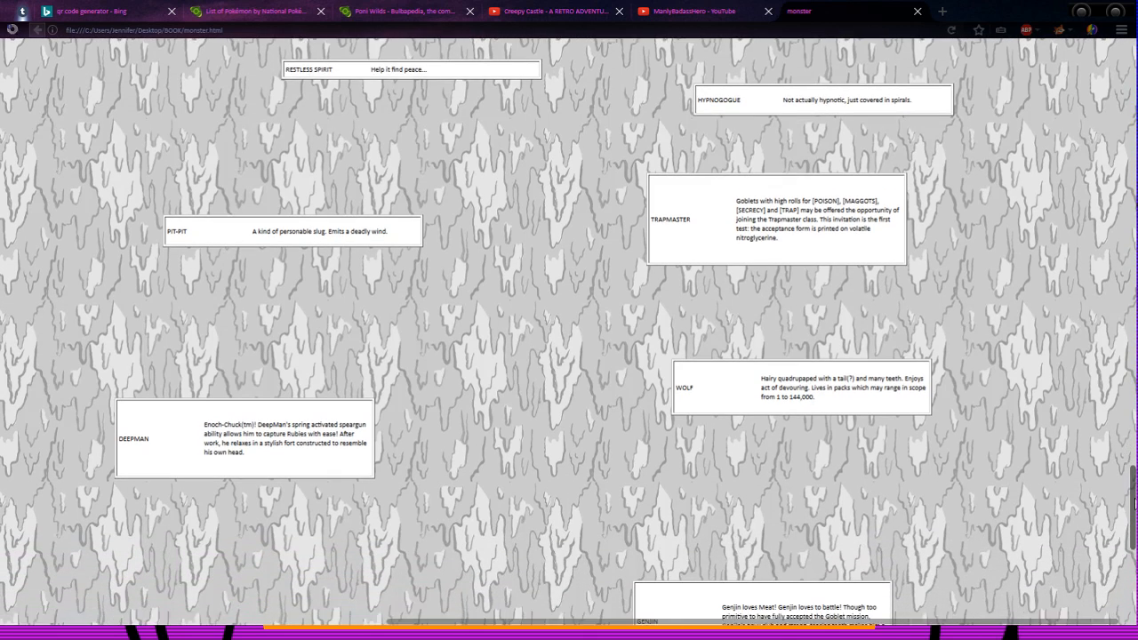
pyautogui.scroll(-3)
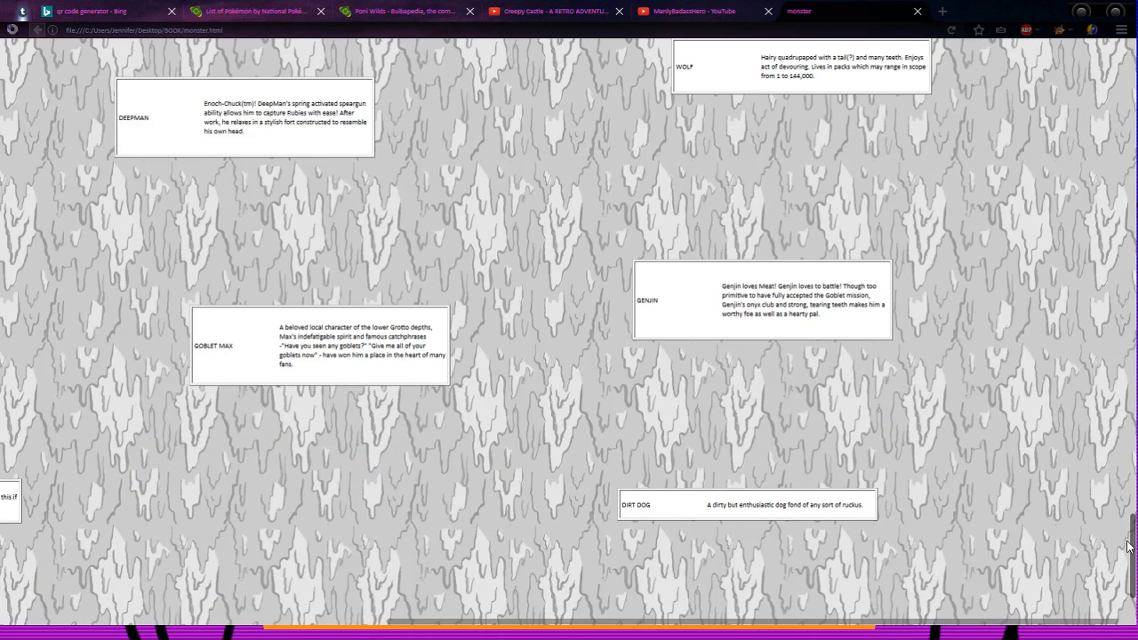
pyautogui.scroll(-3)
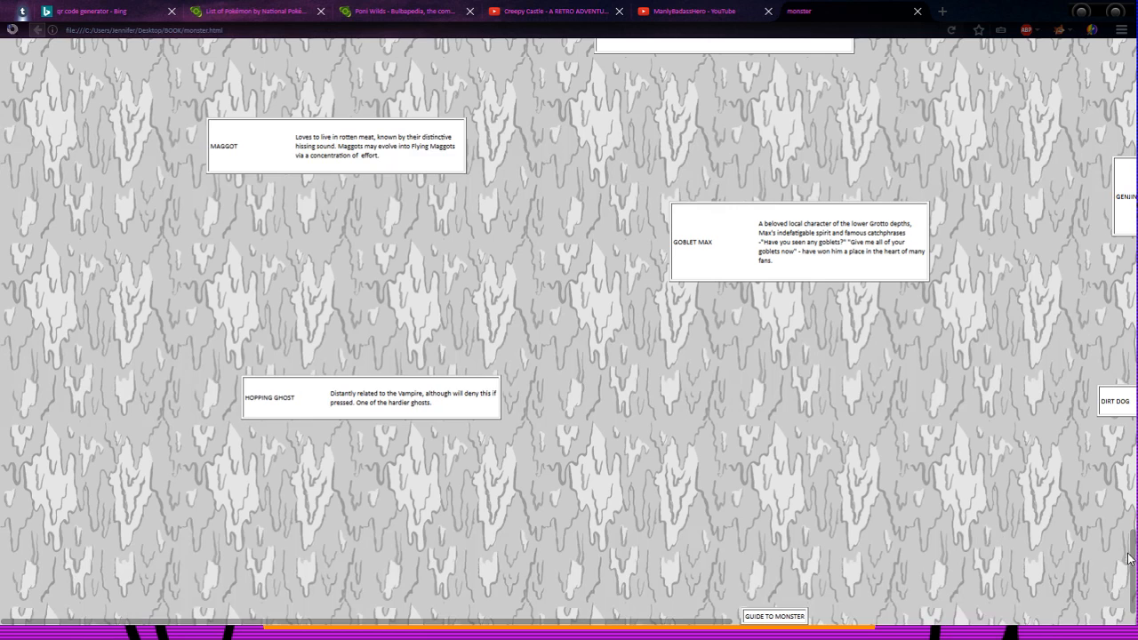
# Step: From the STARTHERE reference list, open the Supplementary Paragraphs page
pyautogui.scroll(-3)
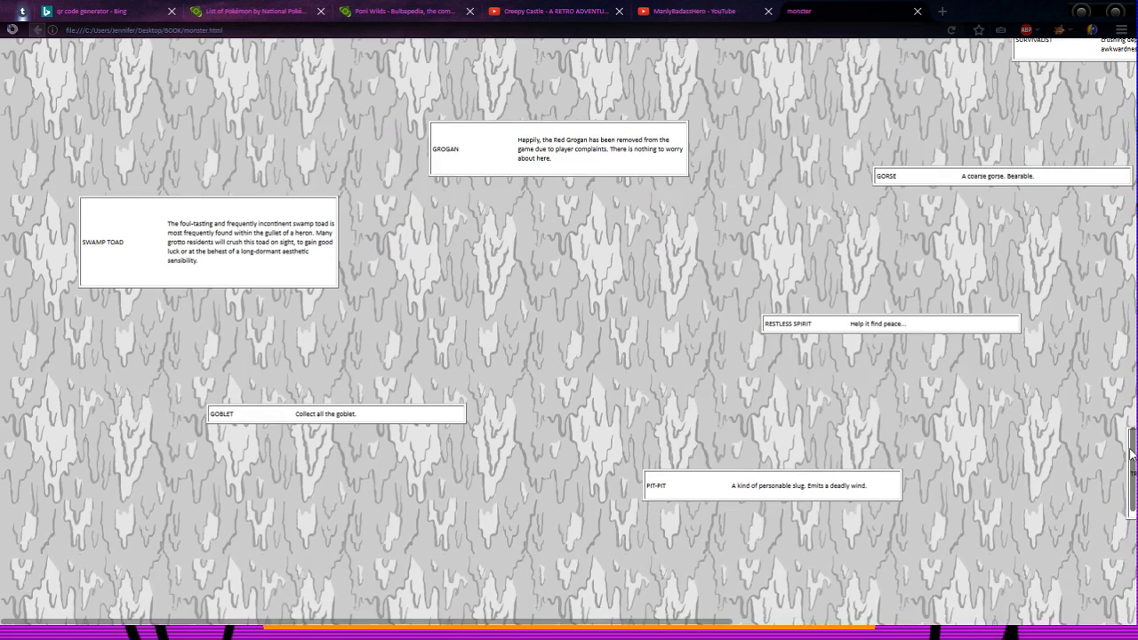
pyautogui.scroll(3)
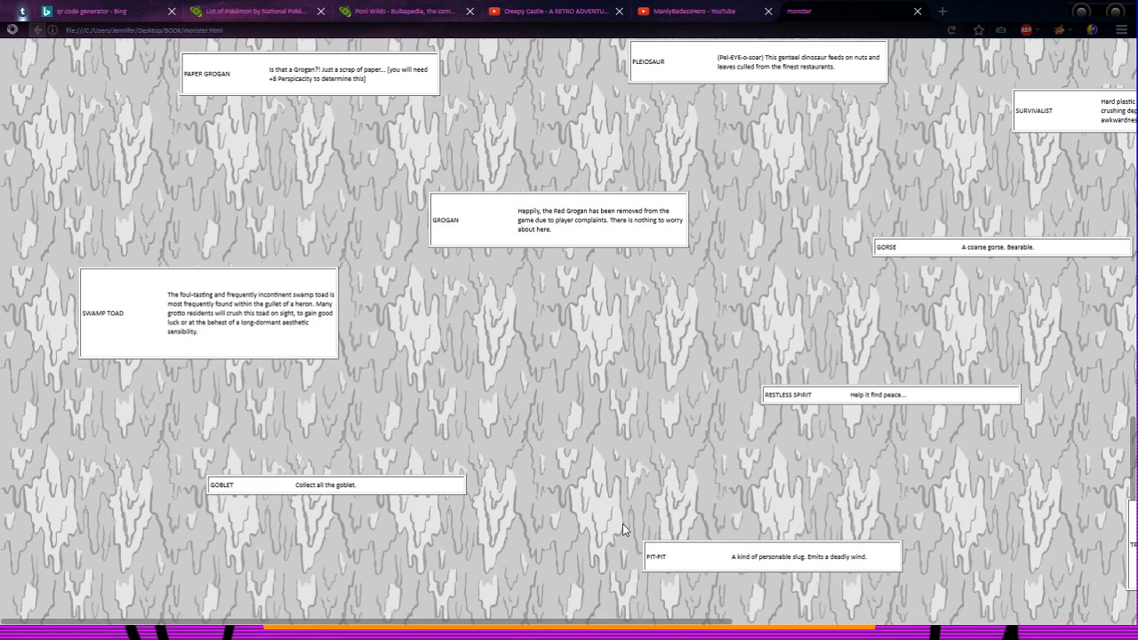
pyautogui.moveTo(220, 469)
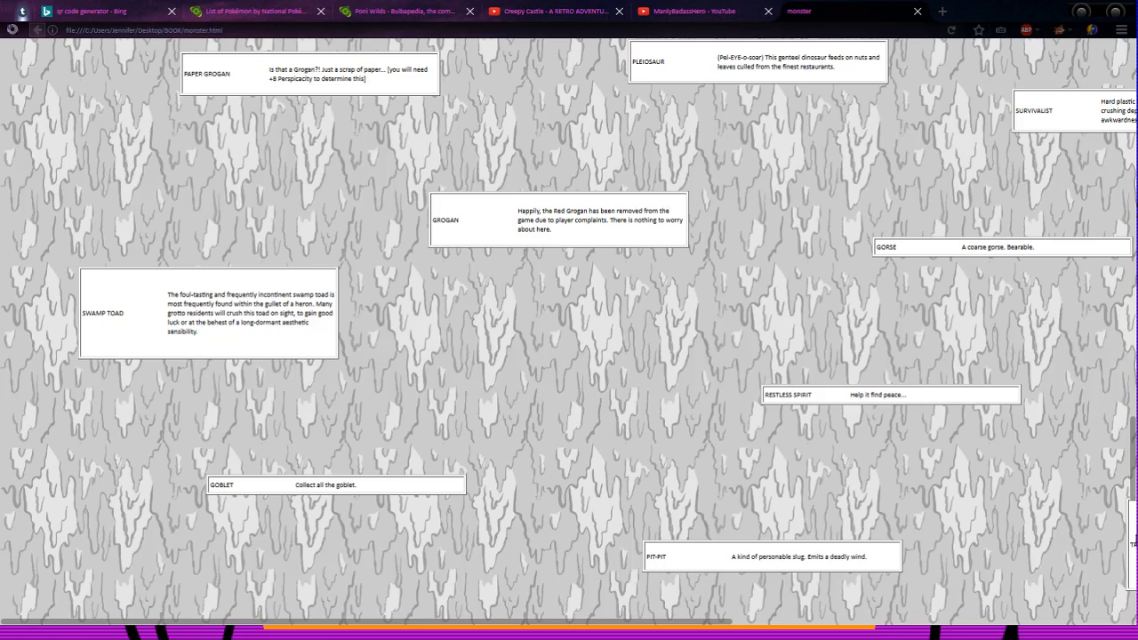
pyautogui.scroll(3)
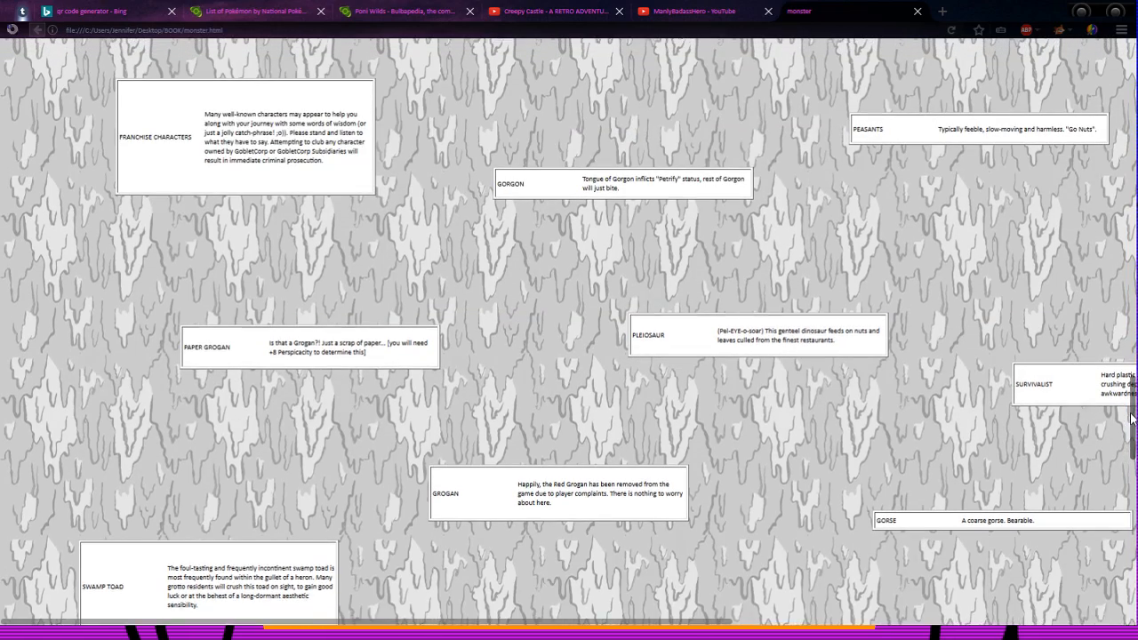
pyautogui.scroll(-3)
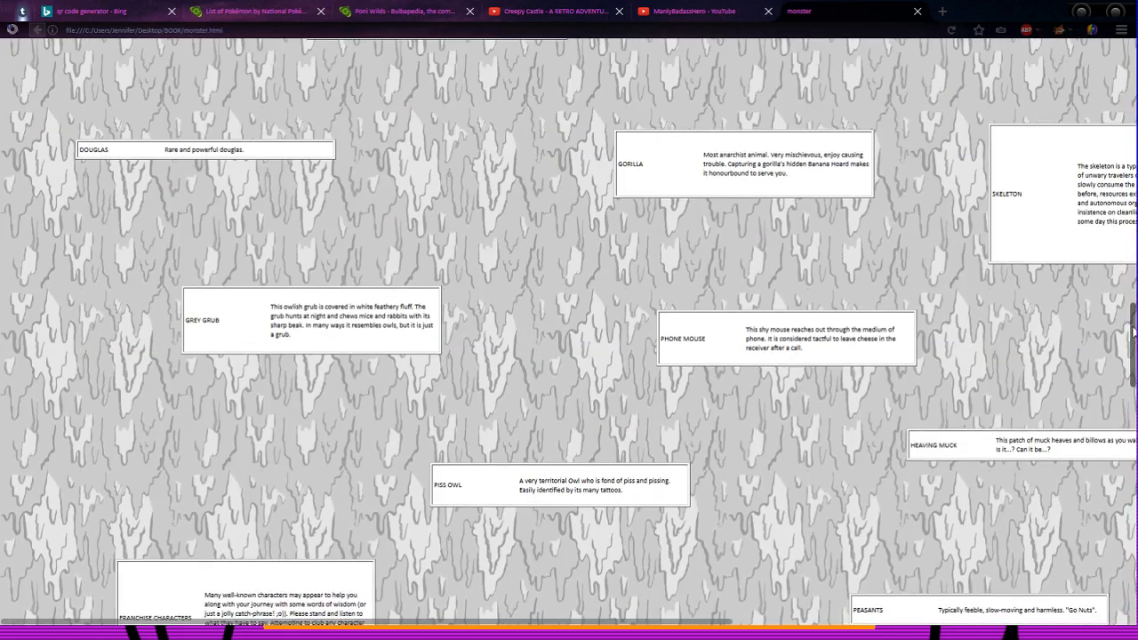
pyautogui.scroll(-3)
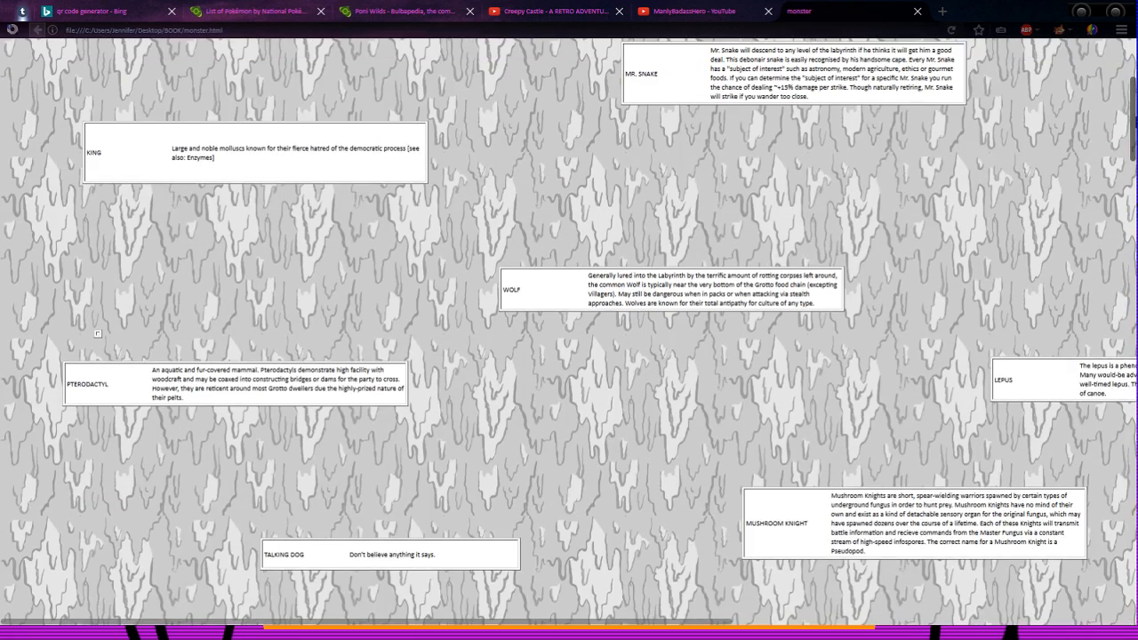
pyautogui.scroll(3)
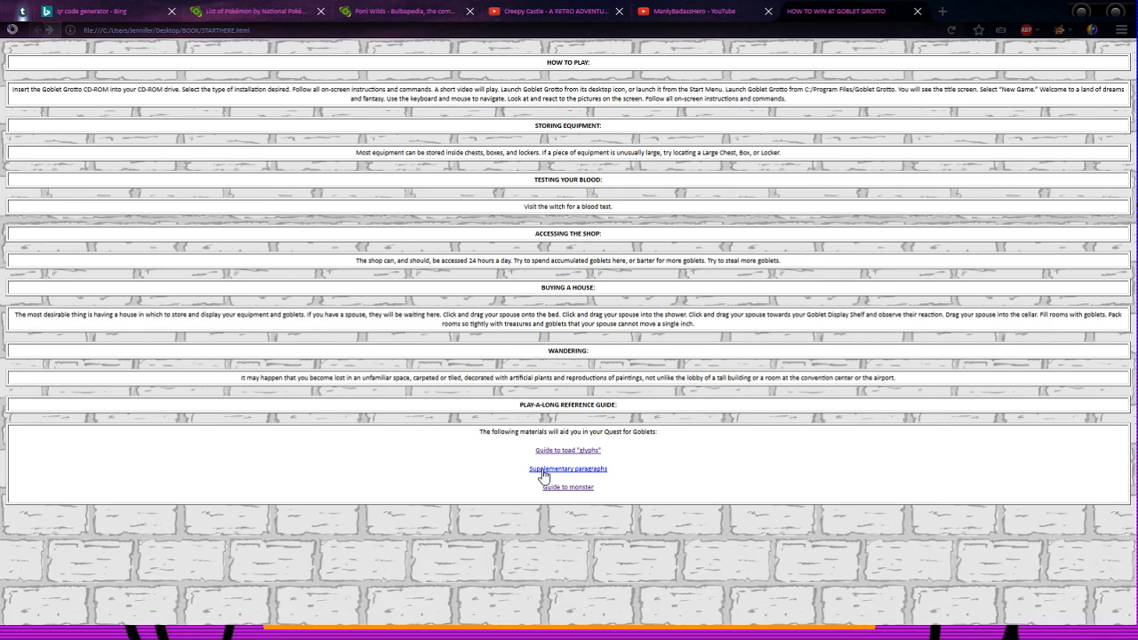
pyautogui.click(567, 469)
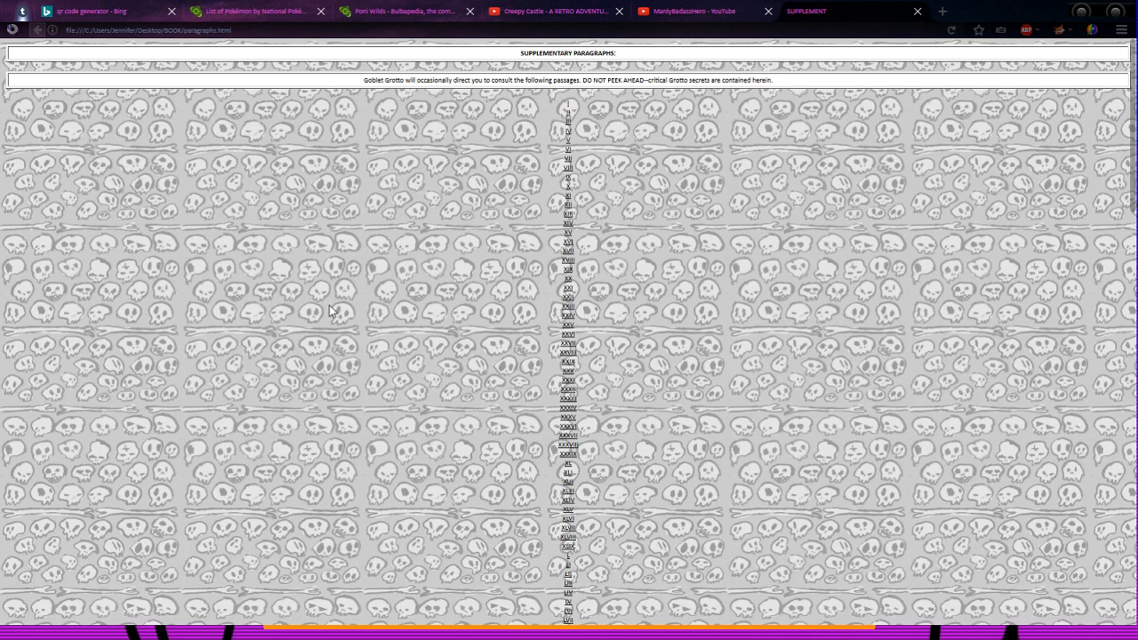
pyautogui.moveTo(1125, 157)
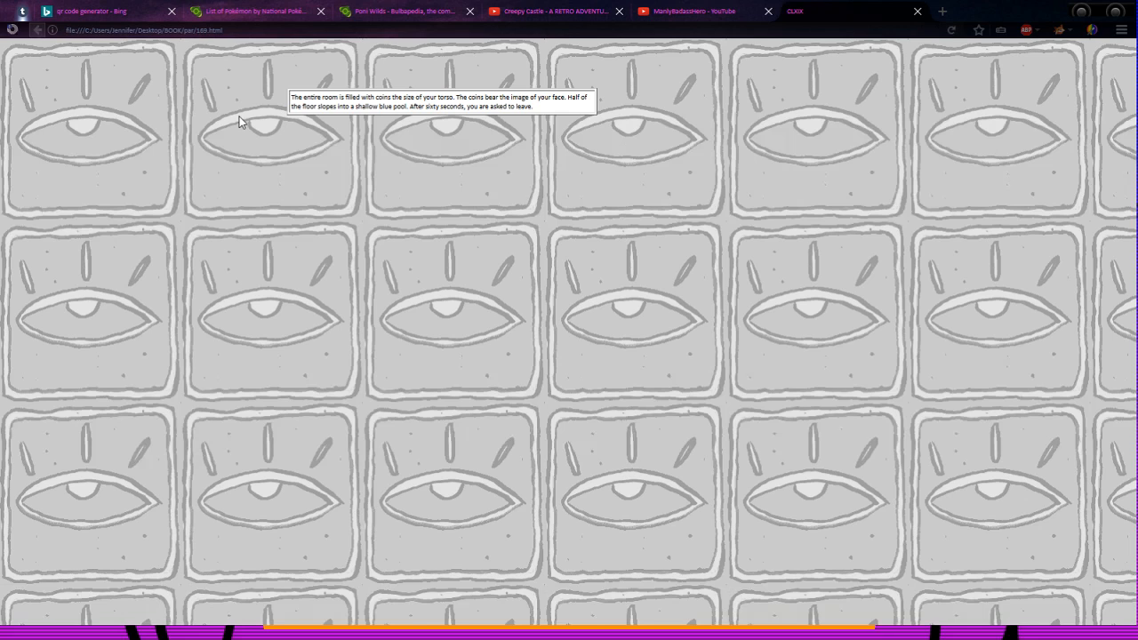
pyautogui.moveTo(433, 124)
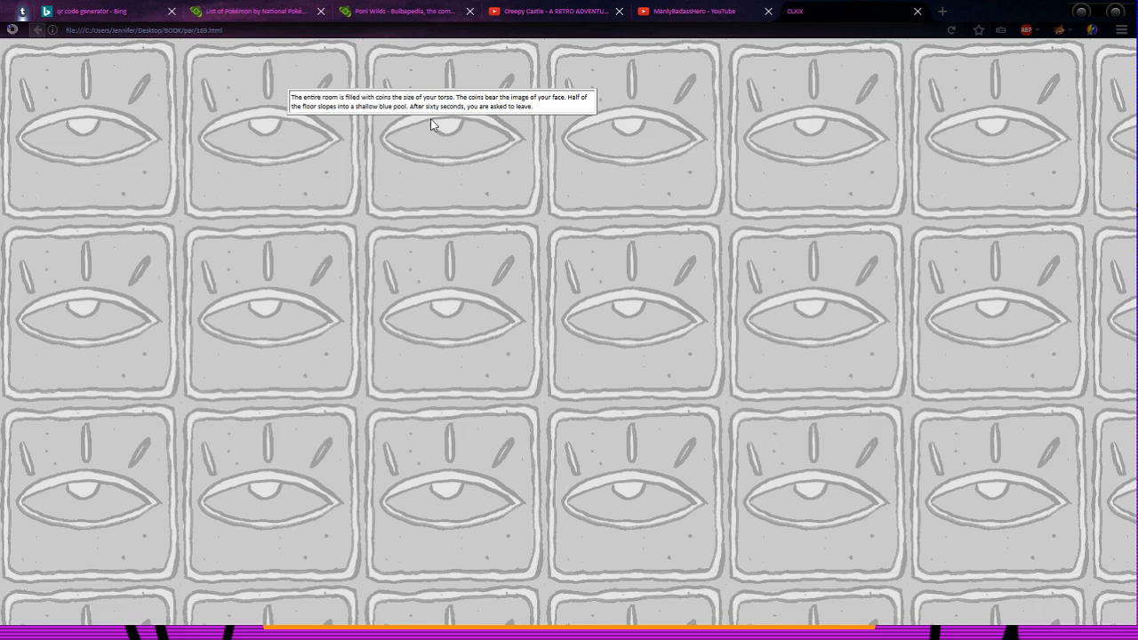
pyautogui.moveTo(497, 125)
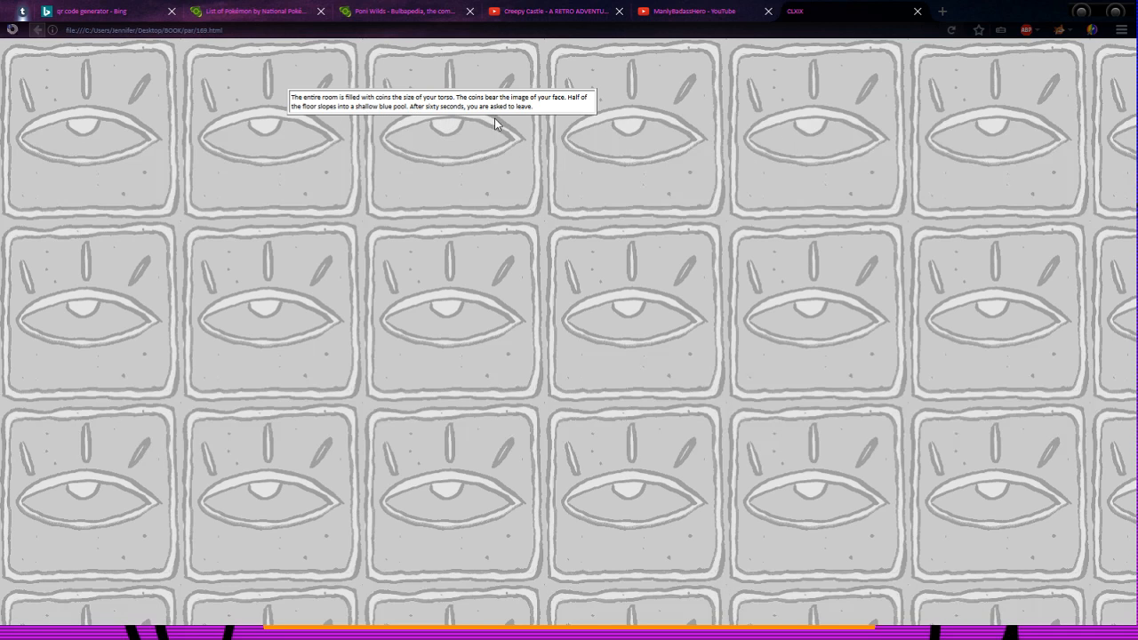
pyautogui.moveTo(319, 139)
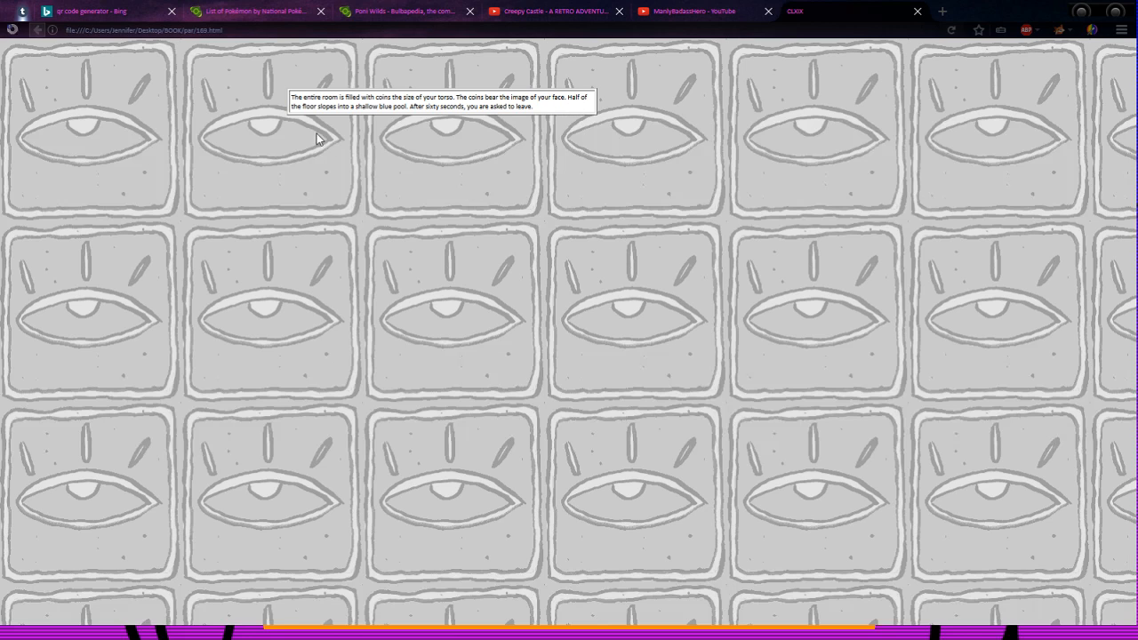
pyautogui.moveTo(387, 122)
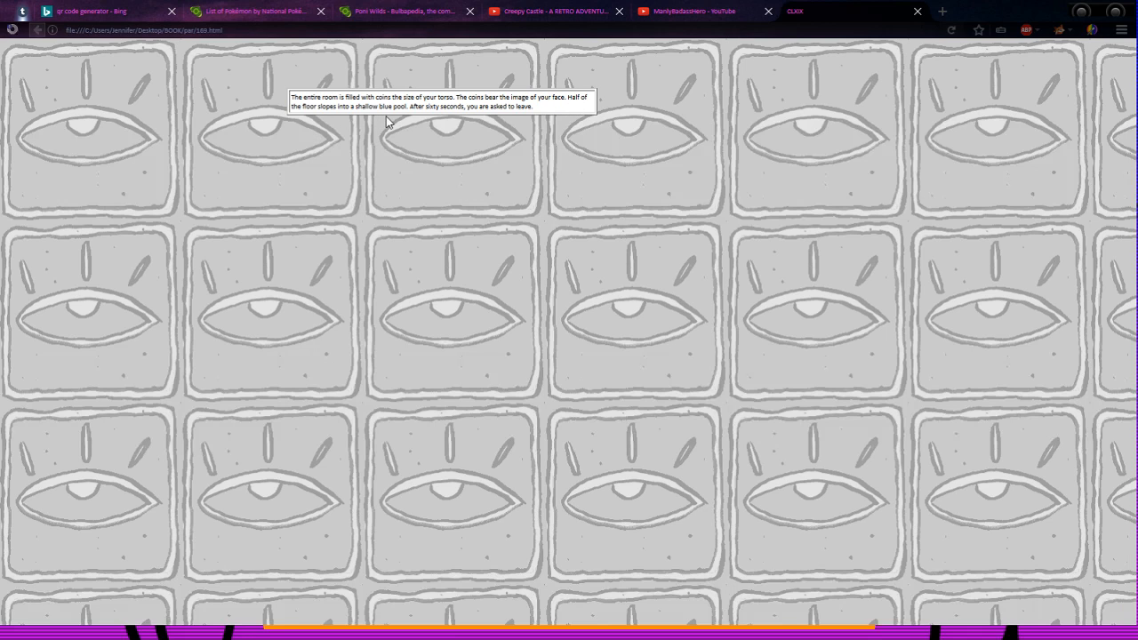
pyautogui.moveTo(507, 135)
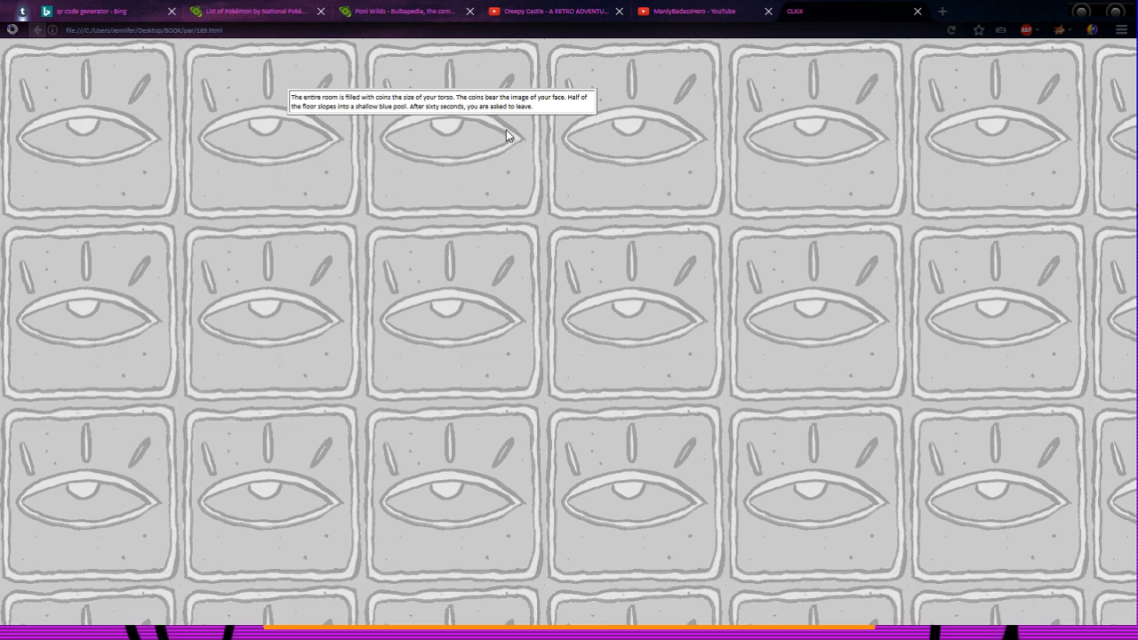
pyautogui.moveTo(39, 30)
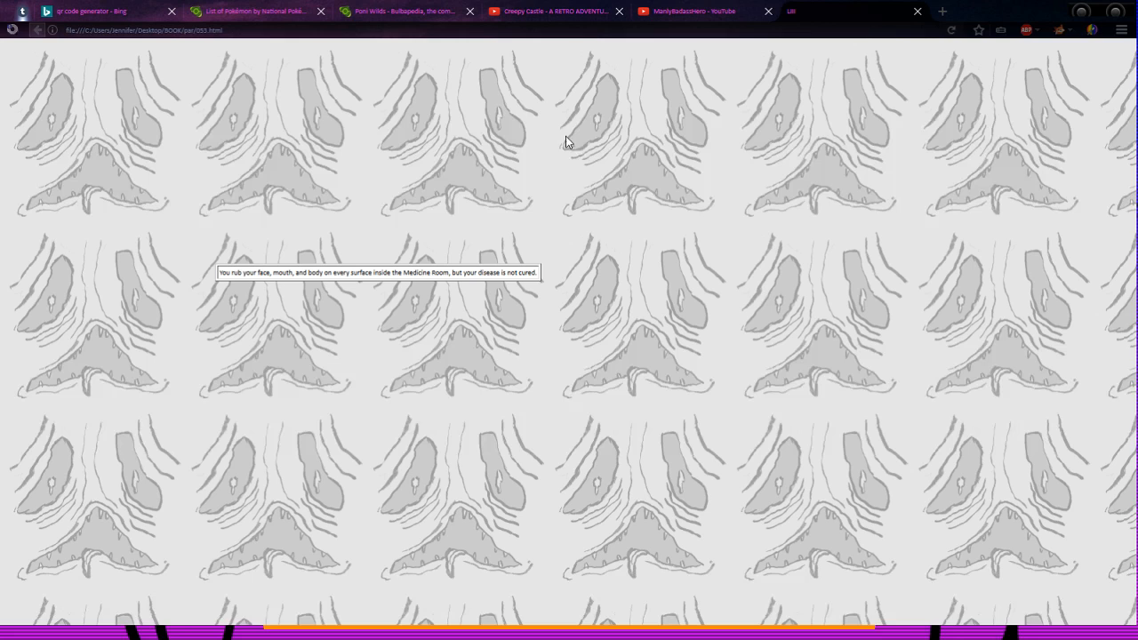
pyautogui.moveTo(407, 230)
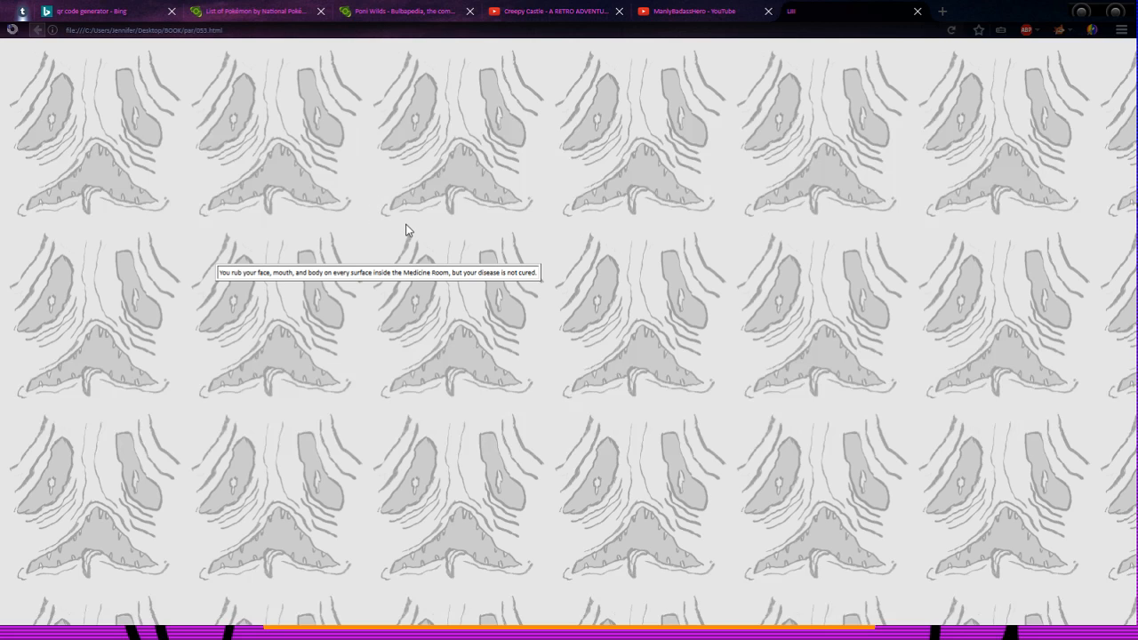
pyautogui.moveTo(656, 399)
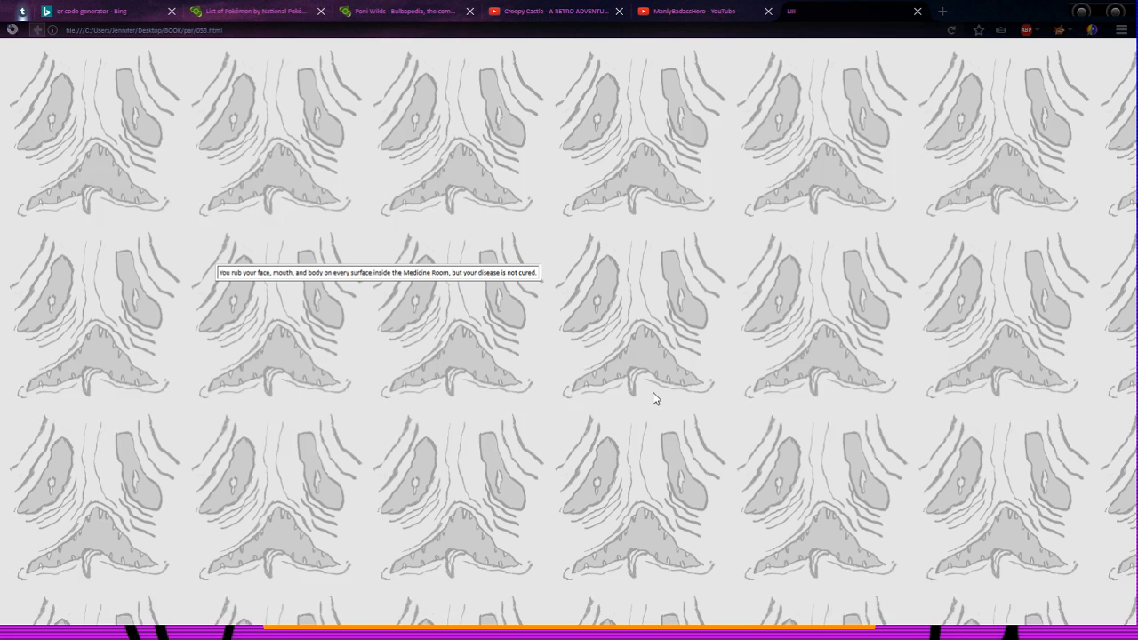
pyautogui.moveTo(35, 36)
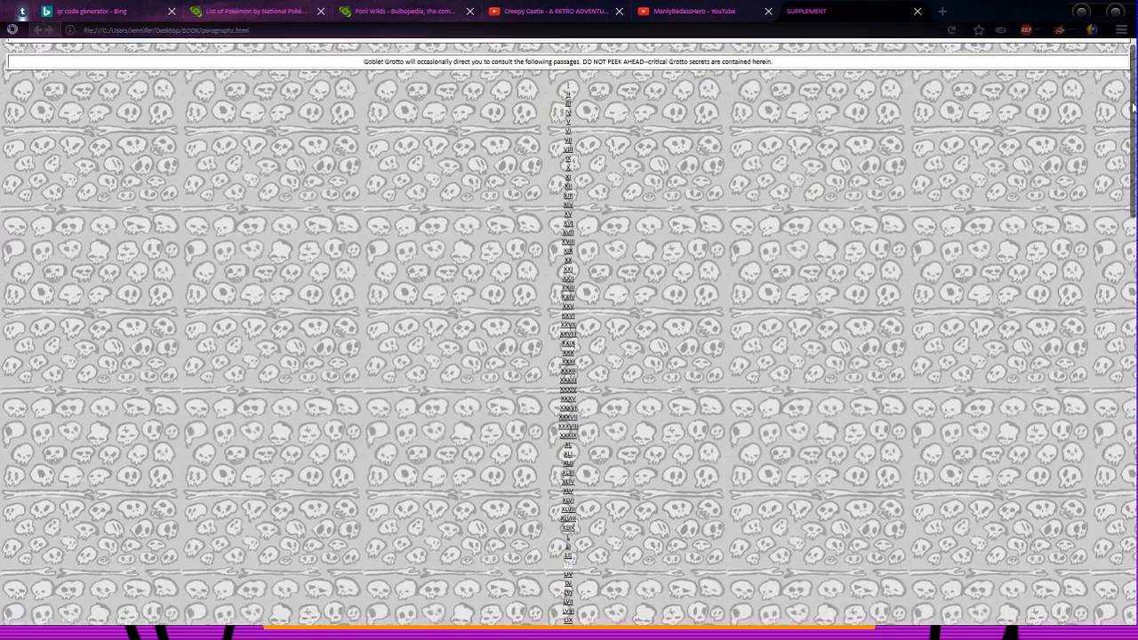
pyautogui.scroll(3)
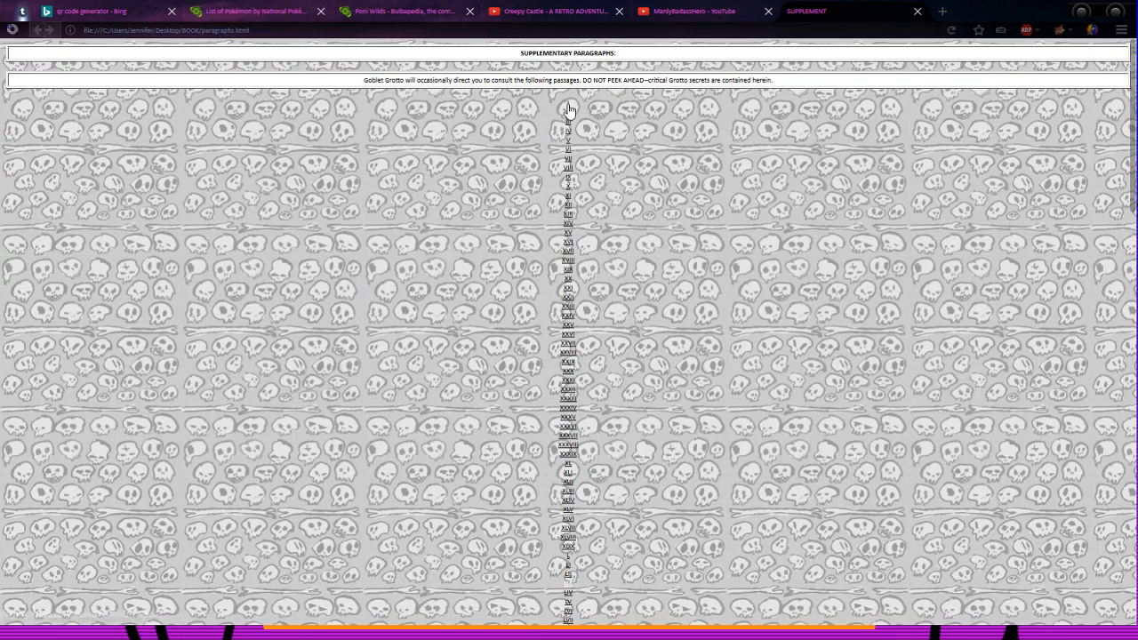
pyautogui.click(569, 108)
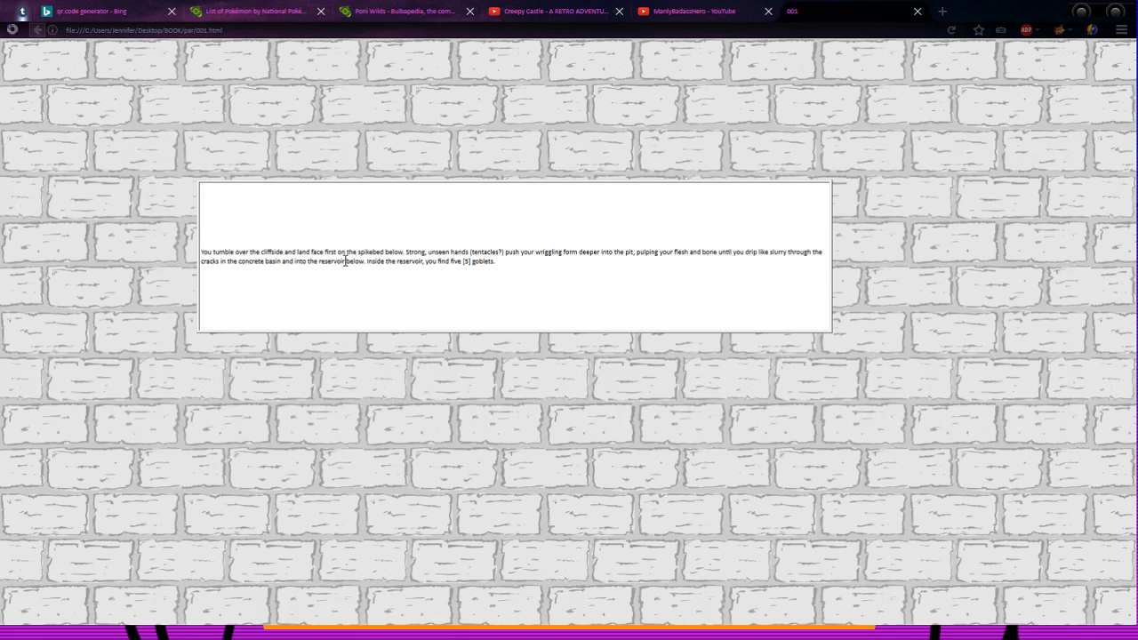
pyautogui.moveTo(338, 274)
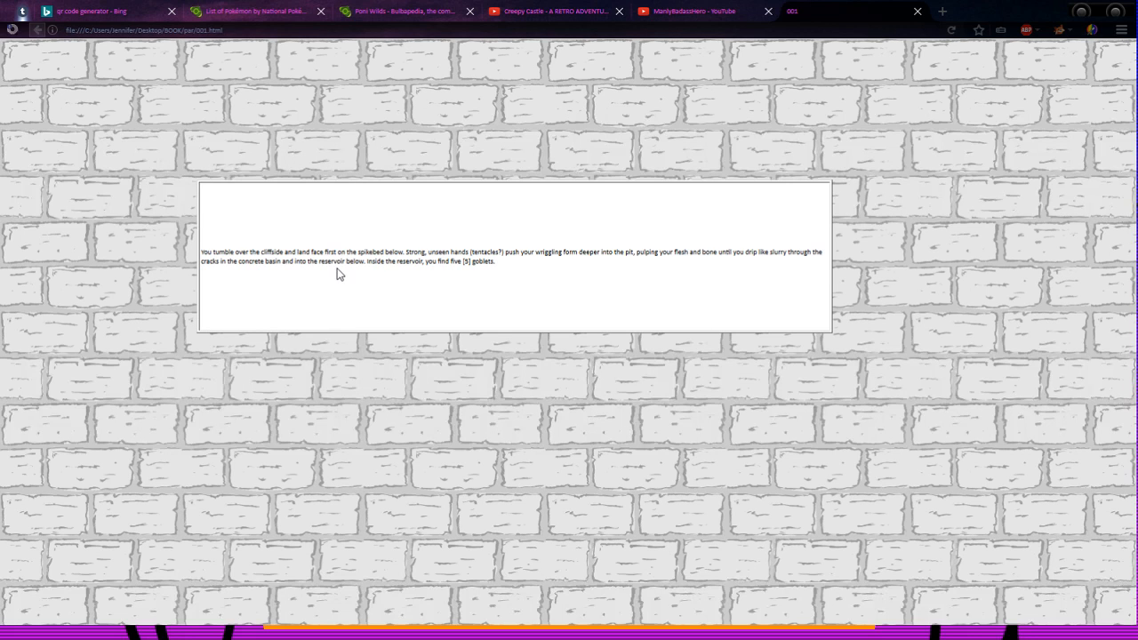
pyautogui.moveTo(434, 285)
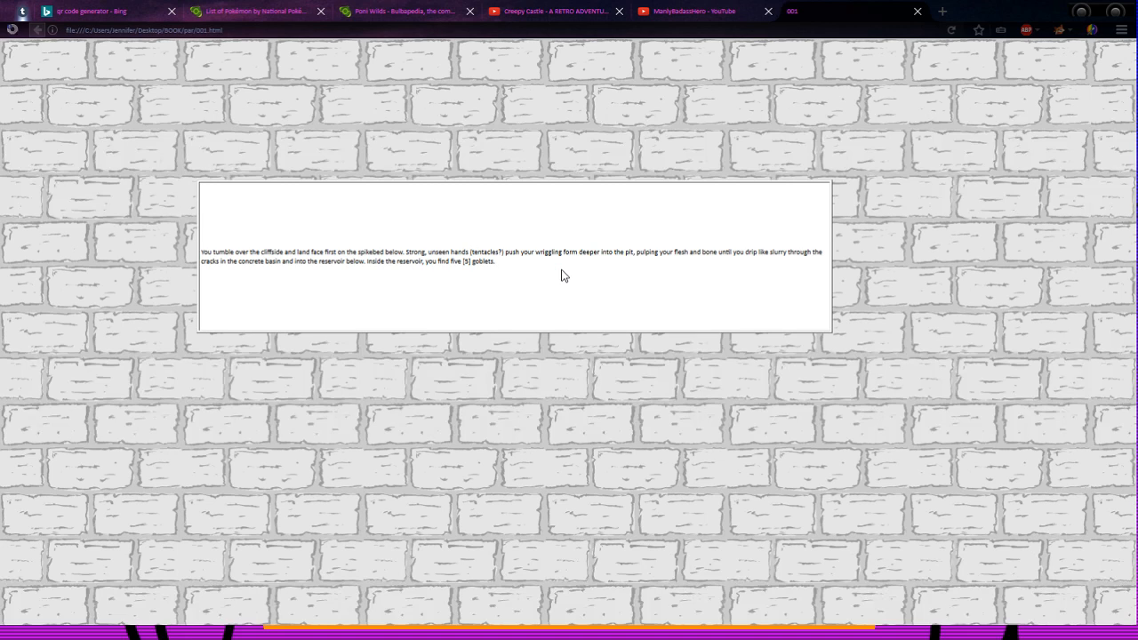
pyautogui.moveTo(663, 273)
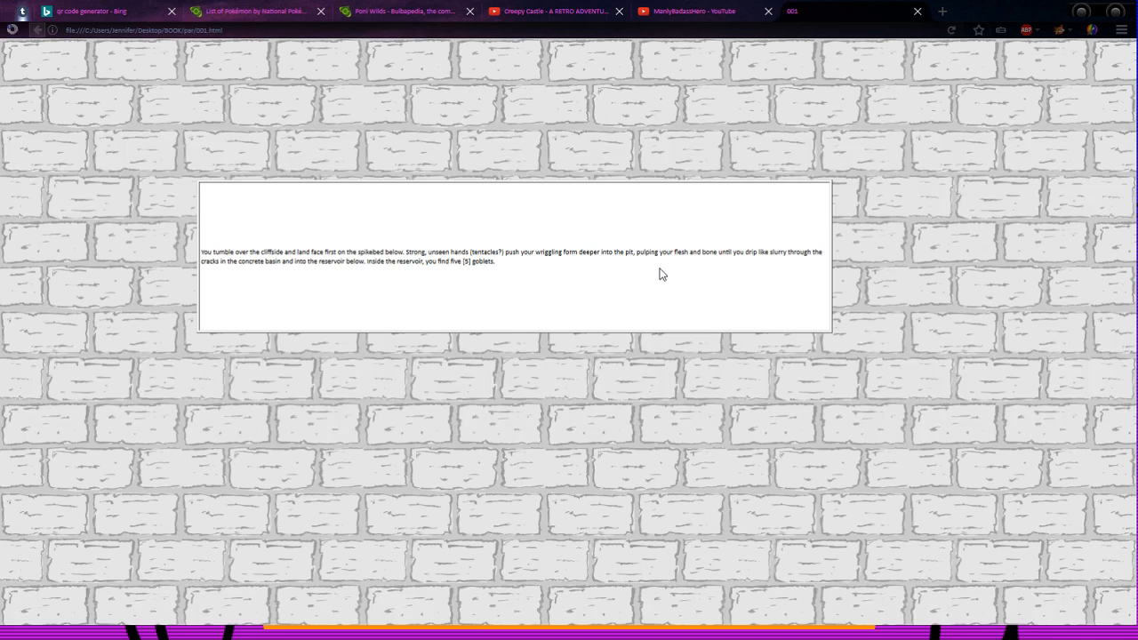
pyautogui.moveTo(703, 268)
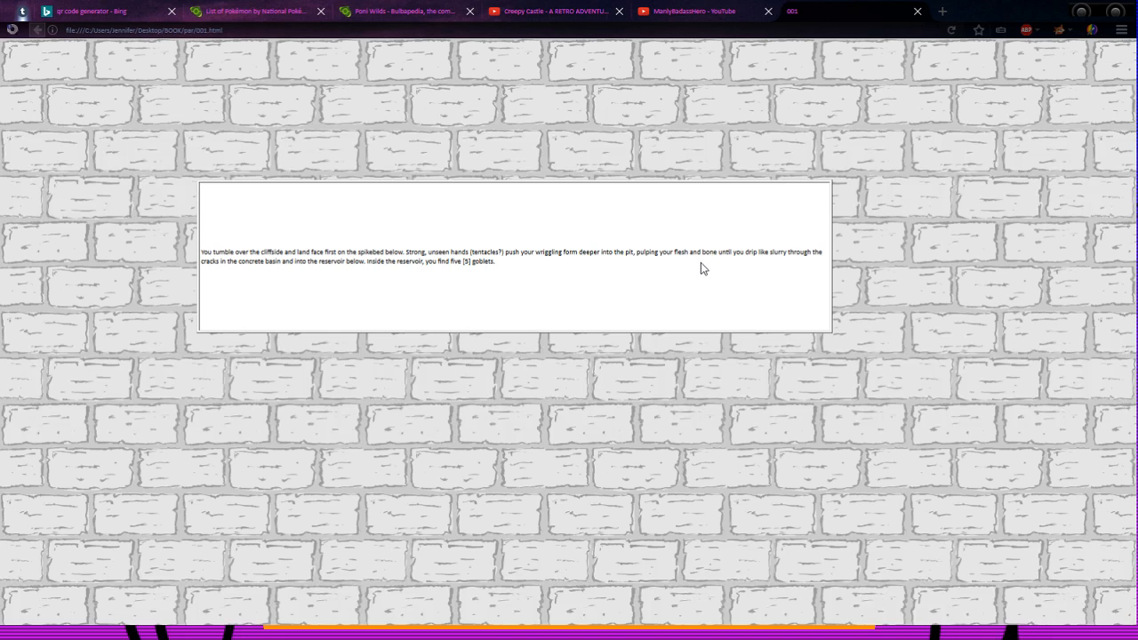
pyautogui.moveTo(321, 299)
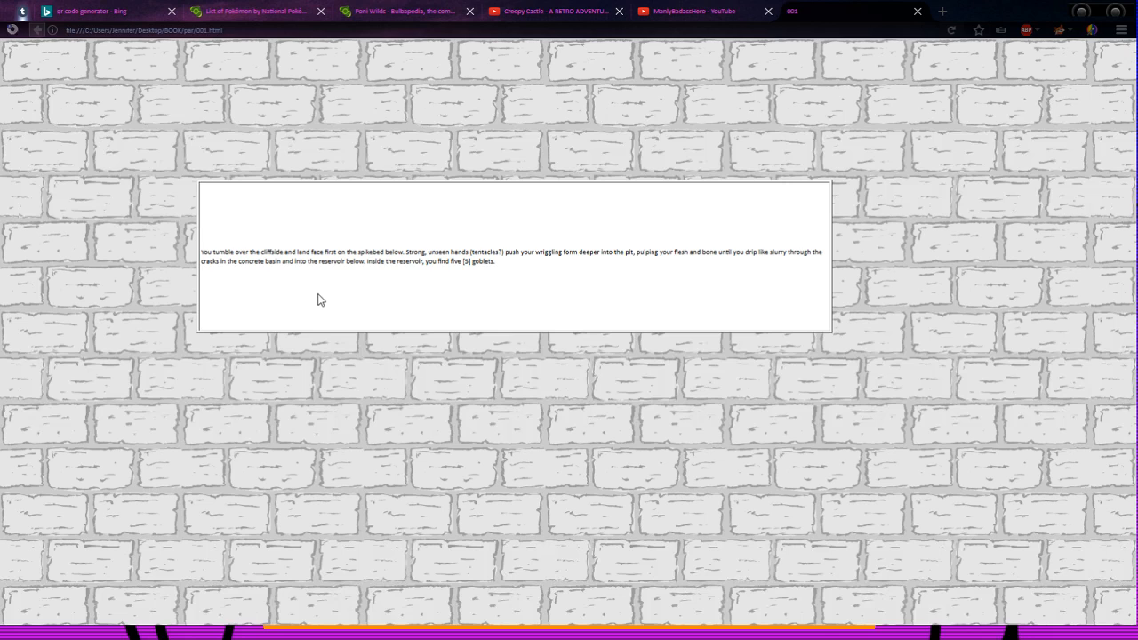
pyautogui.moveTo(387, 291)
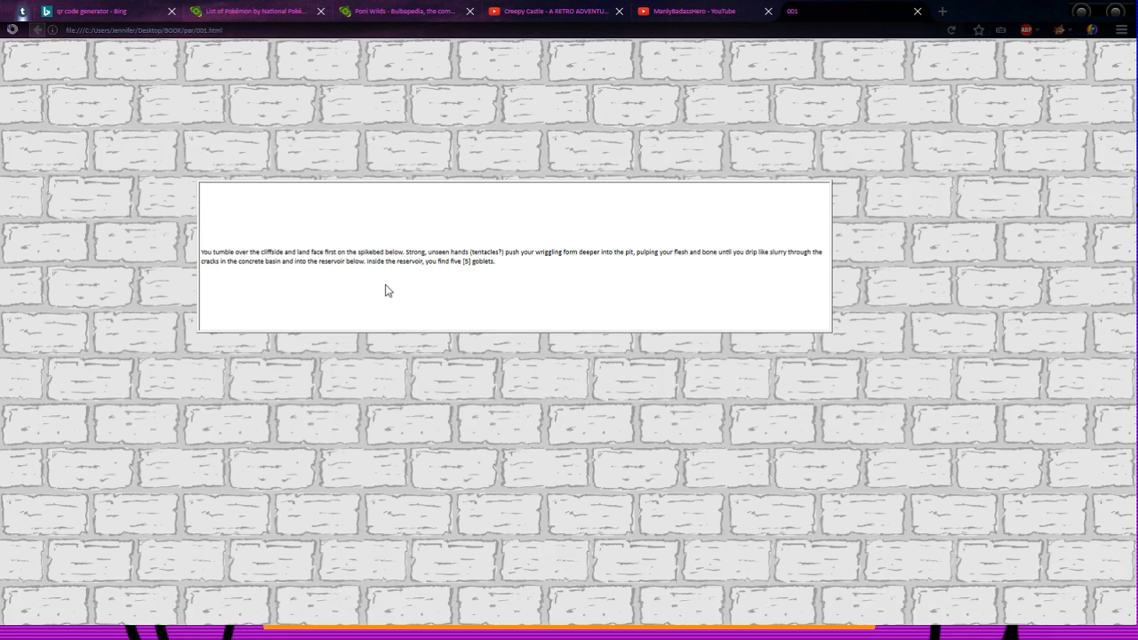
pyautogui.moveTo(435, 283)
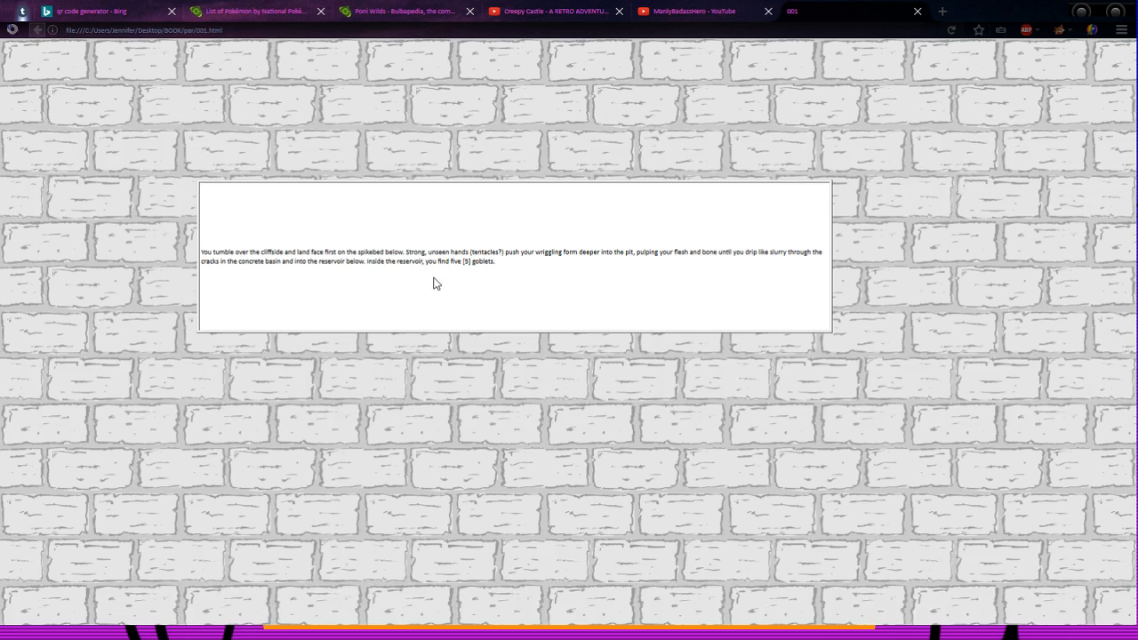
pyautogui.moveTo(89, 116)
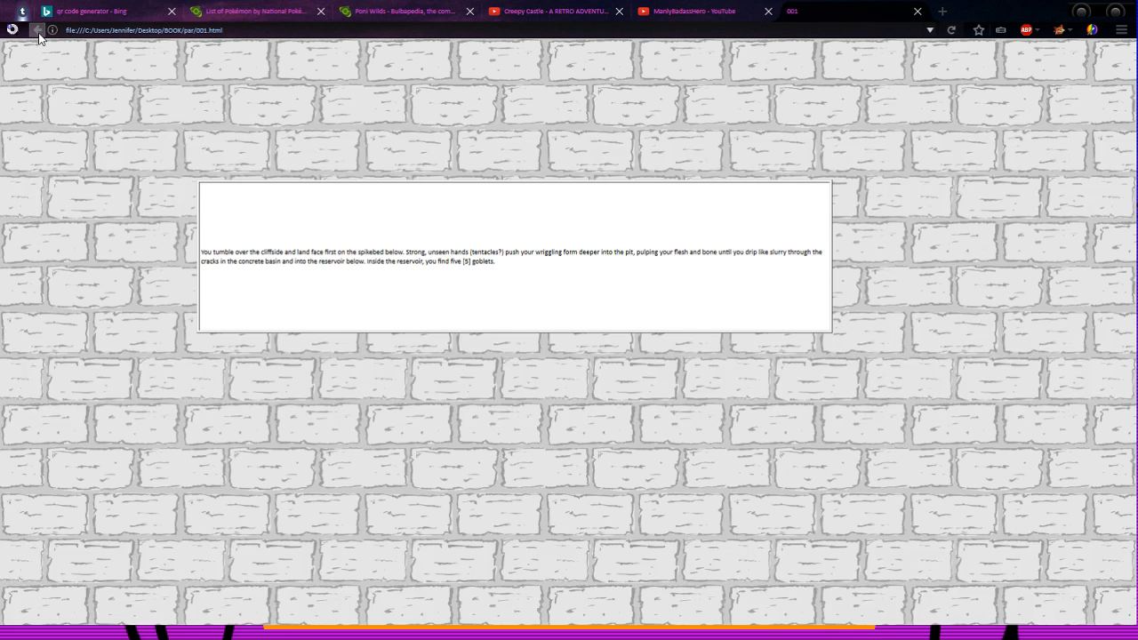
pyautogui.click(39, 29)
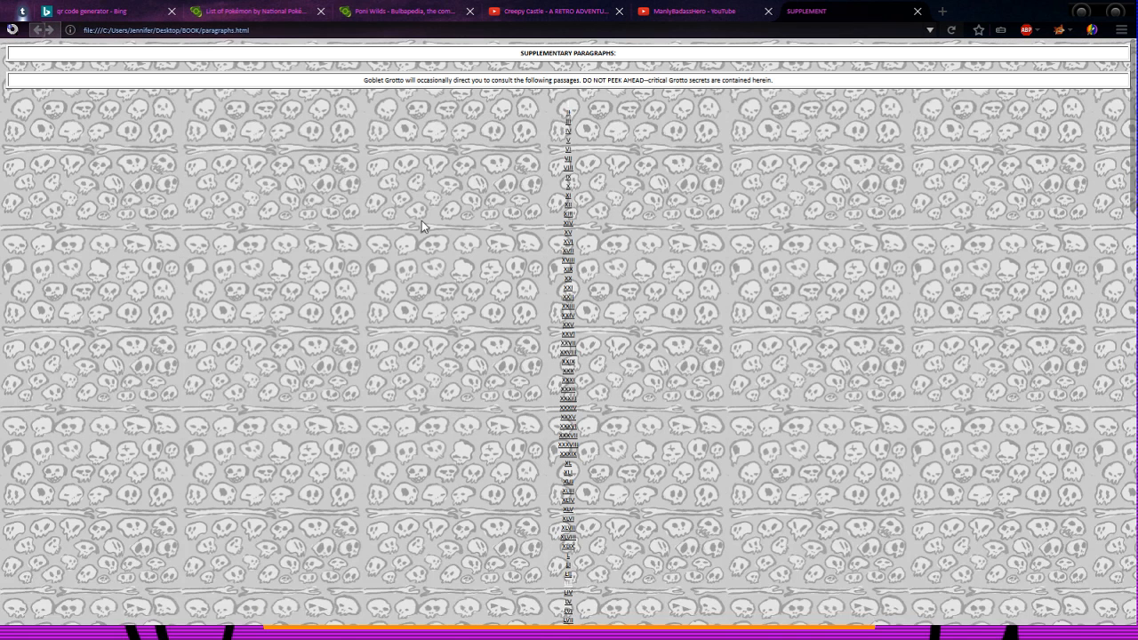
pyautogui.click(567, 223)
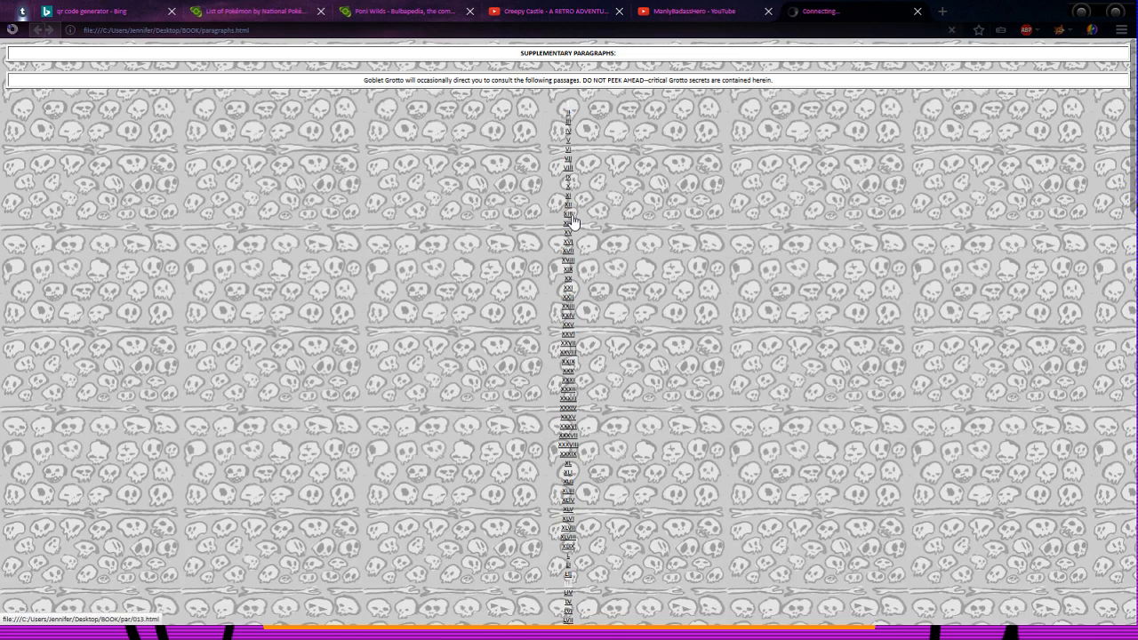
pyautogui.click(569, 214)
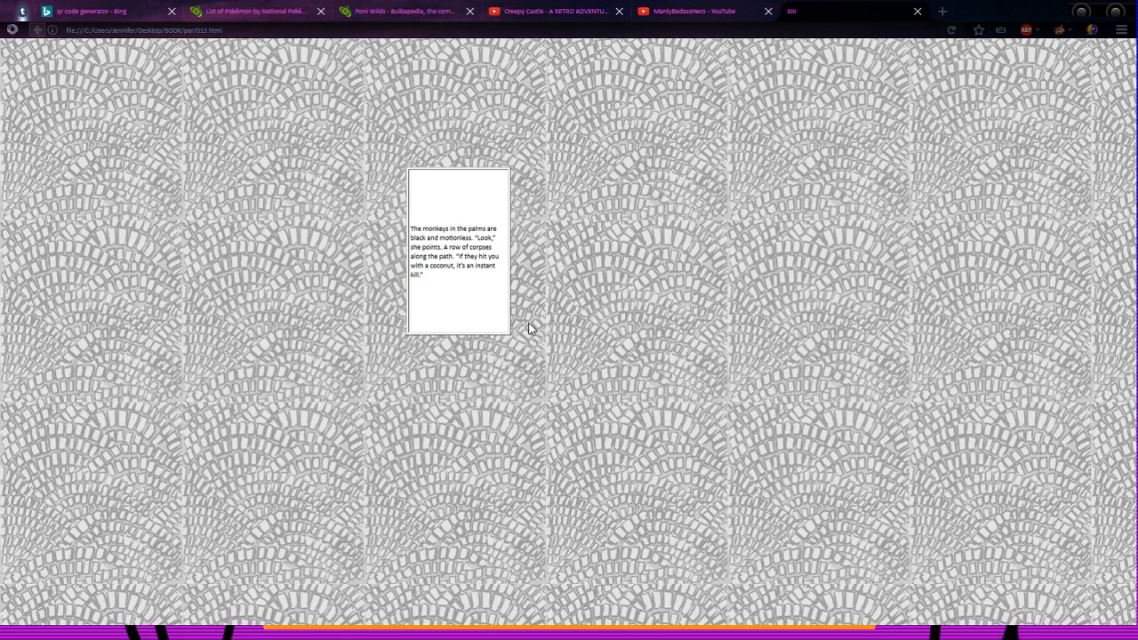
pyautogui.moveTo(524, 237)
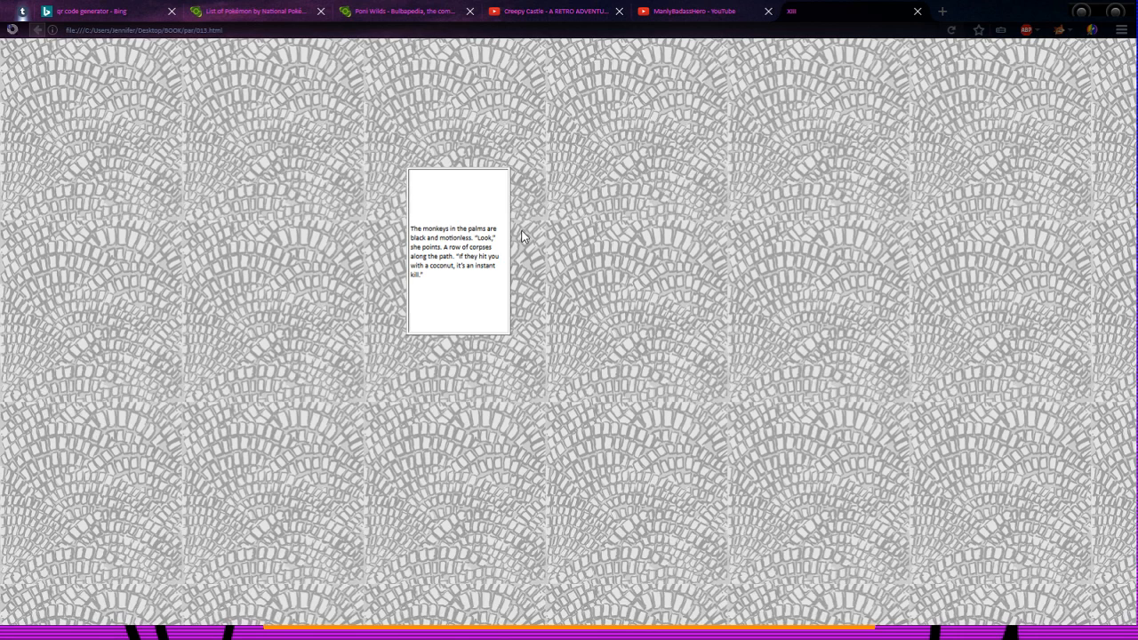
pyautogui.moveTo(518, 250)
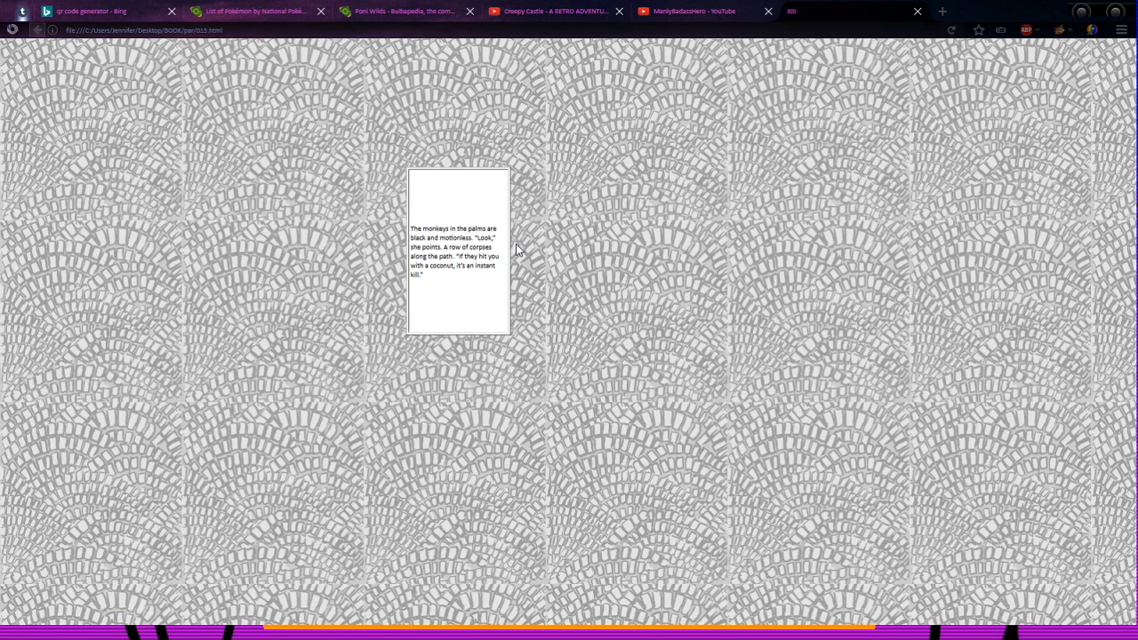
pyautogui.moveTo(511, 260)
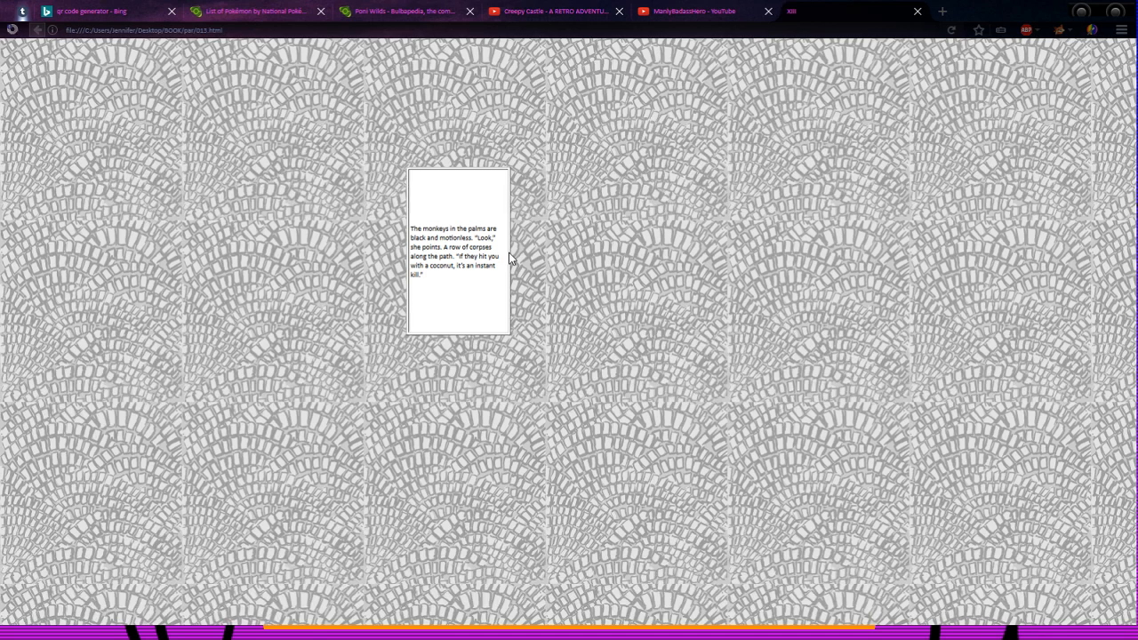
pyautogui.moveTo(518, 261)
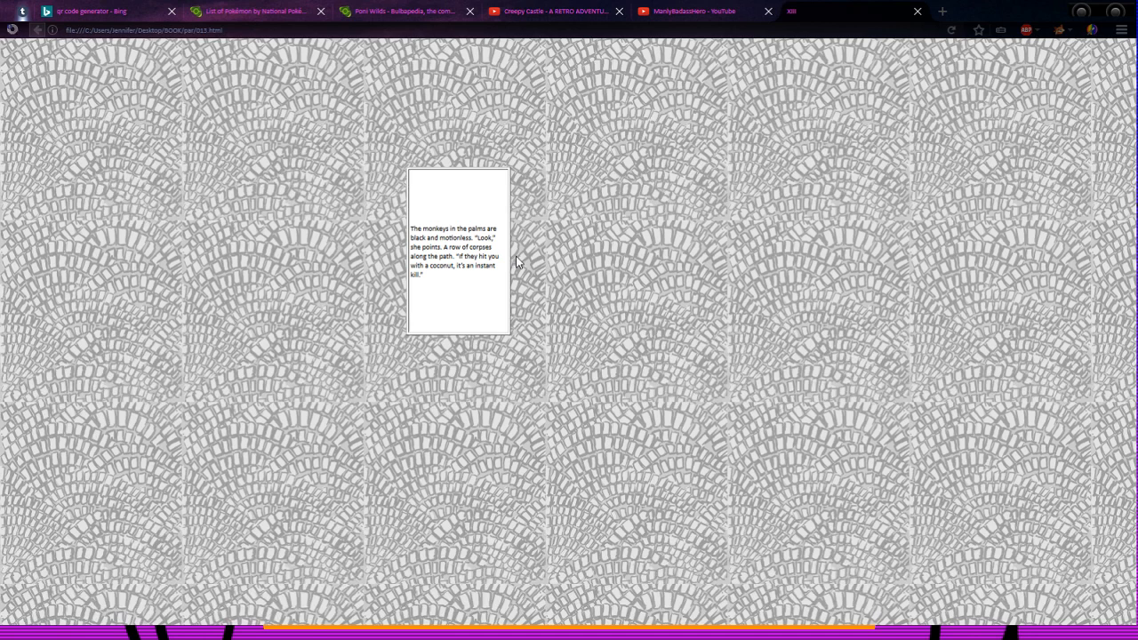
pyautogui.moveTo(523, 282)
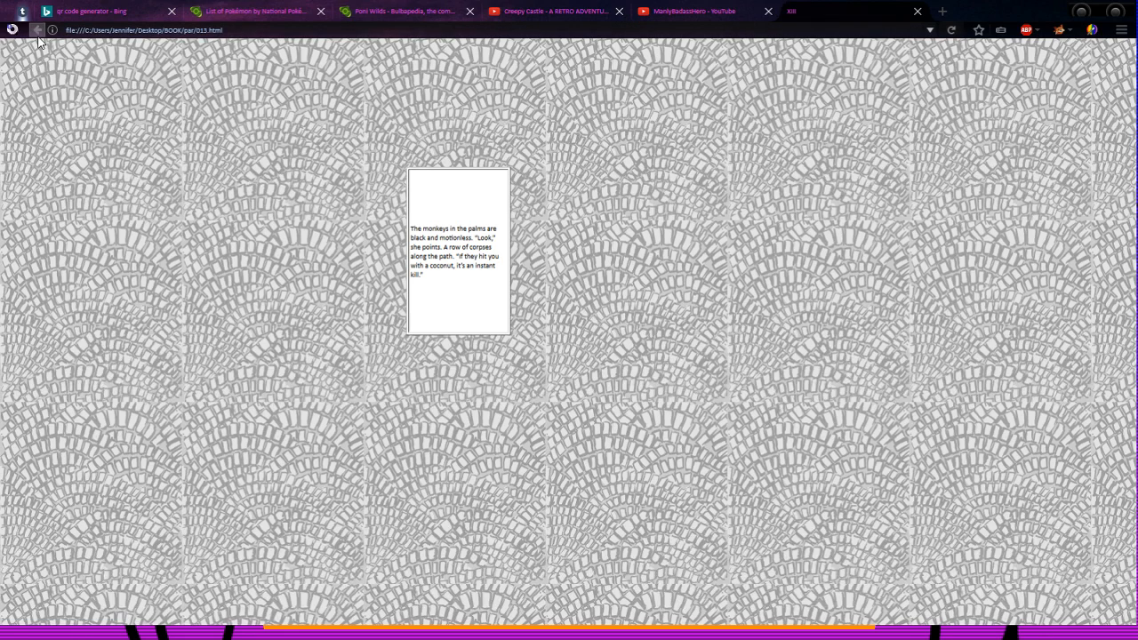
pyautogui.click(37, 30)
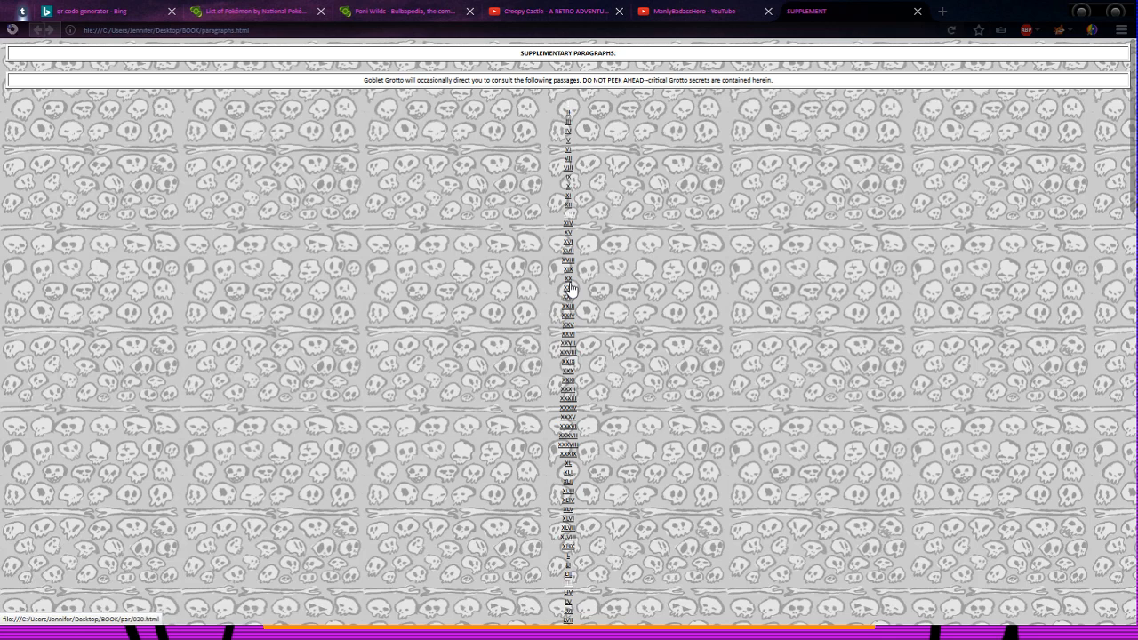
pyautogui.click(568, 286)
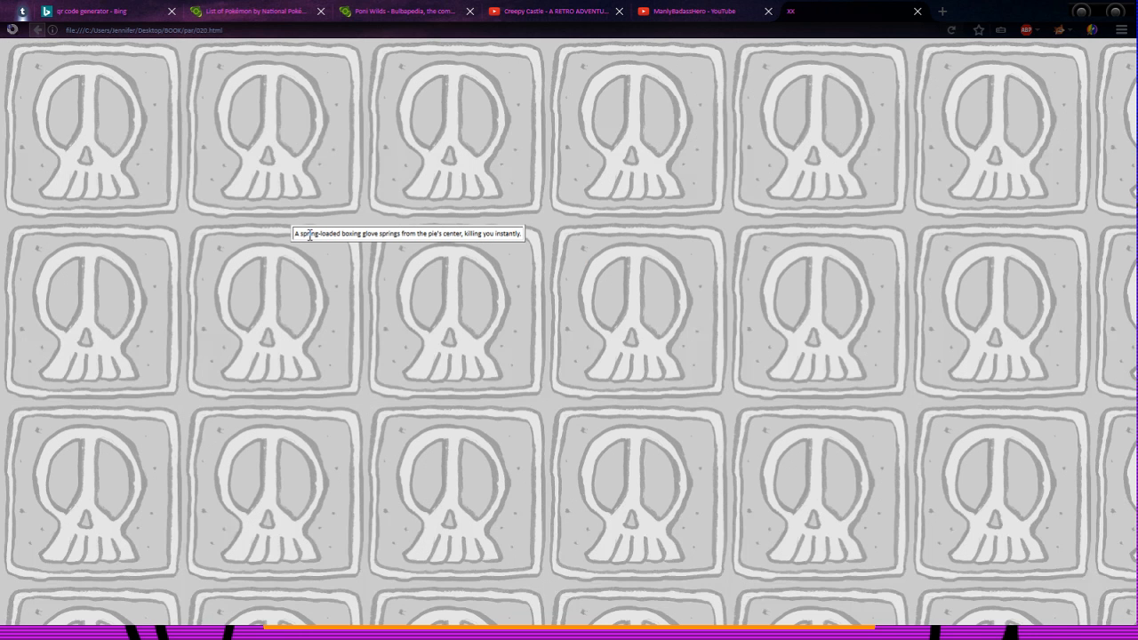
pyautogui.moveTo(438, 254)
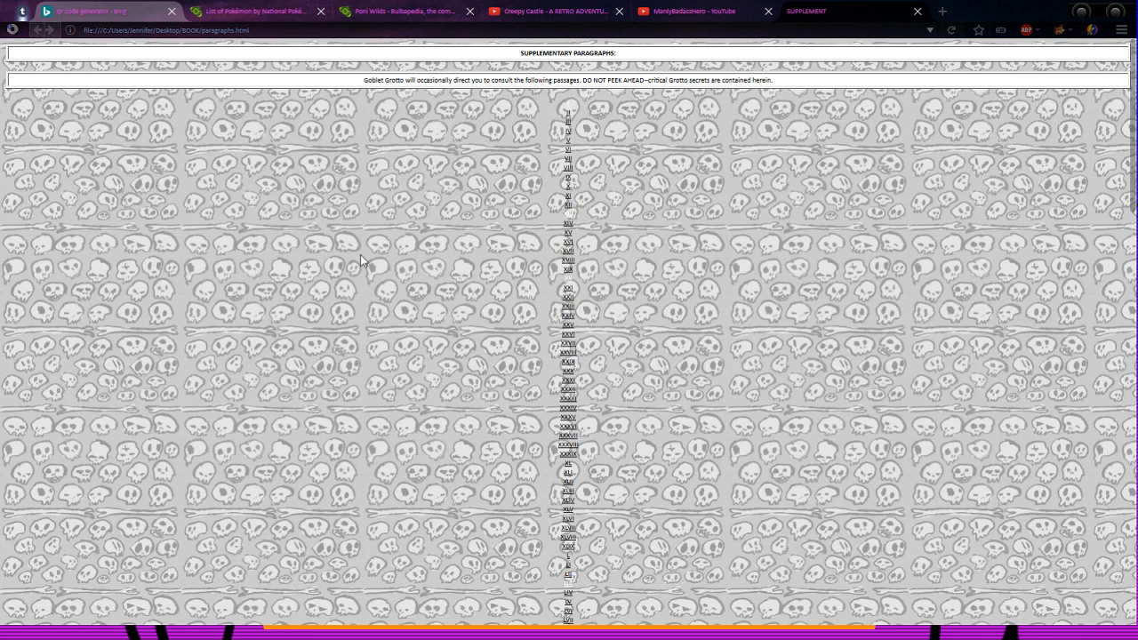
pyautogui.click(89, 11)
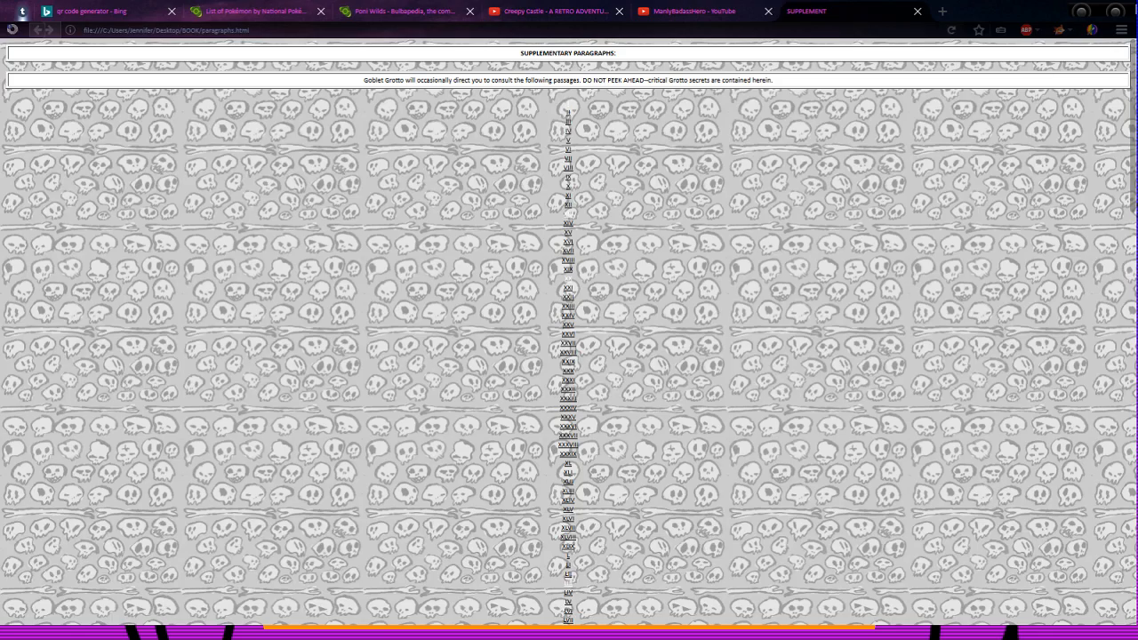
pyautogui.scroll(-3)
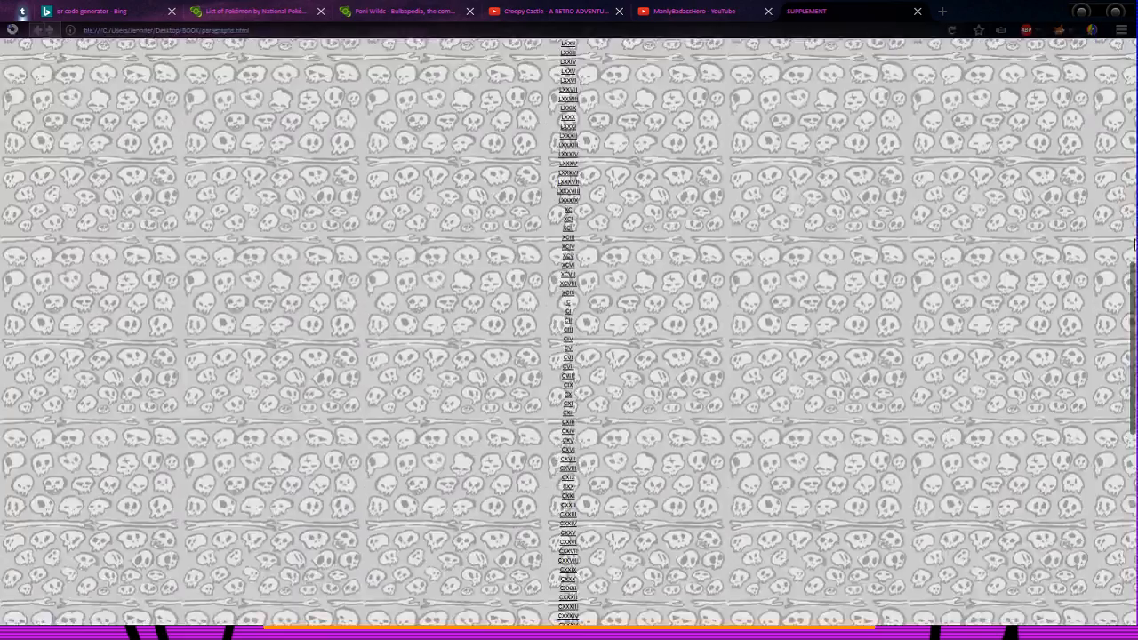
pyautogui.scroll(3)
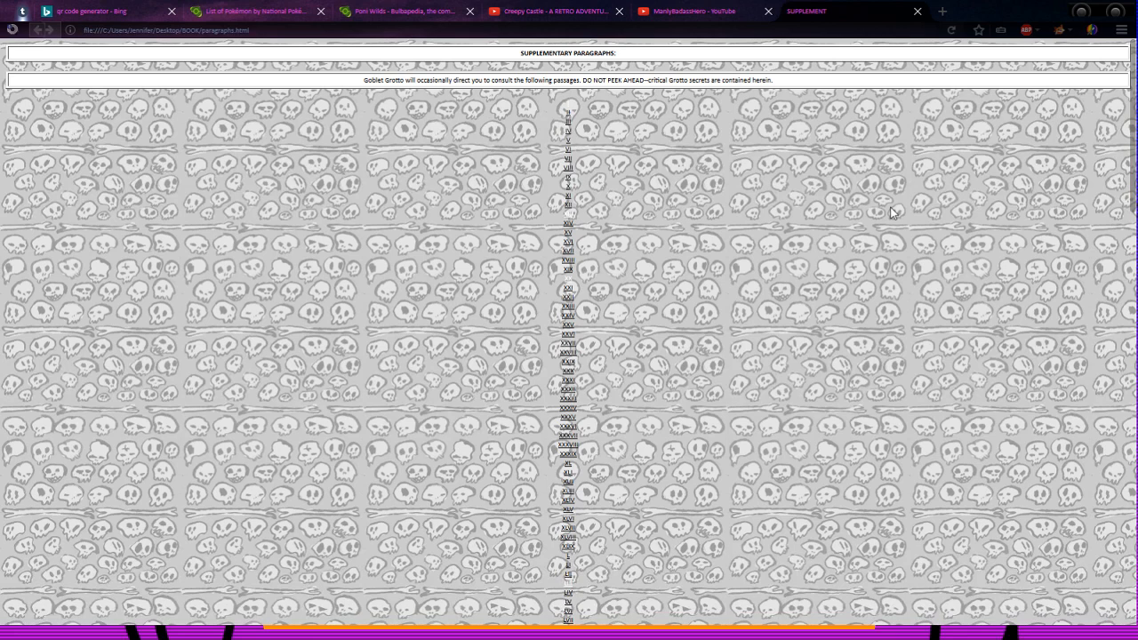
pyautogui.moveTo(370, 271)
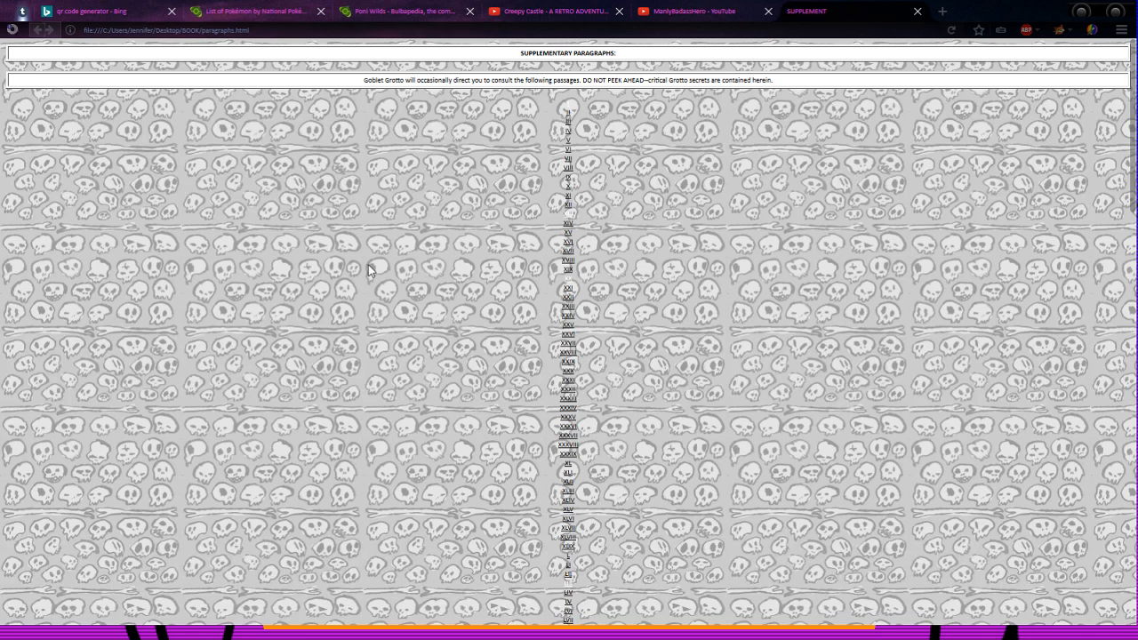
pyautogui.moveTo(287, 547)
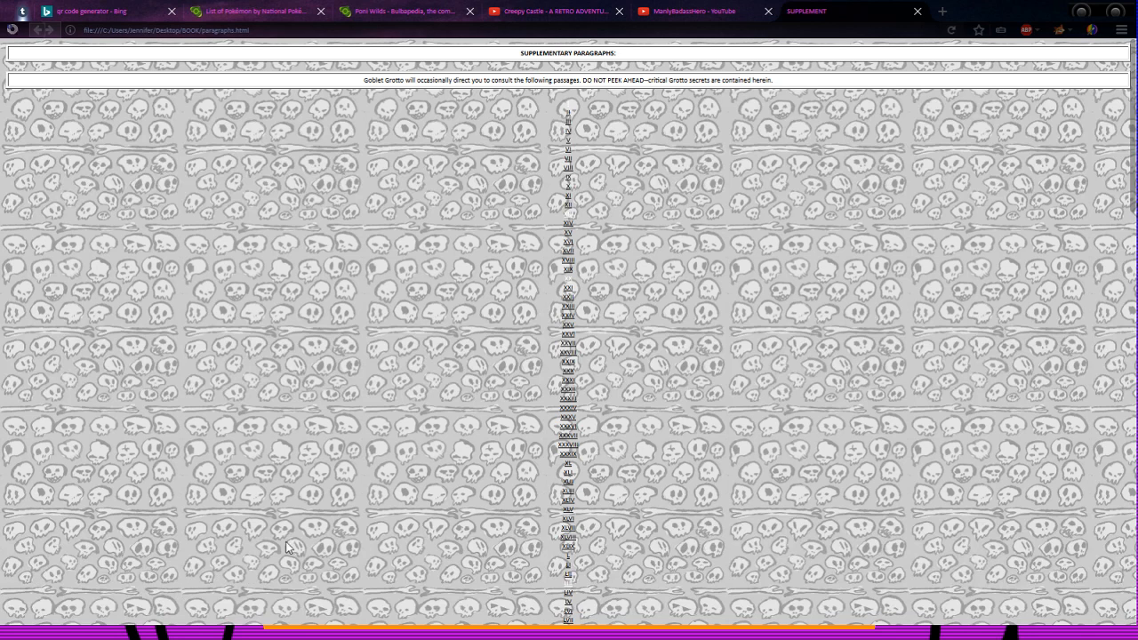
pyautogui.moveTo(287, 509)
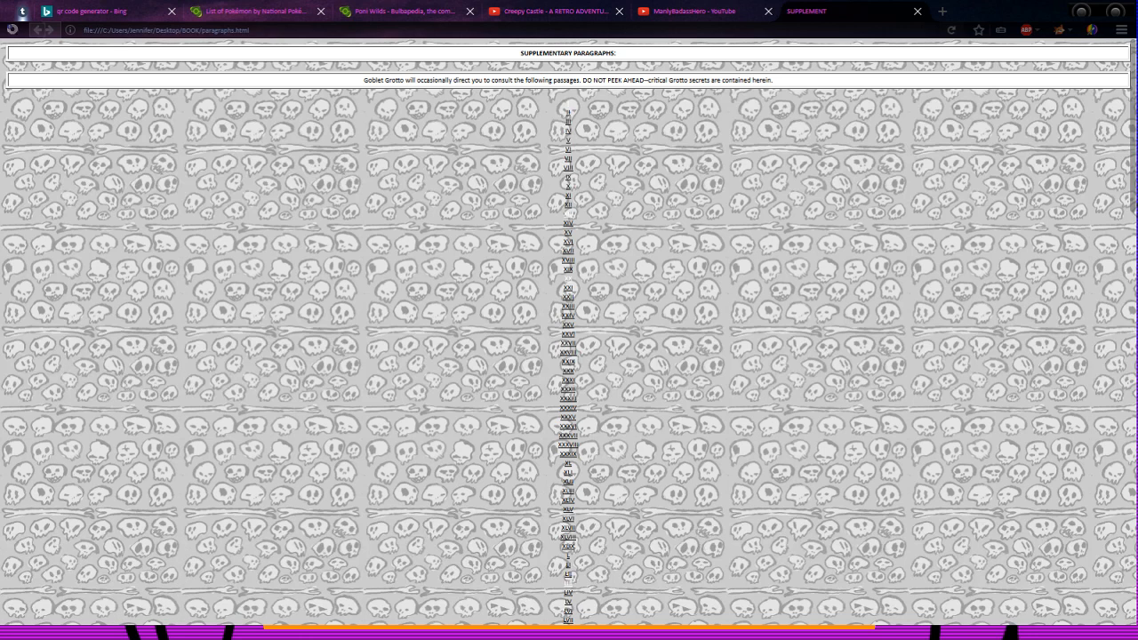
pyautogui.moveTo(993, 487)
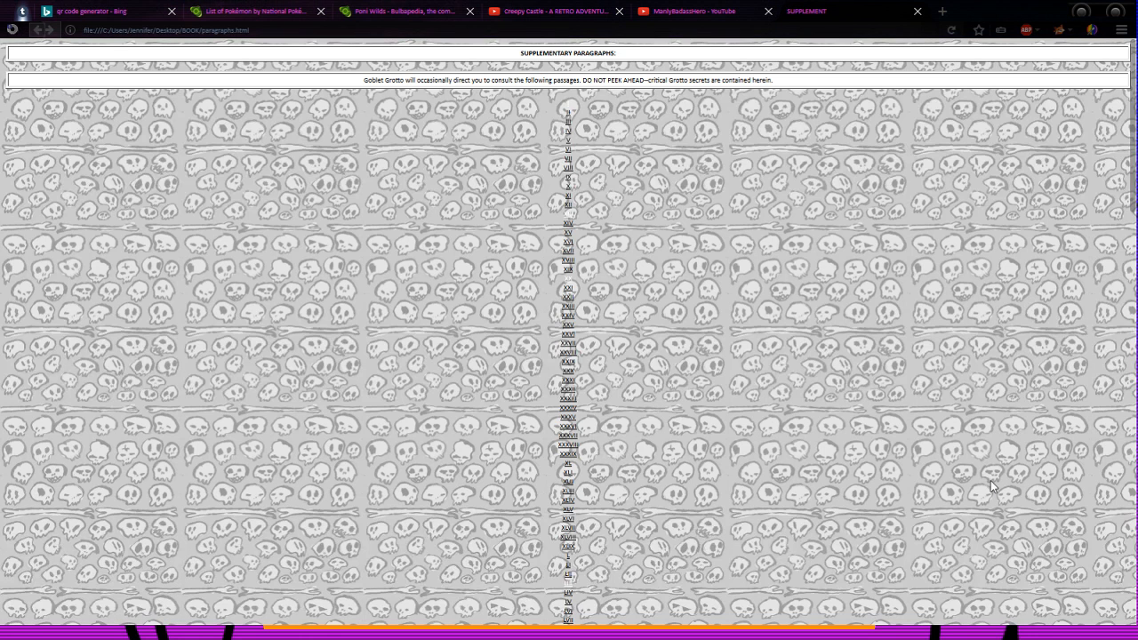